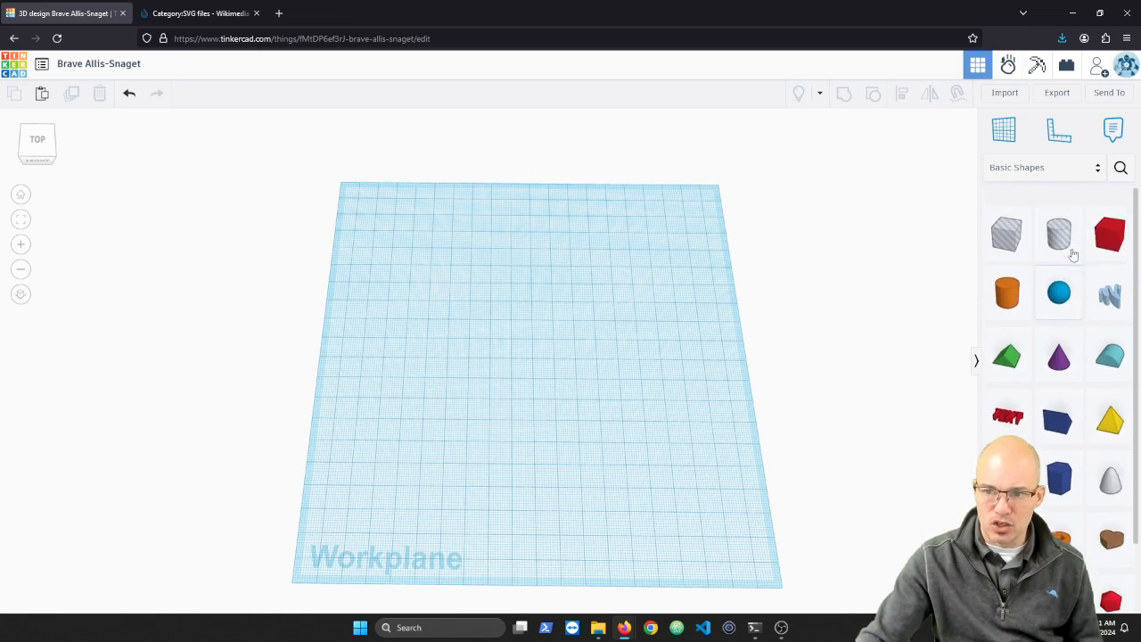
Browse Tinkercad's shape category list, then return to the Basic Shapes collection.
{"action": "left_click", "coordinate": [1043, 167]}
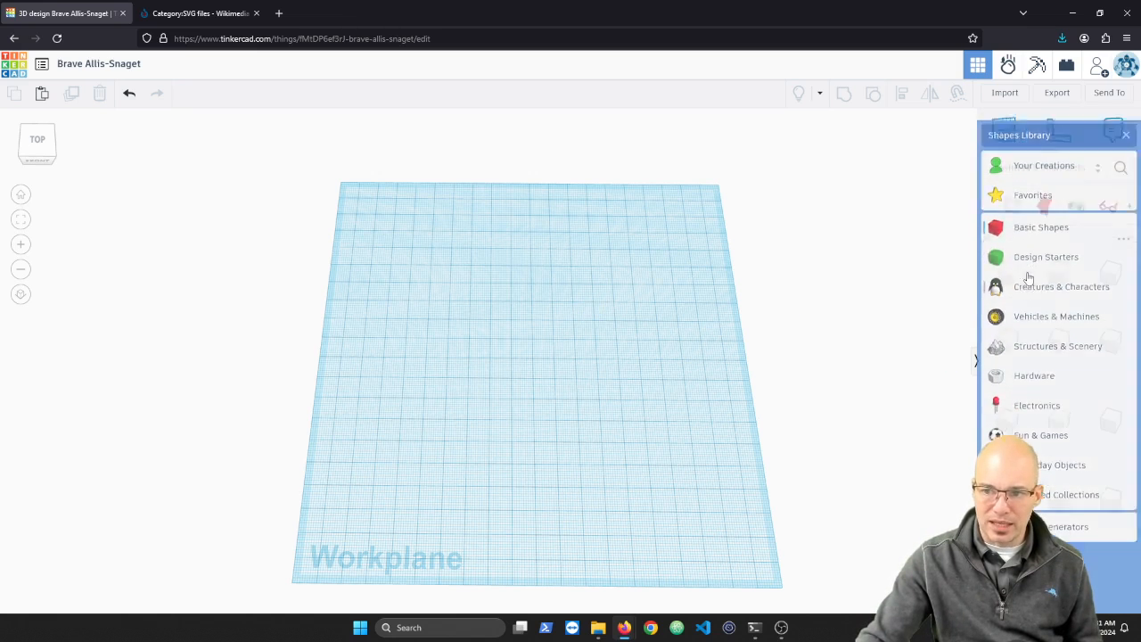
{"action": "left_click", "coordinate": [1062, 286]}
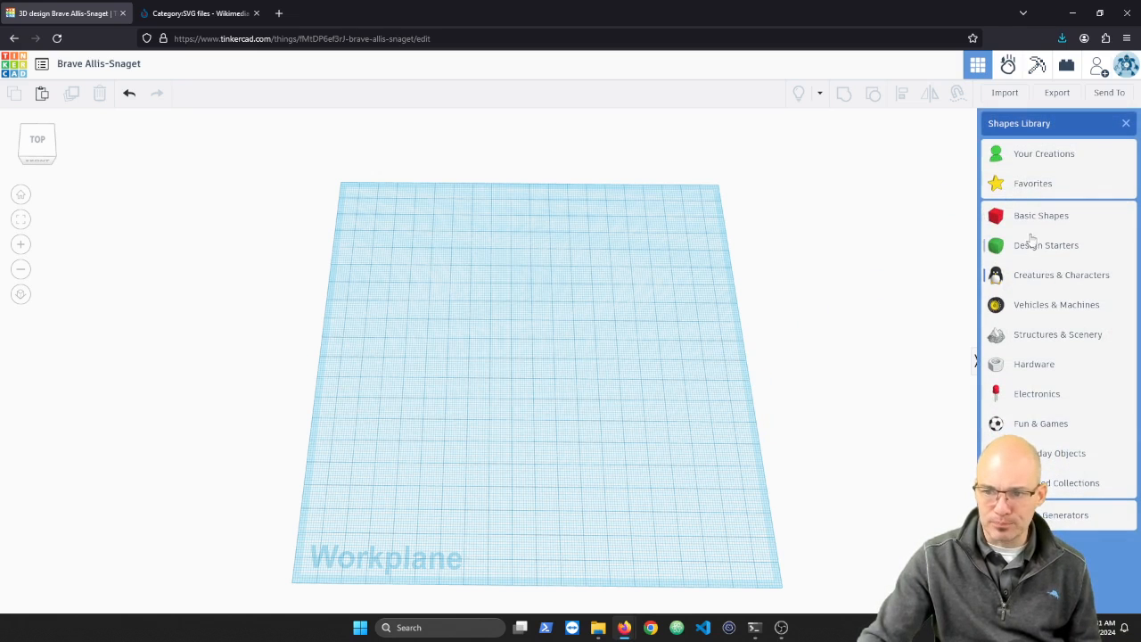
{"action": "left_click", "coordinate": [1041, 215]}
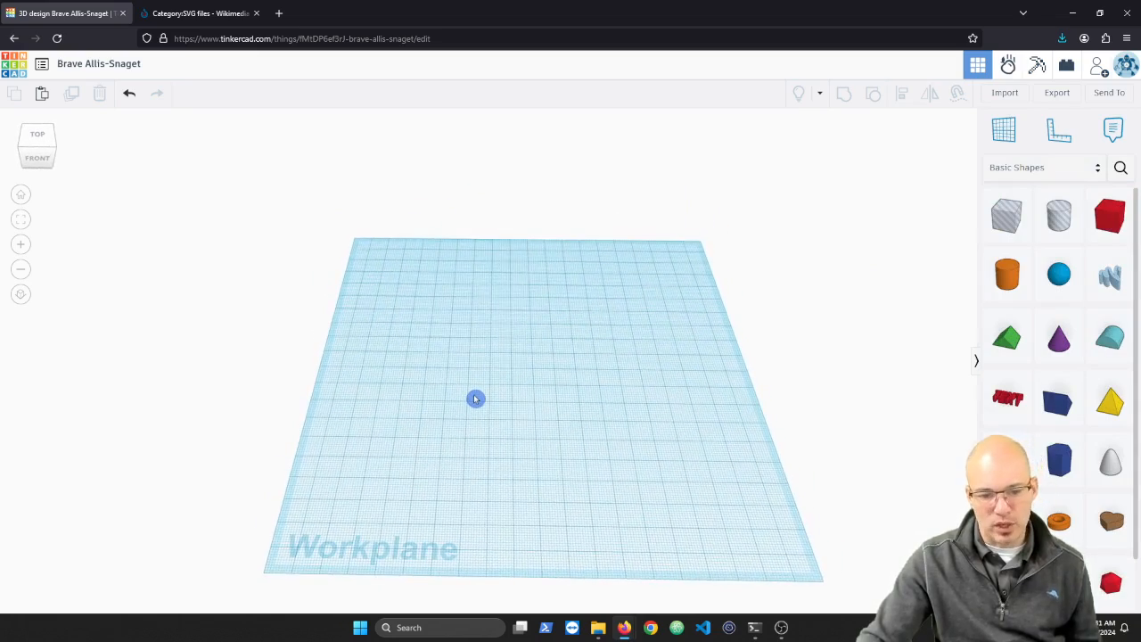
{"action": "mouse_move", "coordinate": [439, 410]}
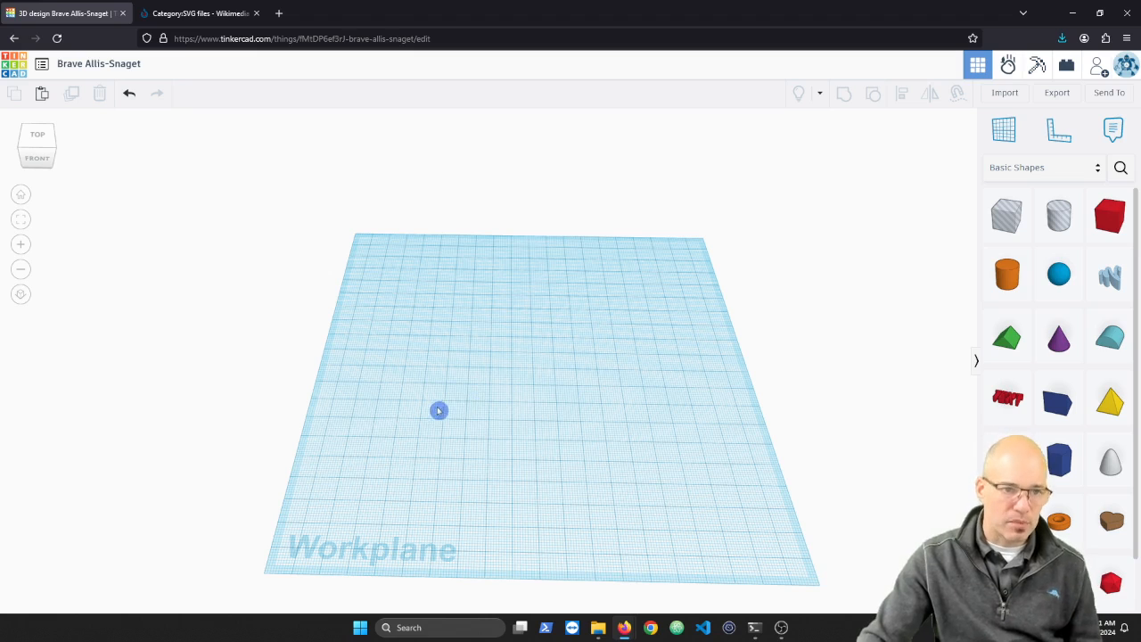
{"action": "mouse_move", "coordinate": [245, 220]}
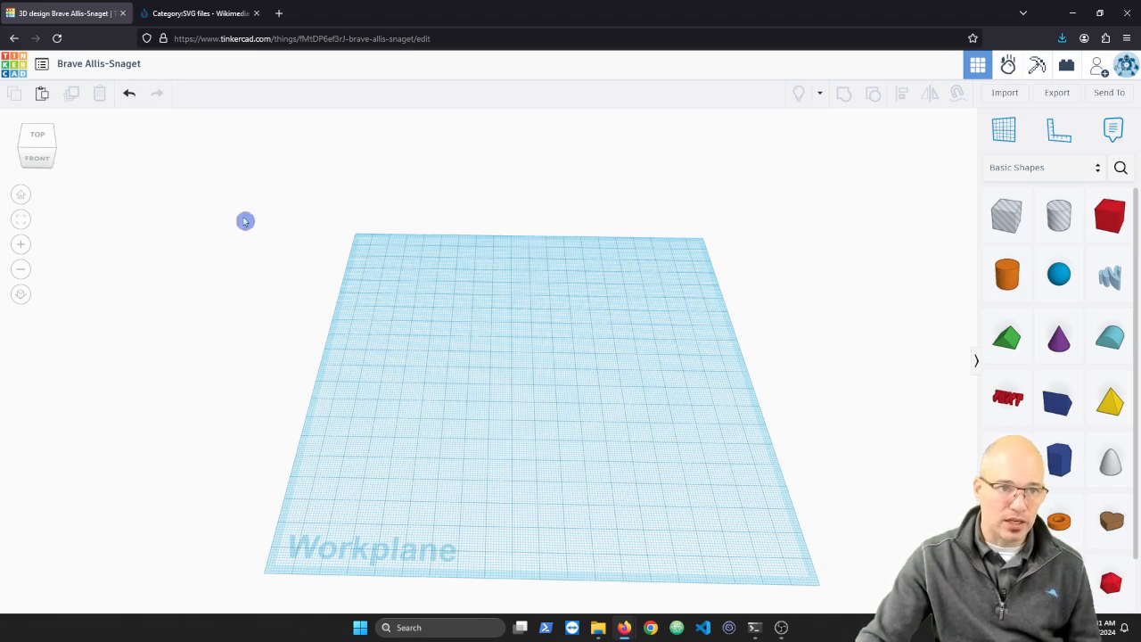
Switch to Wikimedia Commons and scroll through the Category:SVG files gallery.
{"action": "left_click", "coordinate": [205, 14]}
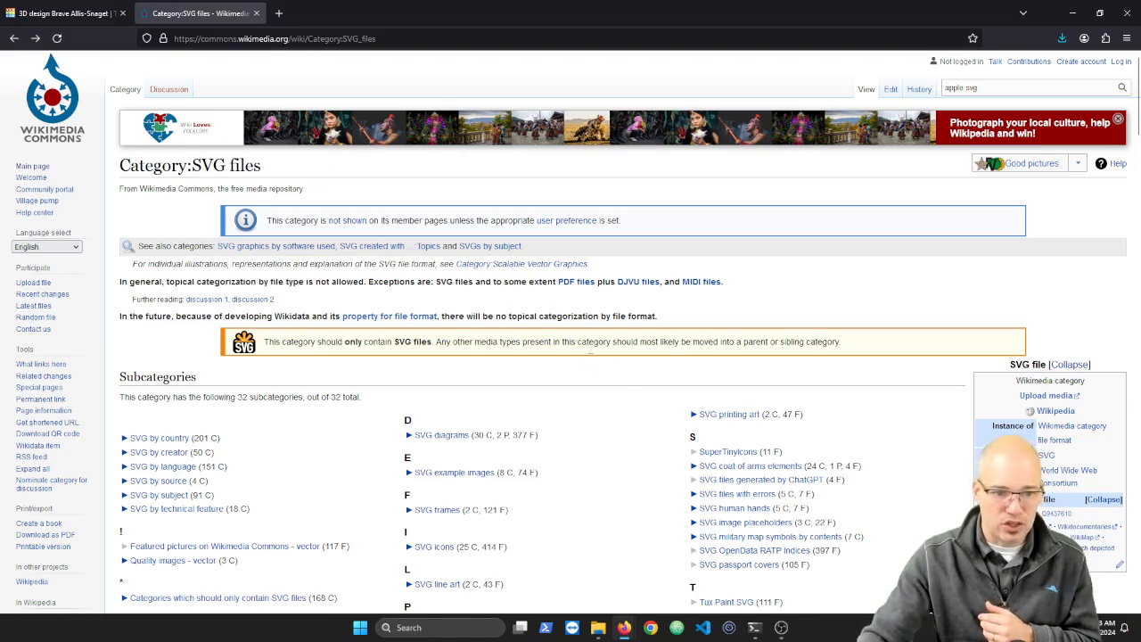
{"action": "scroll", "scroll_direction": "down", "scroll_amount": 3}
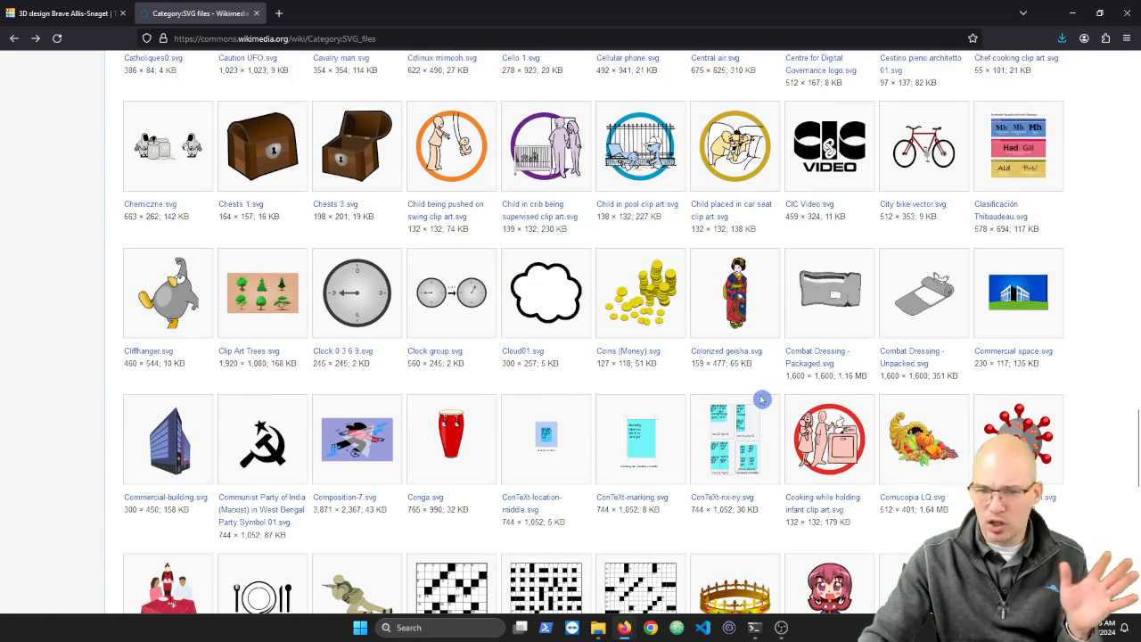
{"action": "scroll", "scroll_direction": "down", "scroll_amount": 3}
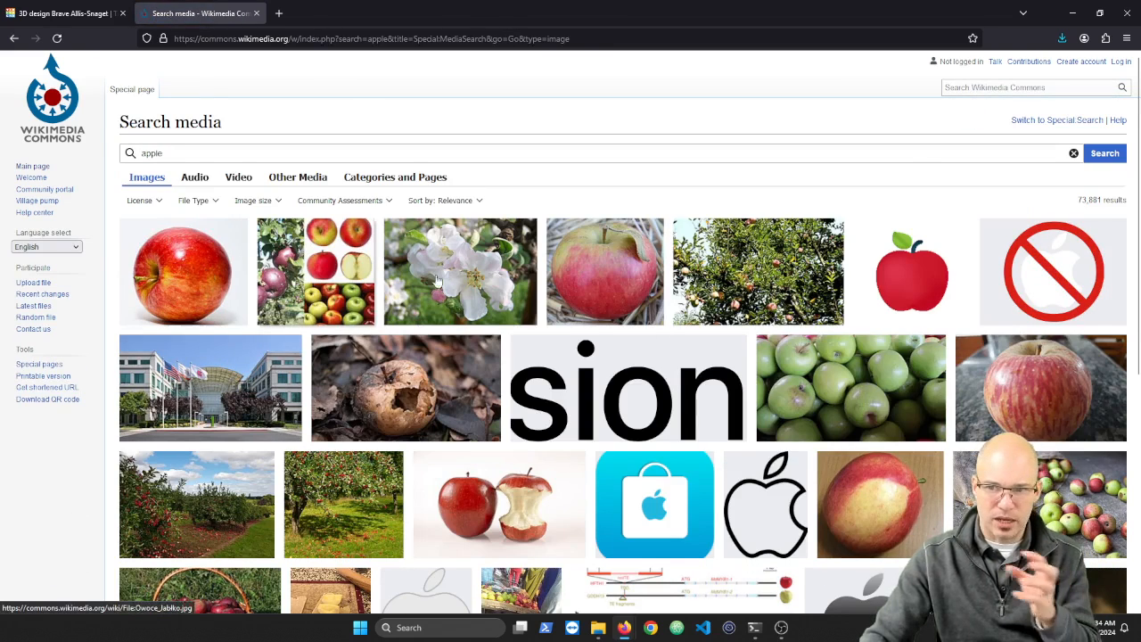
{"action": "mouse_move", "coordinate": [201, 272]}
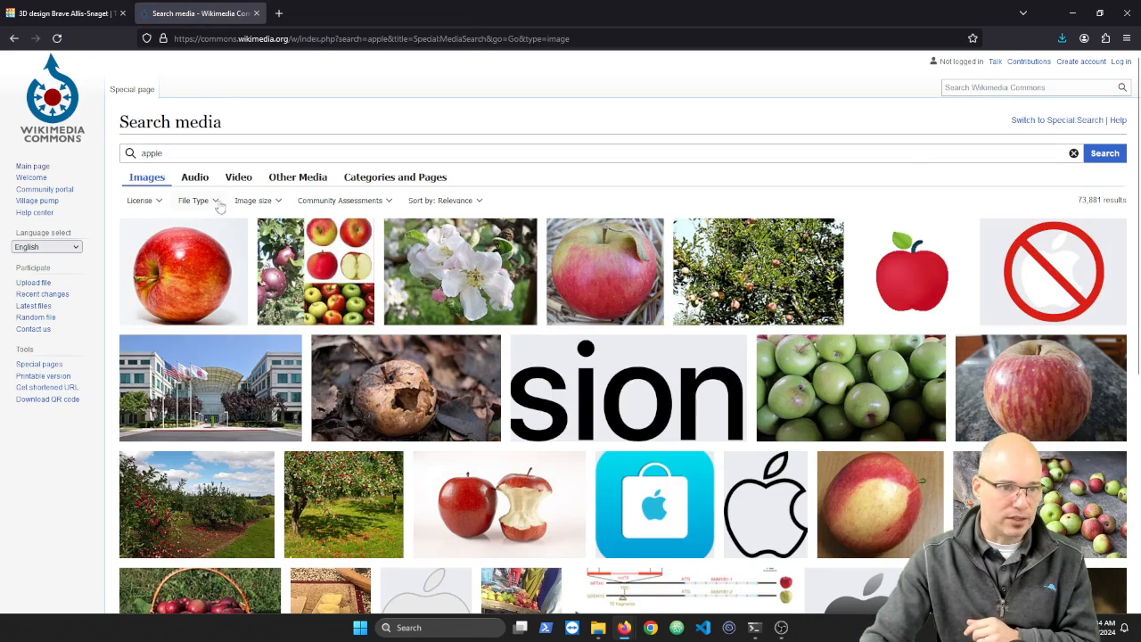
Filter the apple search results by File Type to svg only.
{"action": "left_click", "coordinate": [197, 200]}
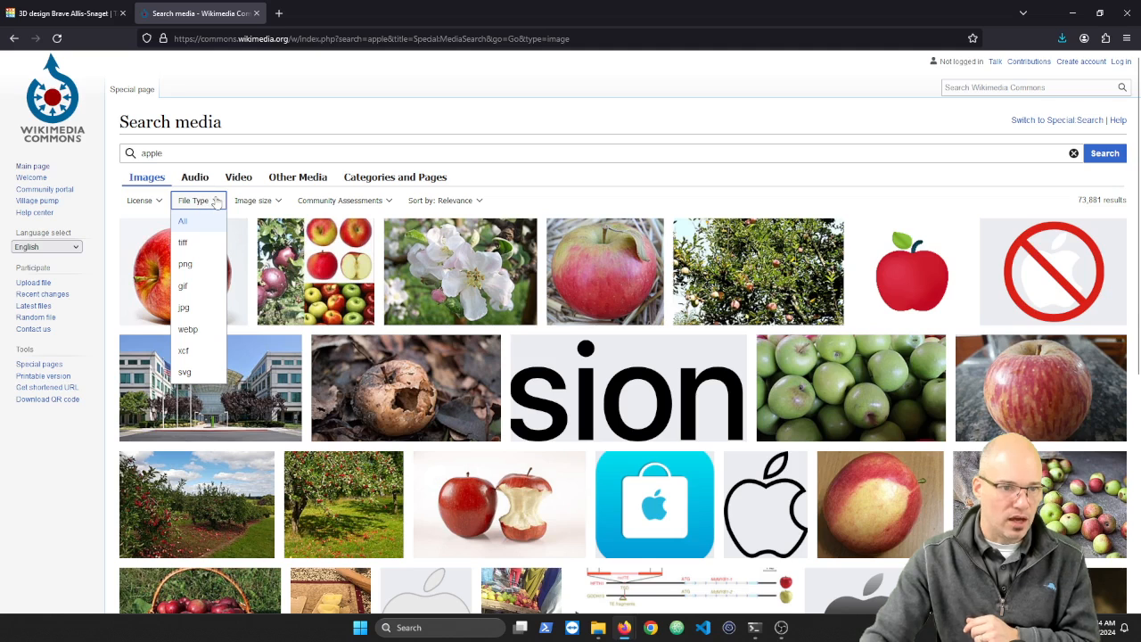
{"action": "mouse_move", "coordinate": [204, 358]}
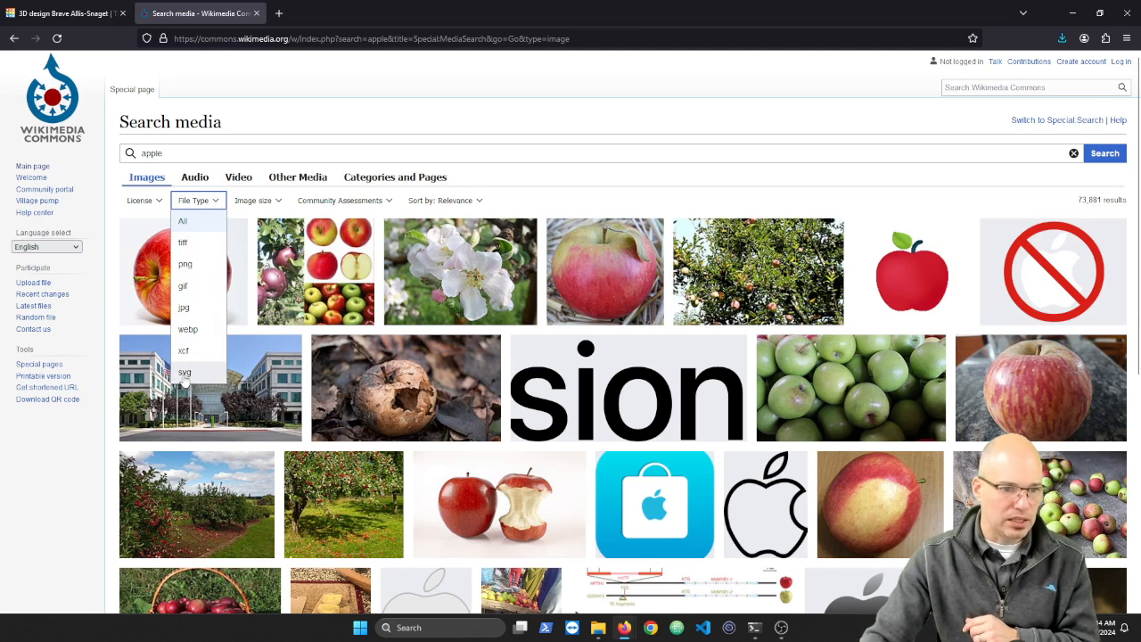
{"action": "left_click", "coordinate": [184, 368]}
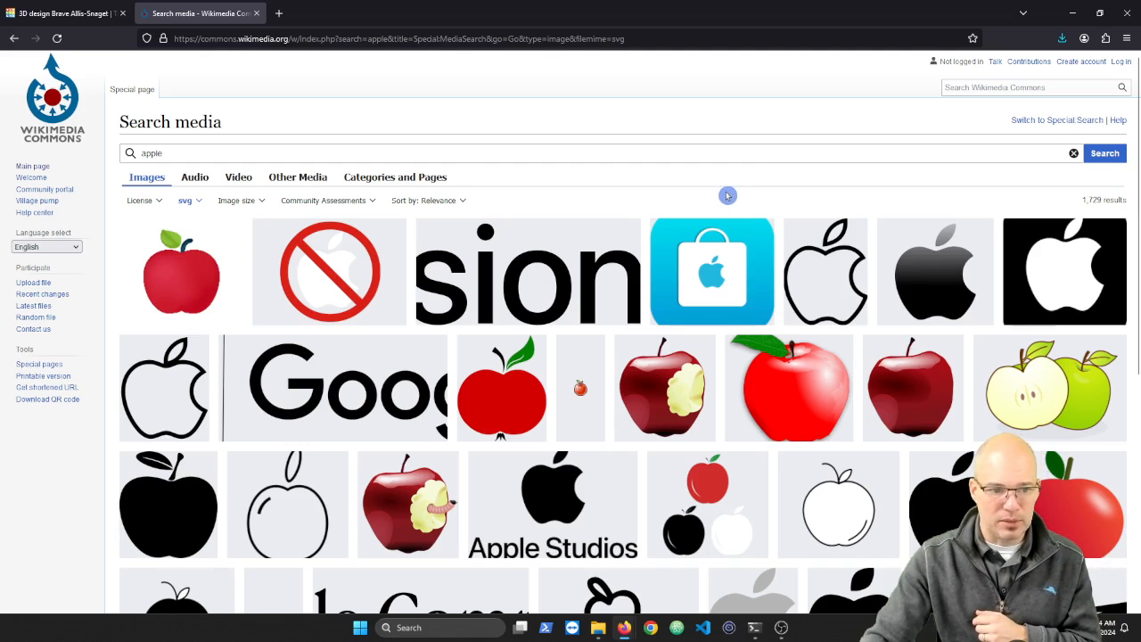
{"action": "mouse_move", "coordinate": [961, 383]}
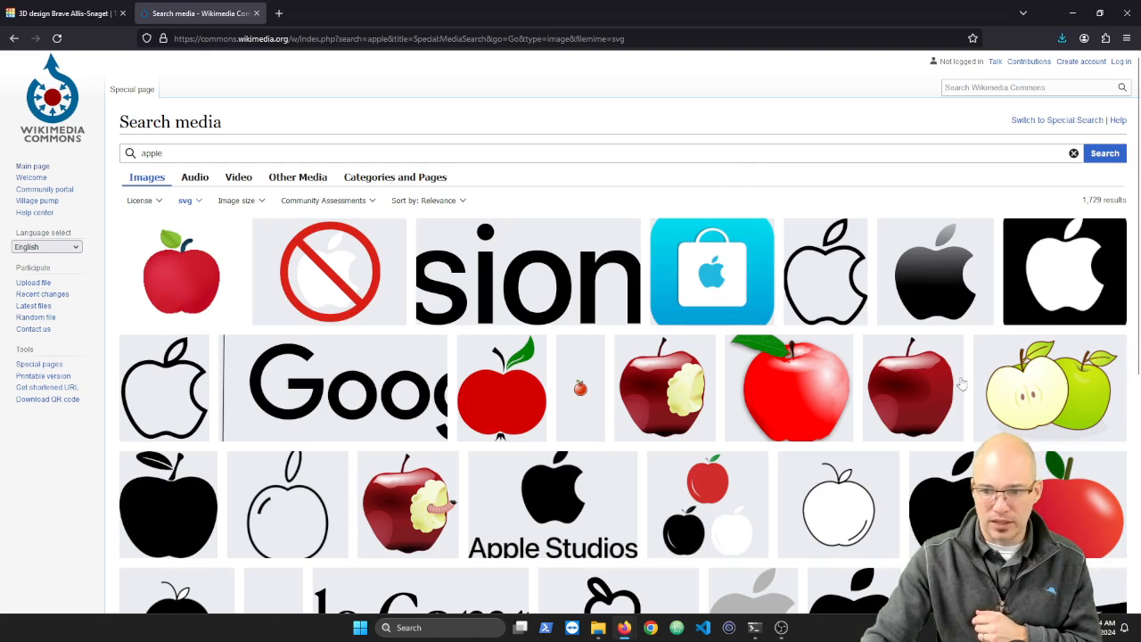
Scroll the SVG results and preview the Apple logo grey.svg file (842 × 1,000, public domain).
{"action": "scroll", "scroll_direction": "down", "scroll_amount": 3}
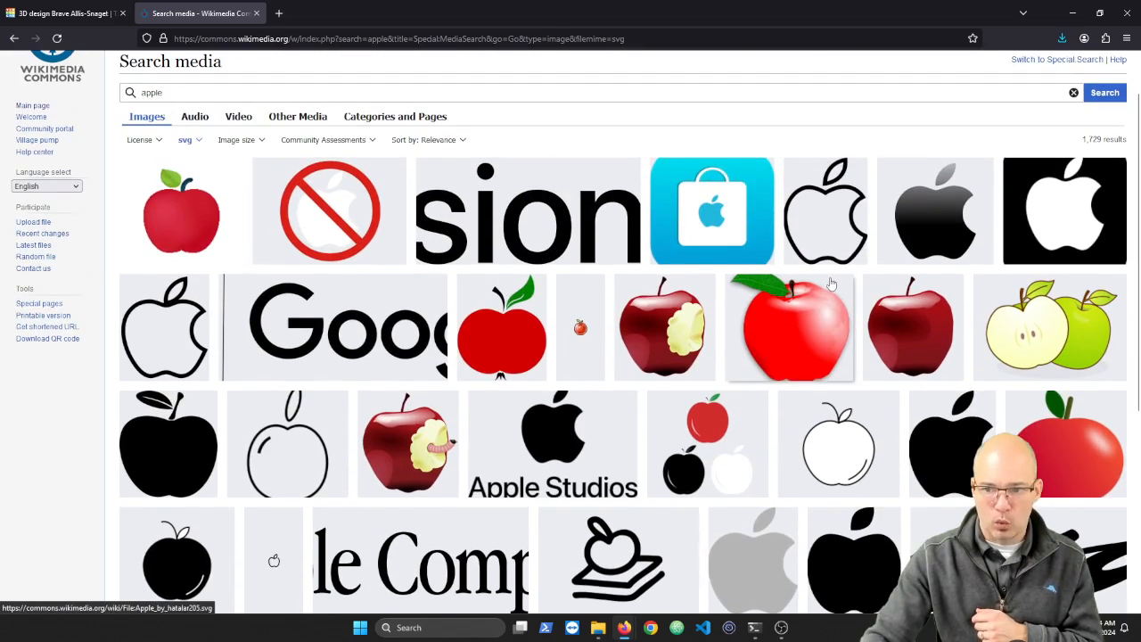
{"action": "mouse_move", "coordinate": [798, 375]}
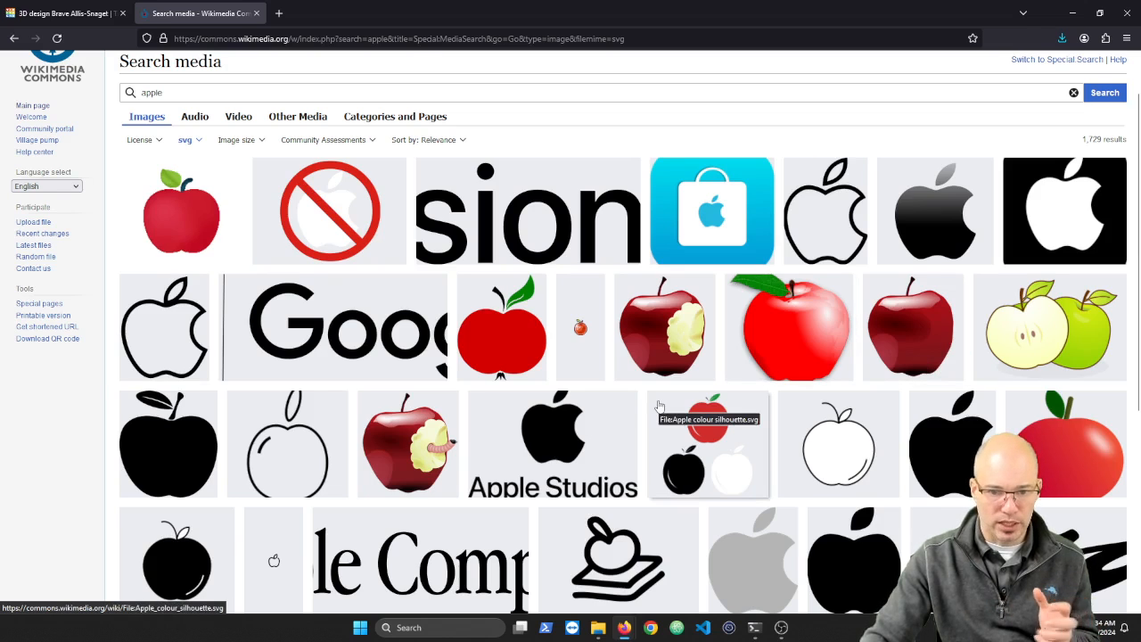
{"action": "mouse_move", "coordinate": [661, 422]}
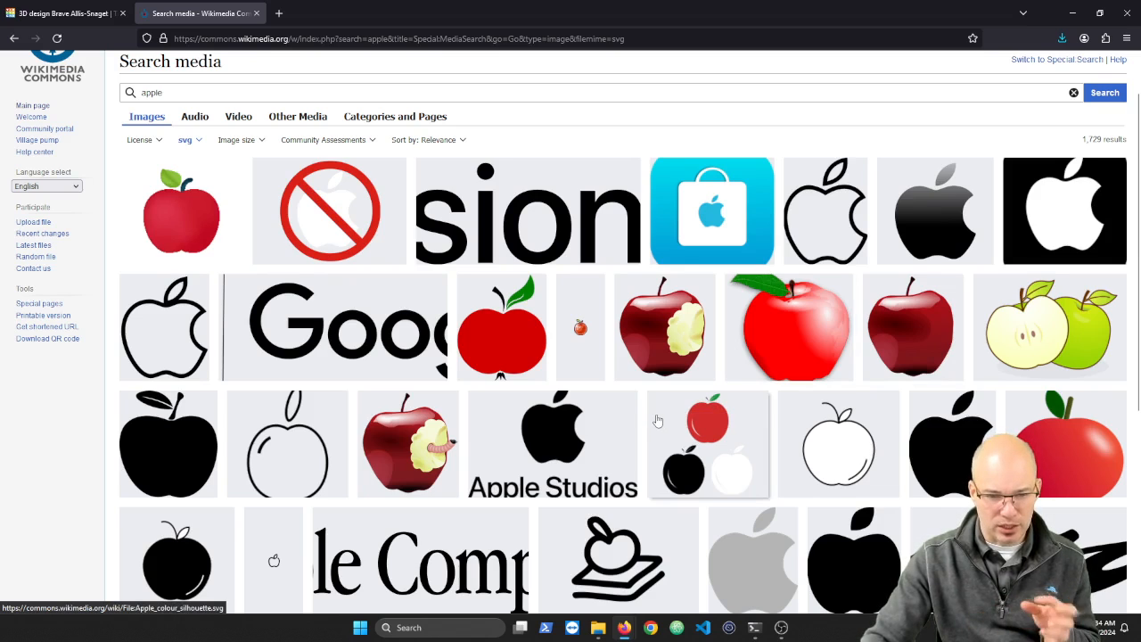
{"action": "mouse_move", "coordinate": [668, 334]}
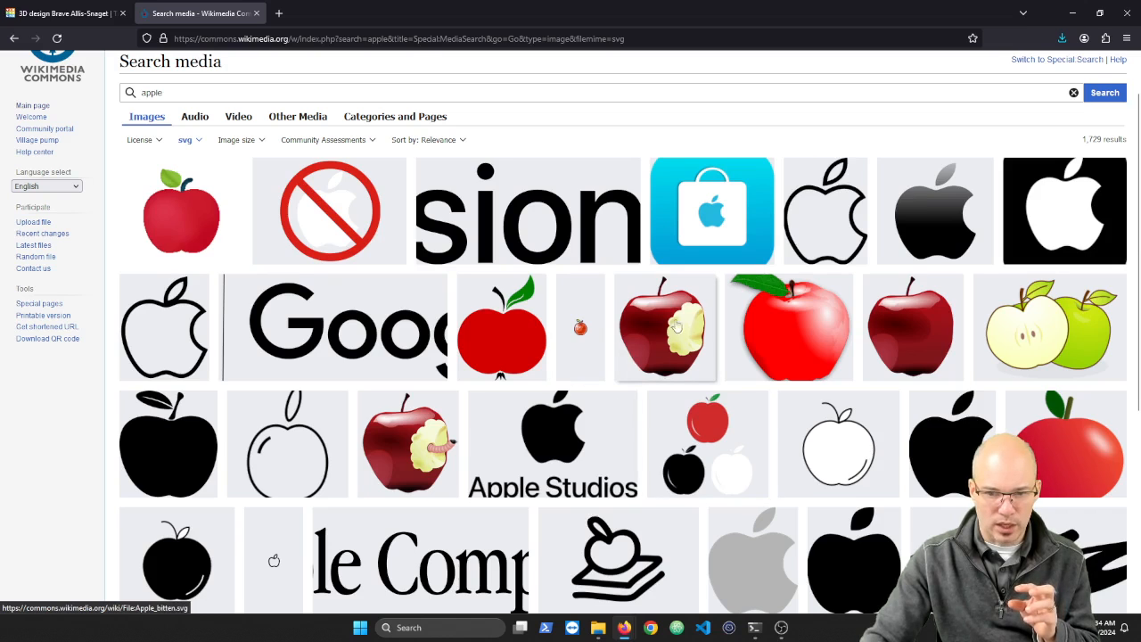
{"action": "mouse_move", "coordinate": [687, 334]}
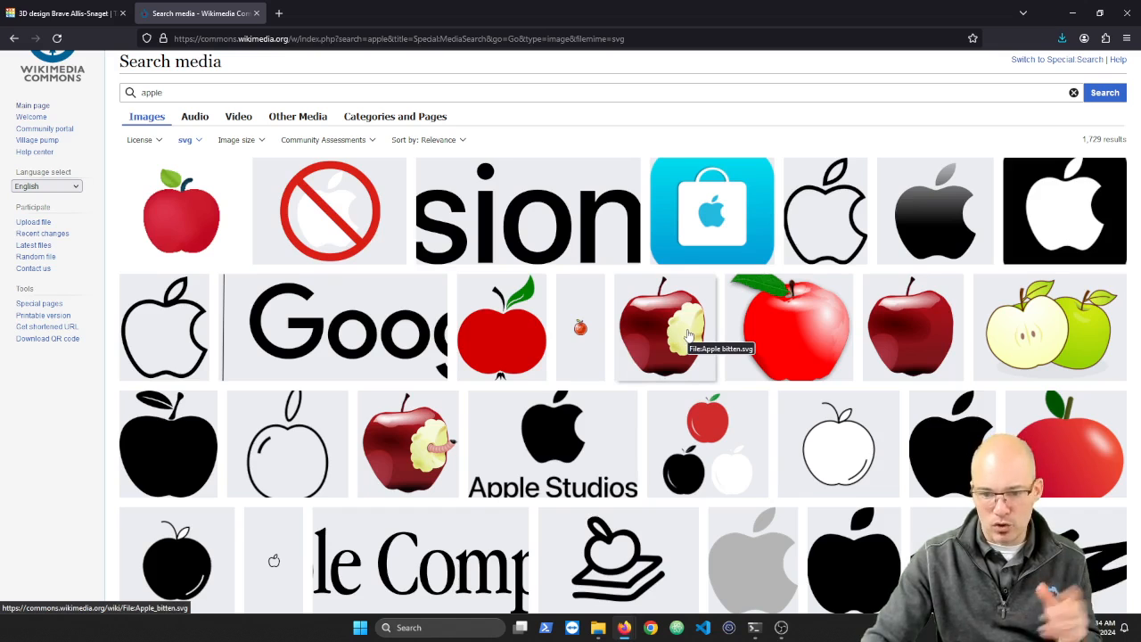
{"action": "scroll", "scroll_direction": "down", "scroll_amount": 3}
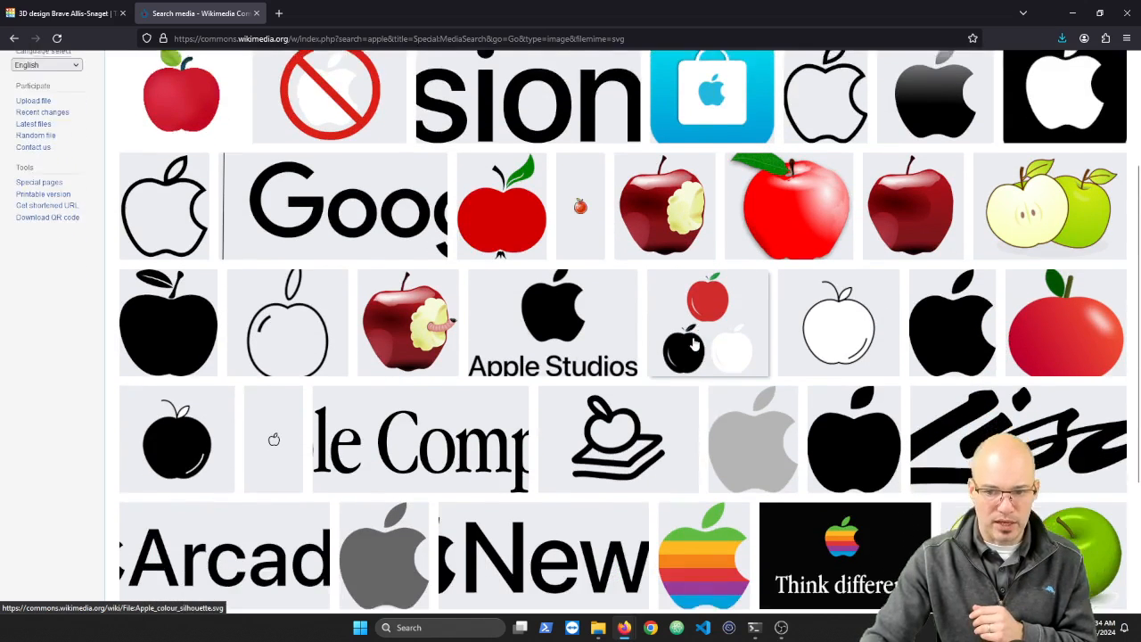
{"action": "left_click", "coordinate": [752, 438]}
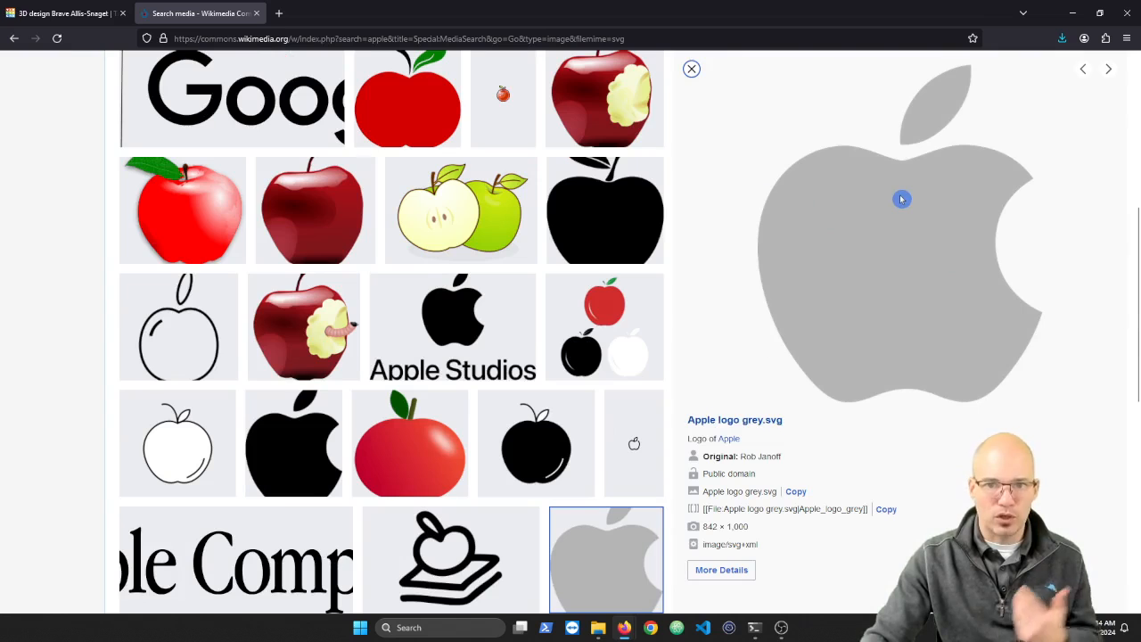
{"action": "scroll", "scroll_direction": "down", "scroll_amount": 3}
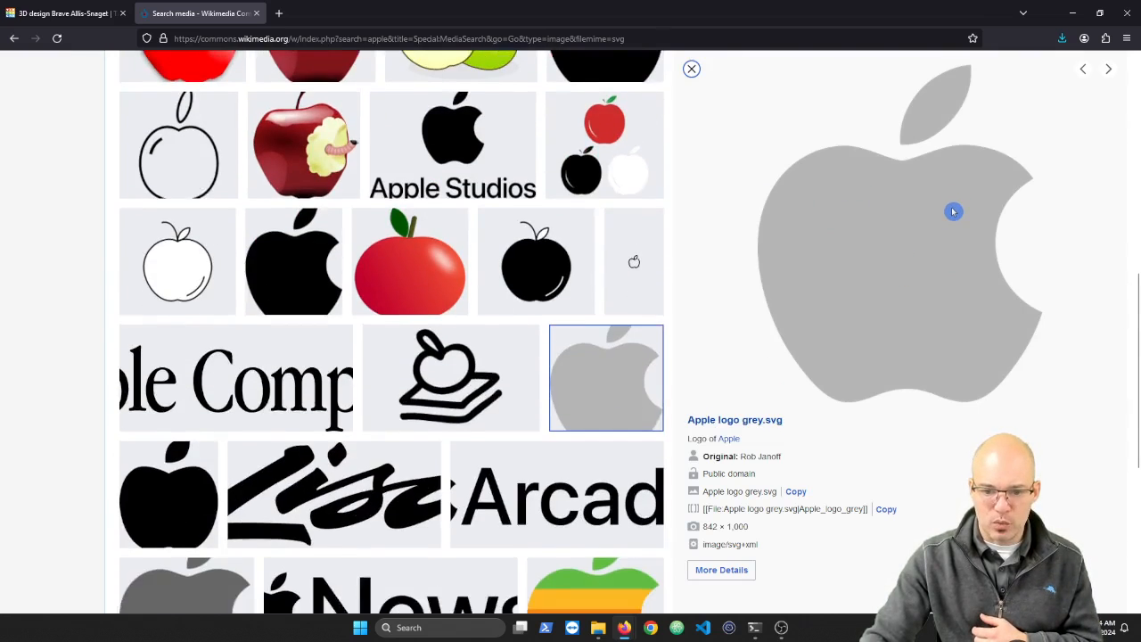
{"action": "scroll", "scroll_direction": "up", "scroll_amount": 3}
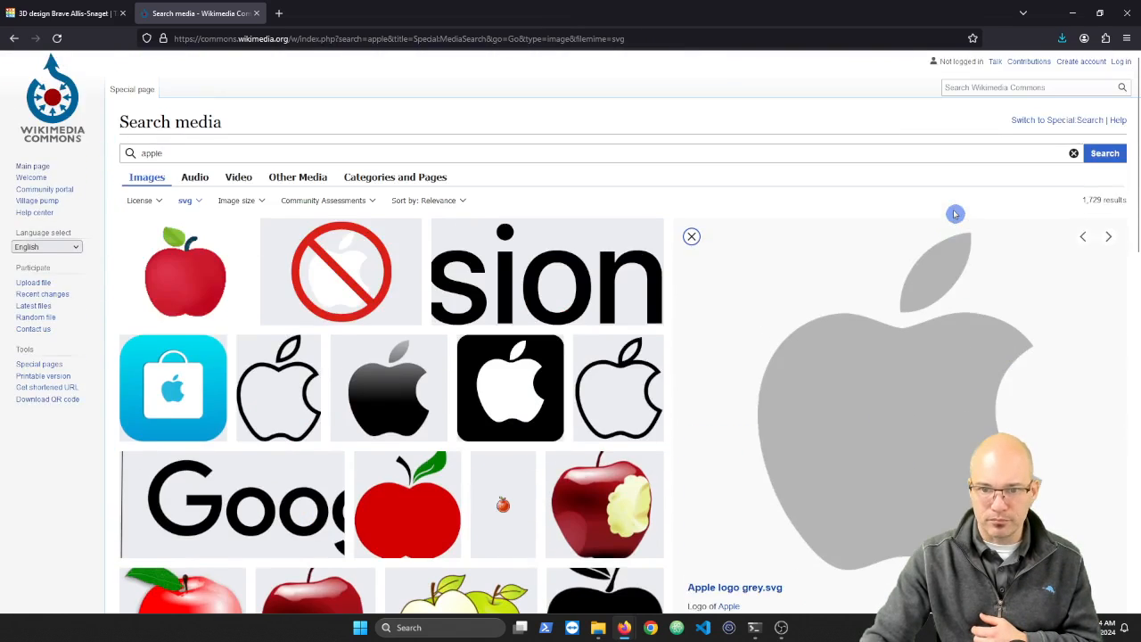
{"action": "scroll", "scroll_direction": "down", "scroll_amount": 3}
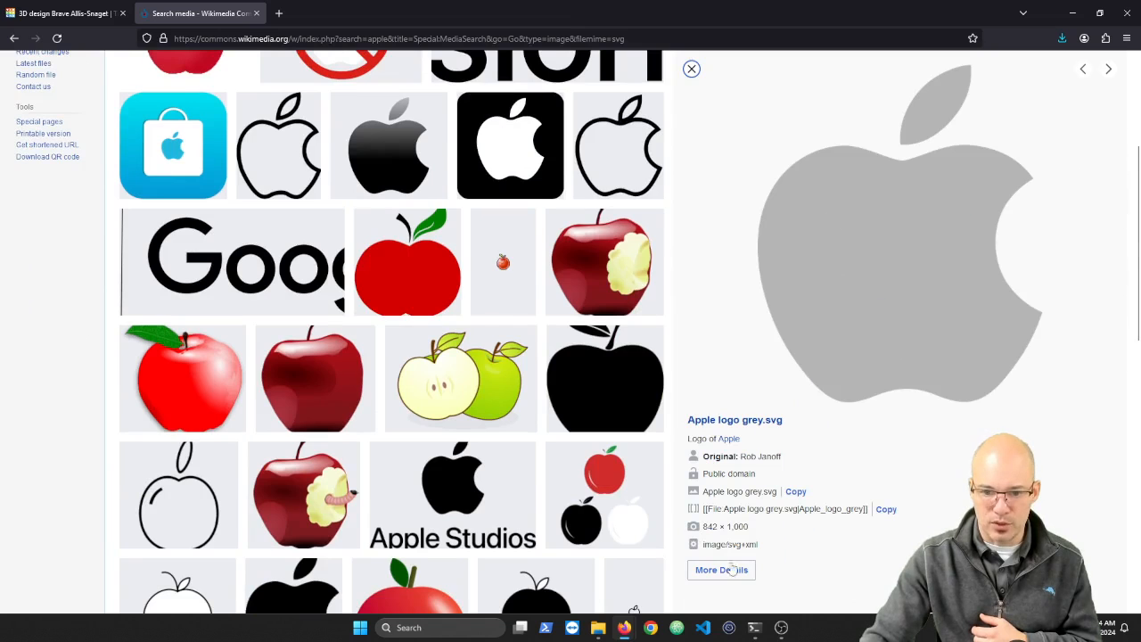
Open Apple logo grey.svg's download options and view its 128px PNG version.
{"action": "left_click", "coordinate": [722, 570]}
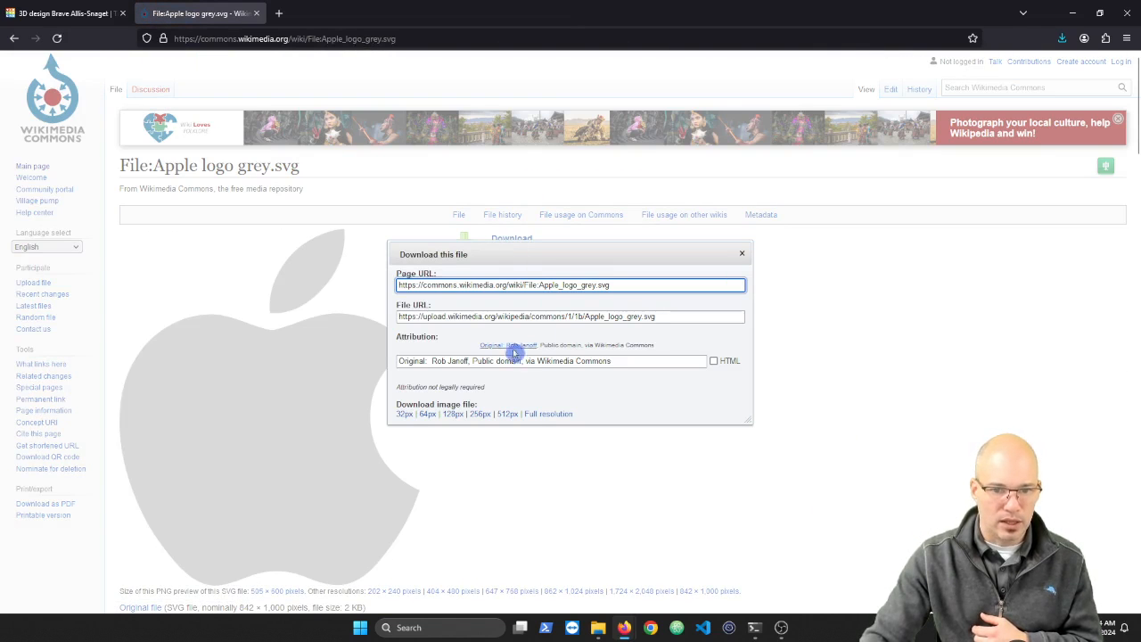
{"action": "mouse_move", "coordinate": [516, 422]}
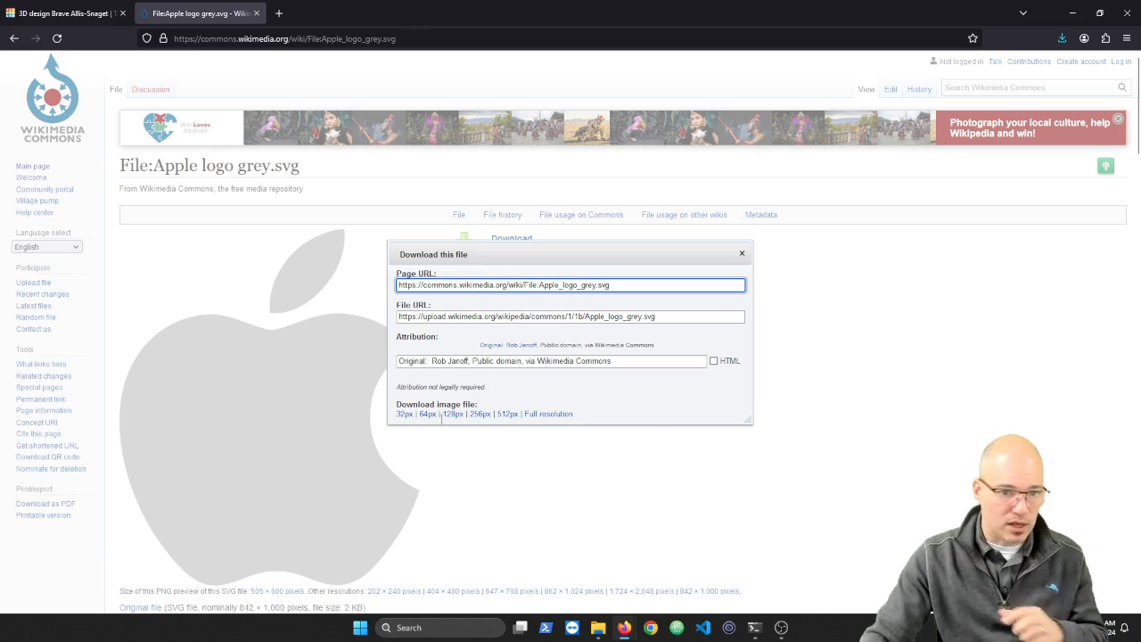
{"action": "left_click", "coordinate": [450, 413]}
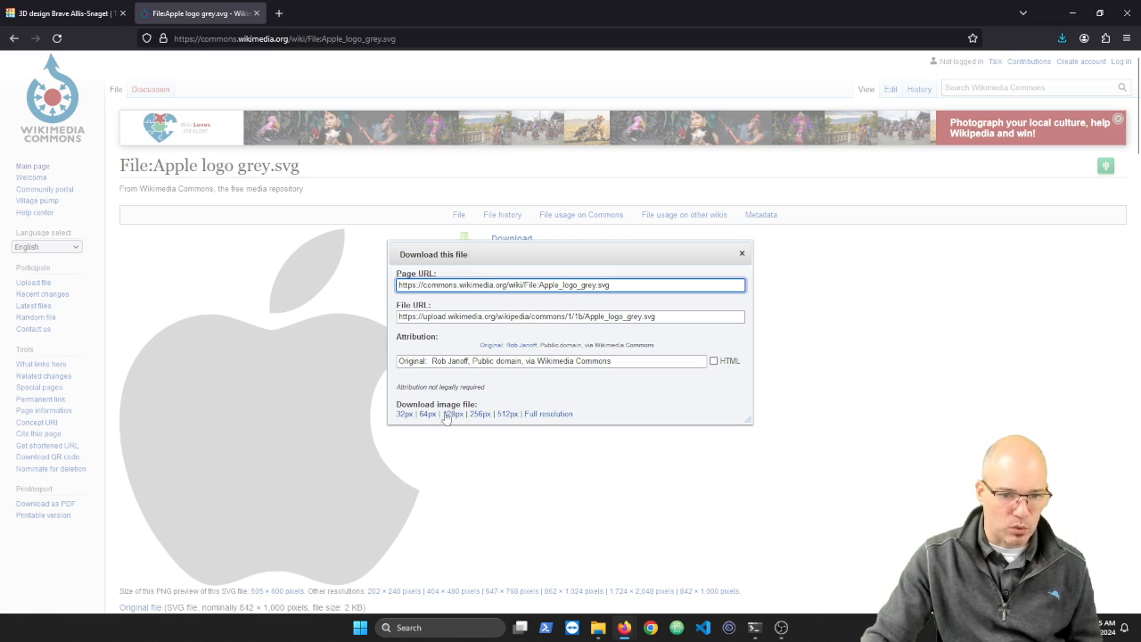
{"action": "left_click", "coordinate": [452, 414]}
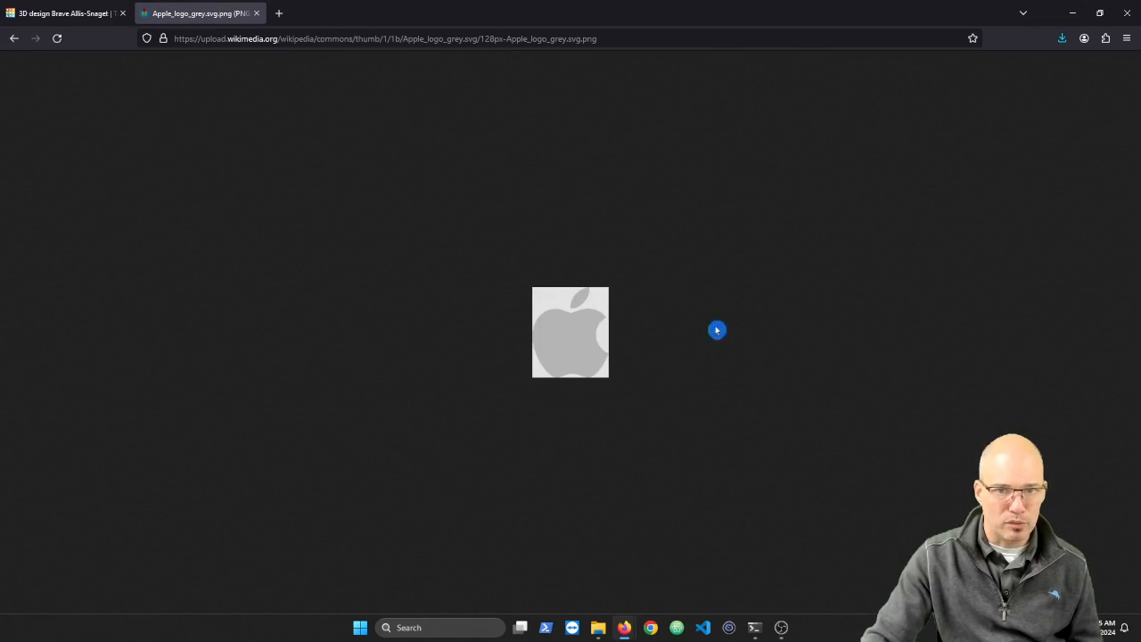
{"action": "mouse_move", "coordinate": [544, 334]}
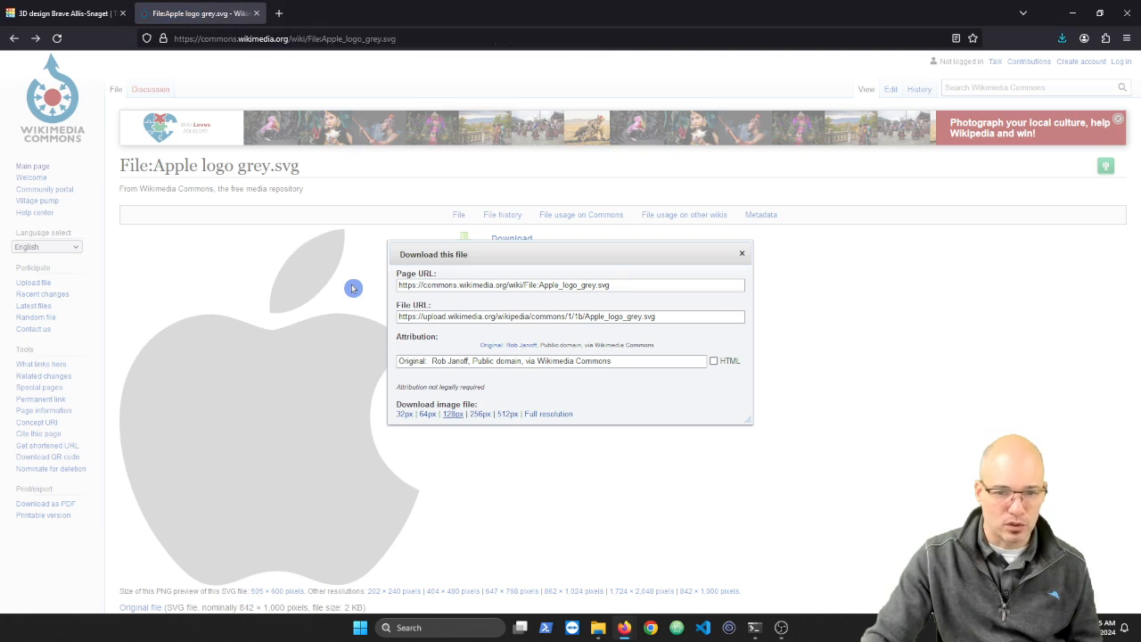
{"action": "mouse_move", "coordinate": [545, 421]}
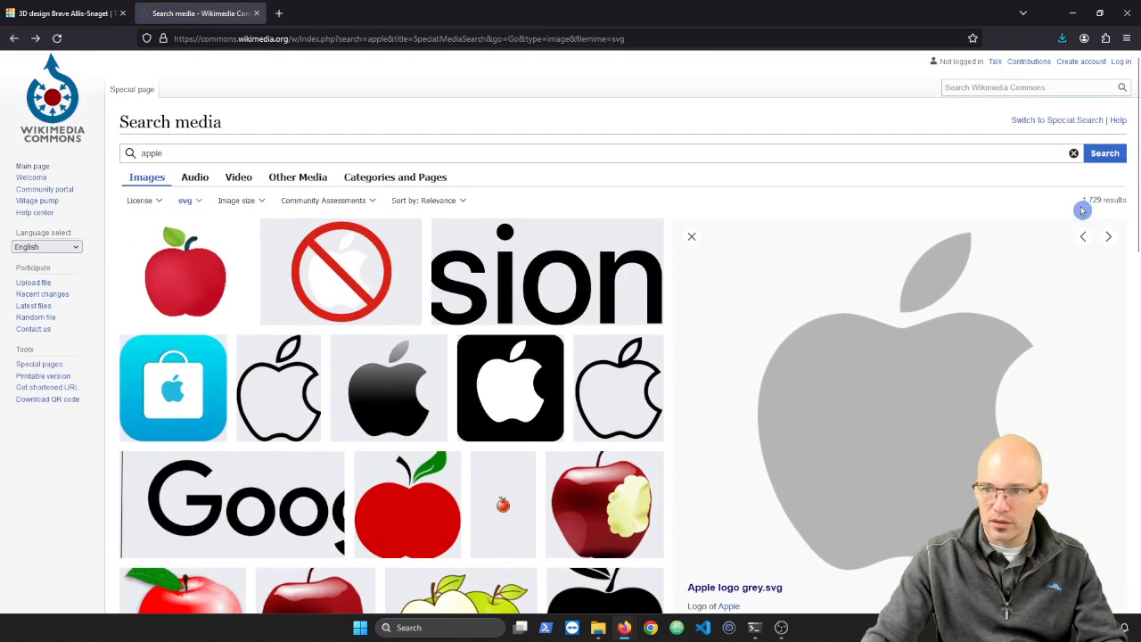
Open the grey Apple logo's file page, view it in Media Viewer, and open viewer settings.
{"action": "scroll", "scroll_direction": "down", "scroll_amount": 3}
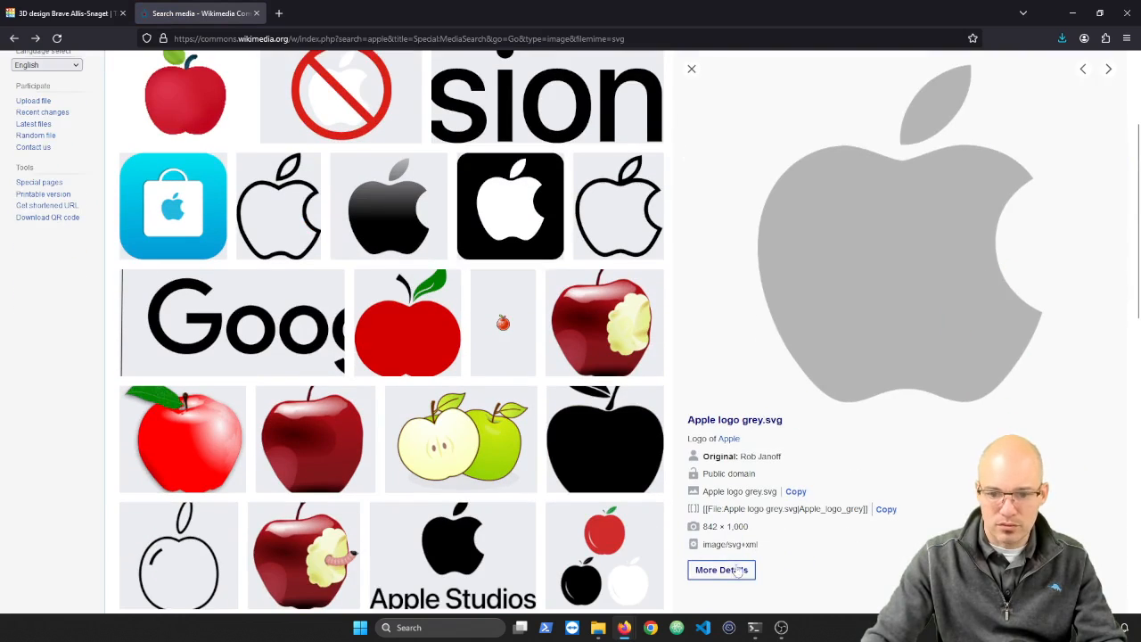
{"action": "left_click", "coordinate": [721, 570]}
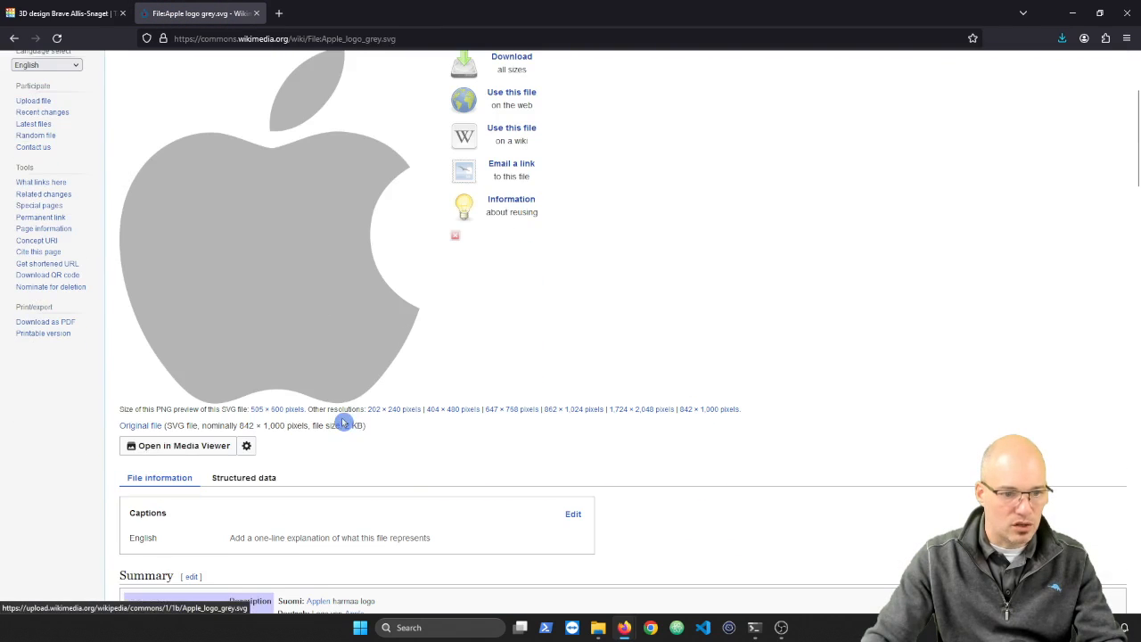
{"action": "left_click", "coordinate": [177, 446]}
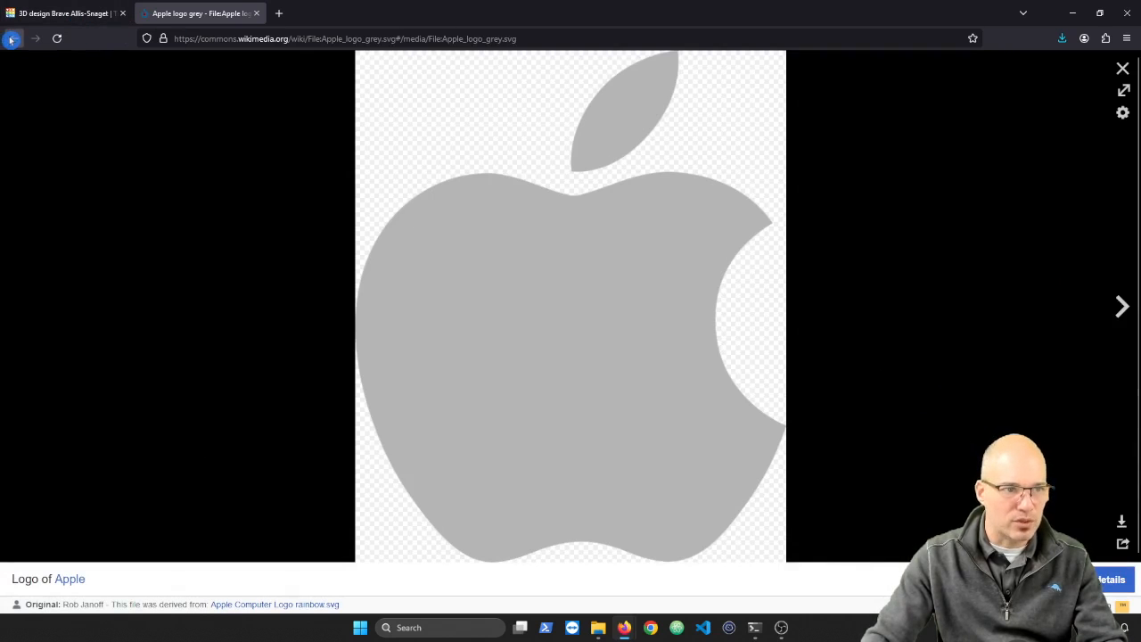
{"action": "left_click", "coordinate": [1123, 112]}
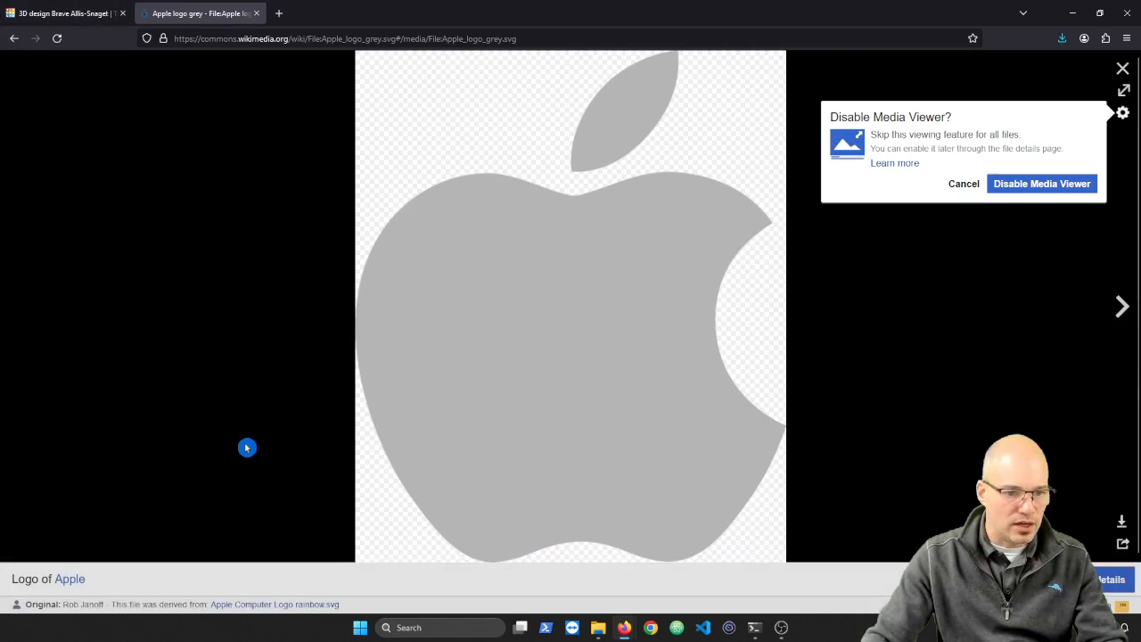
{"action": "mouse_move", "coordinate": [1072, 347]}
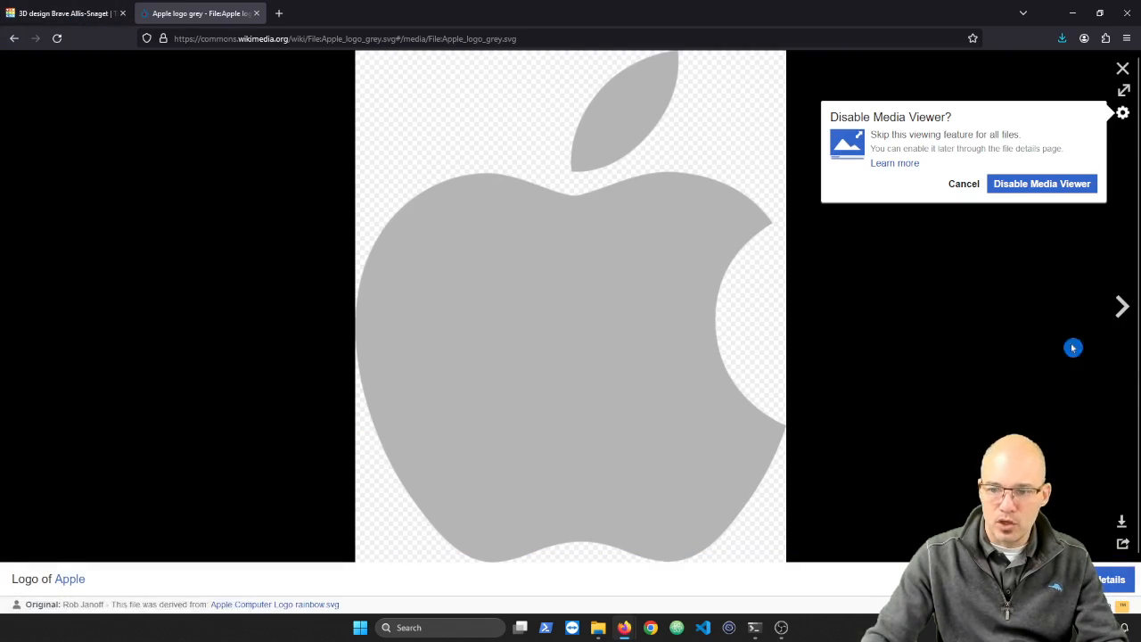
{"action": "mouse_move", "coordinate": [433, 133]}
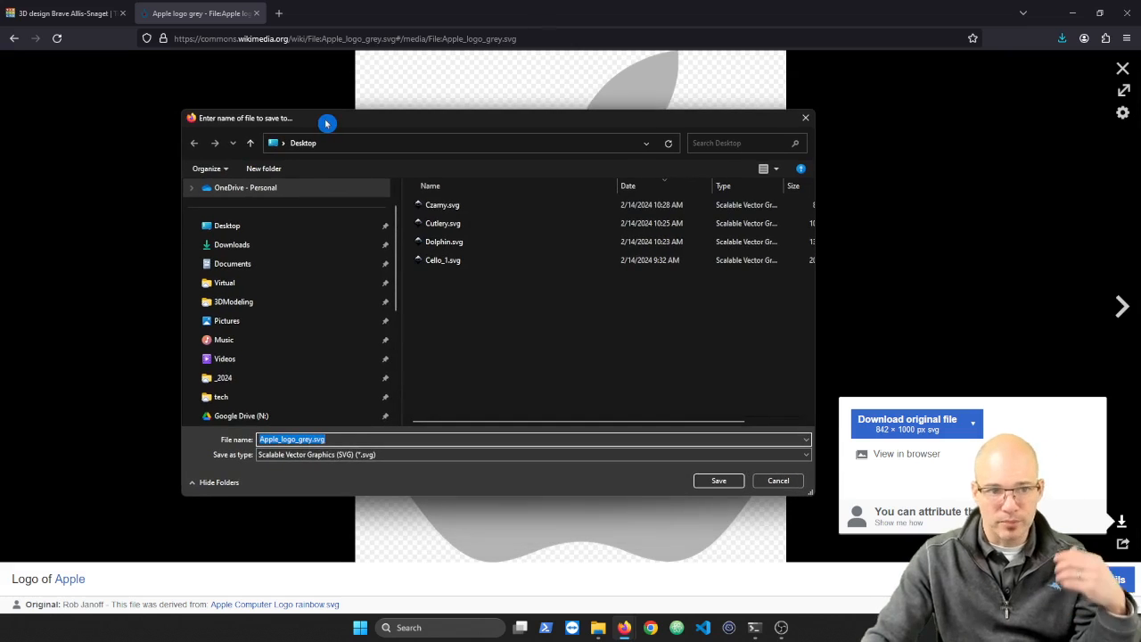
{"action": "mouse_move", "coordinate": [325, 176]}
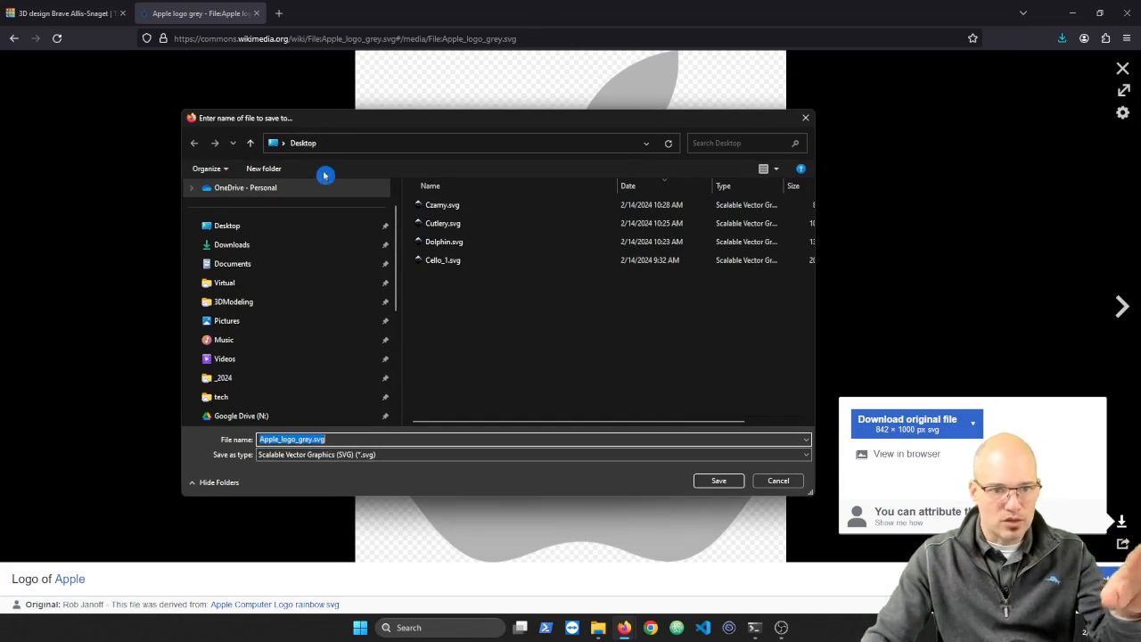
Save Apple_logo_grey.svg to the Desktop and return to the Tinkercad tab.
{"action": "left_click", "coordinate": [440, 204]}
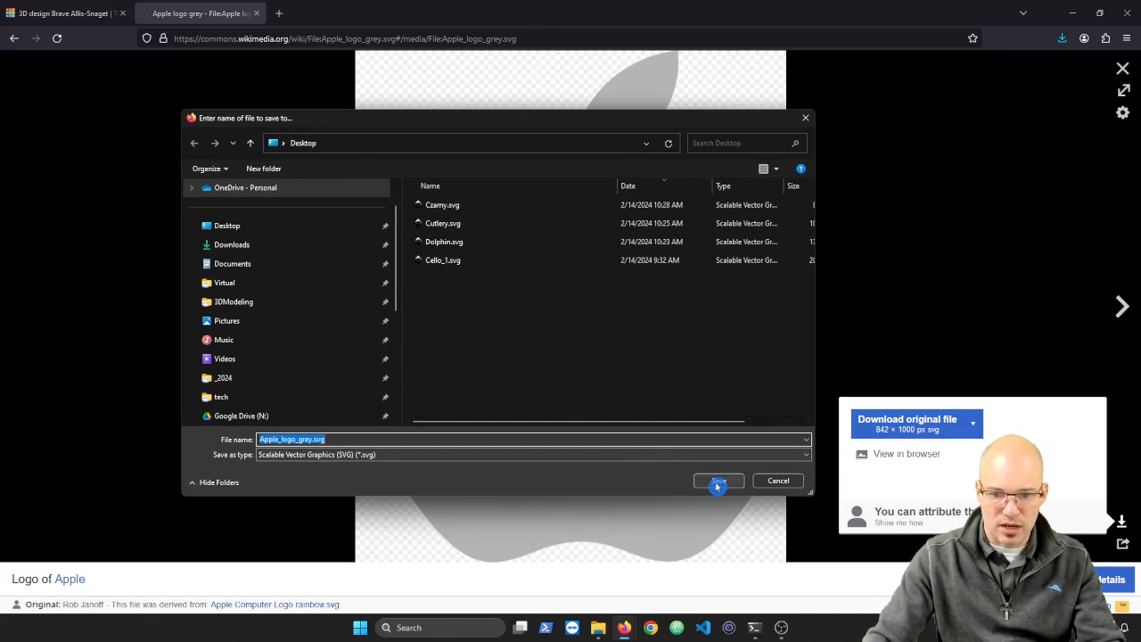
{"action": "left_click", "coordinate": [719, 480]}
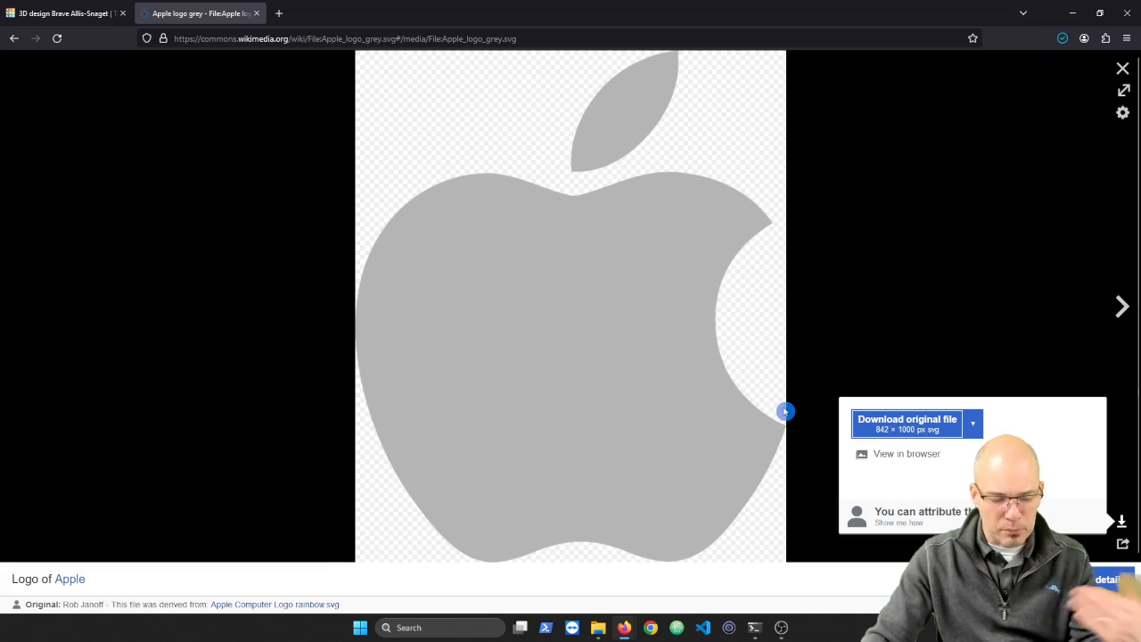
{"action": "left_click", "coordinate": [63, 13]}
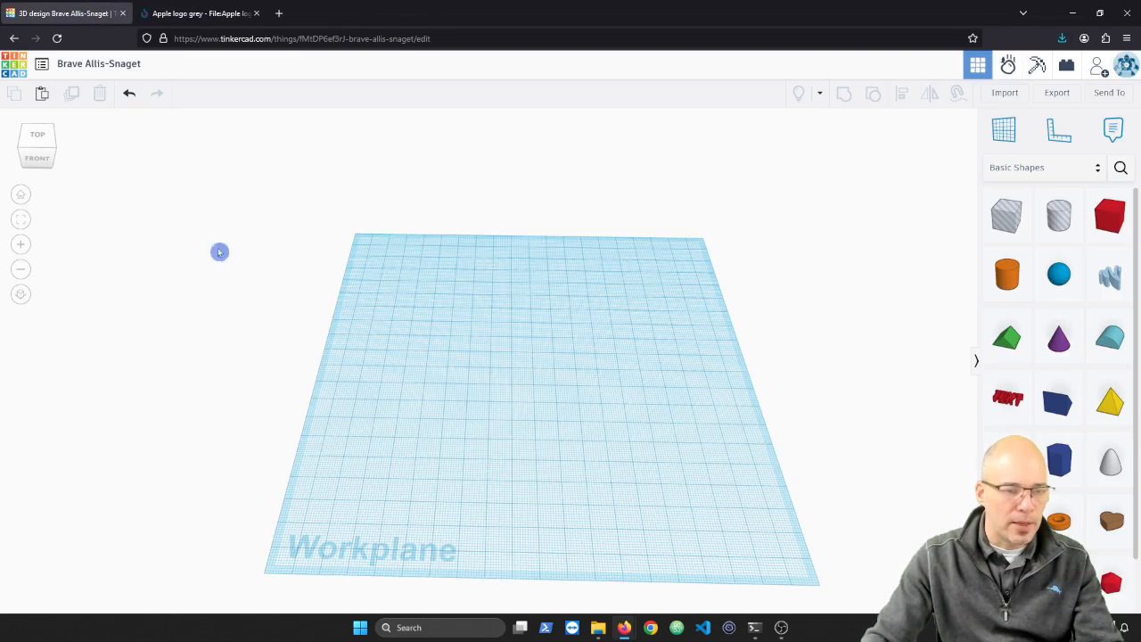
{"action": "mouse_move", "coordinate": [509, 379]}
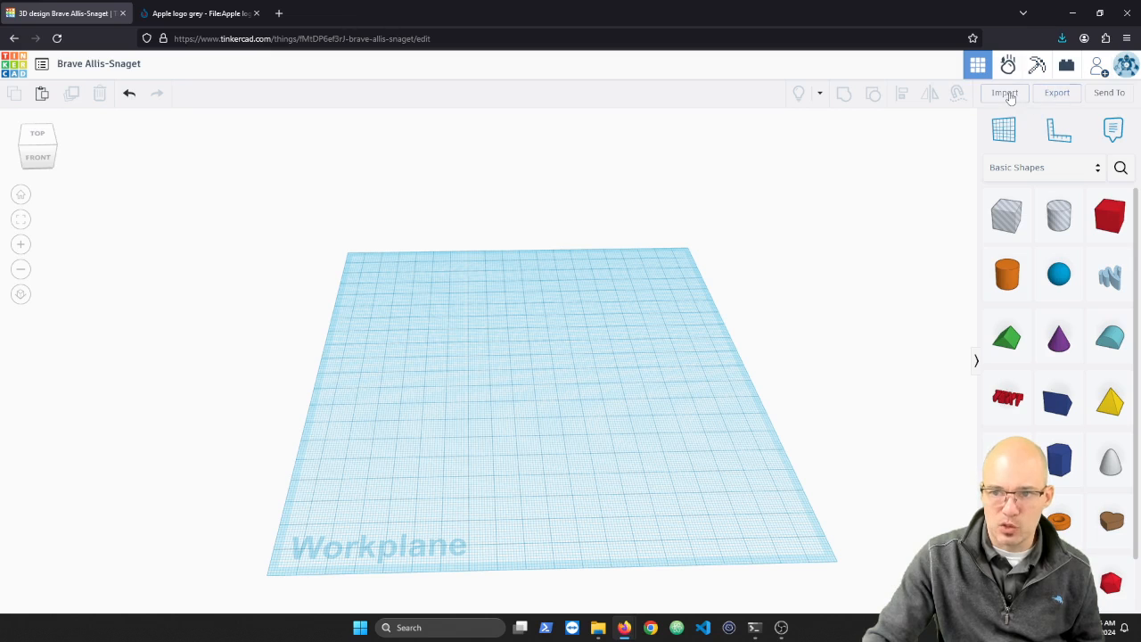
{"action": "mouse_move", "coordinate": [1005, 96]}
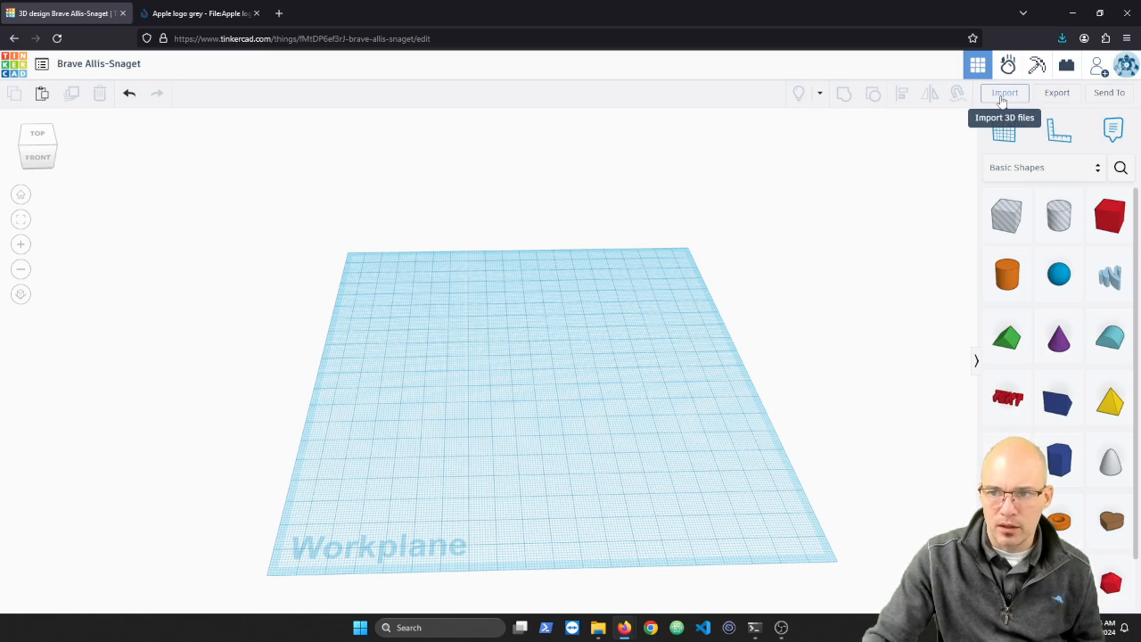
Open Tinkercad's Import Shapes dialog for STL, OBJ or SVG files.
{"action": "left_click", "coordinate": [1004, 92]}
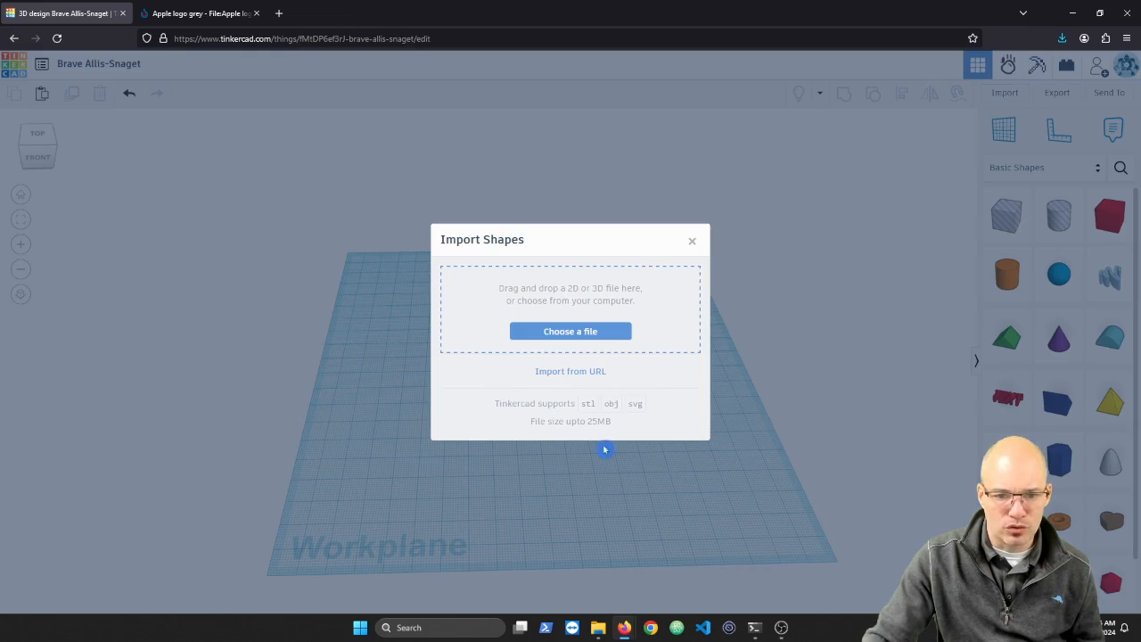
{"action": "mouse_move", "coordinate": [612, 423]}
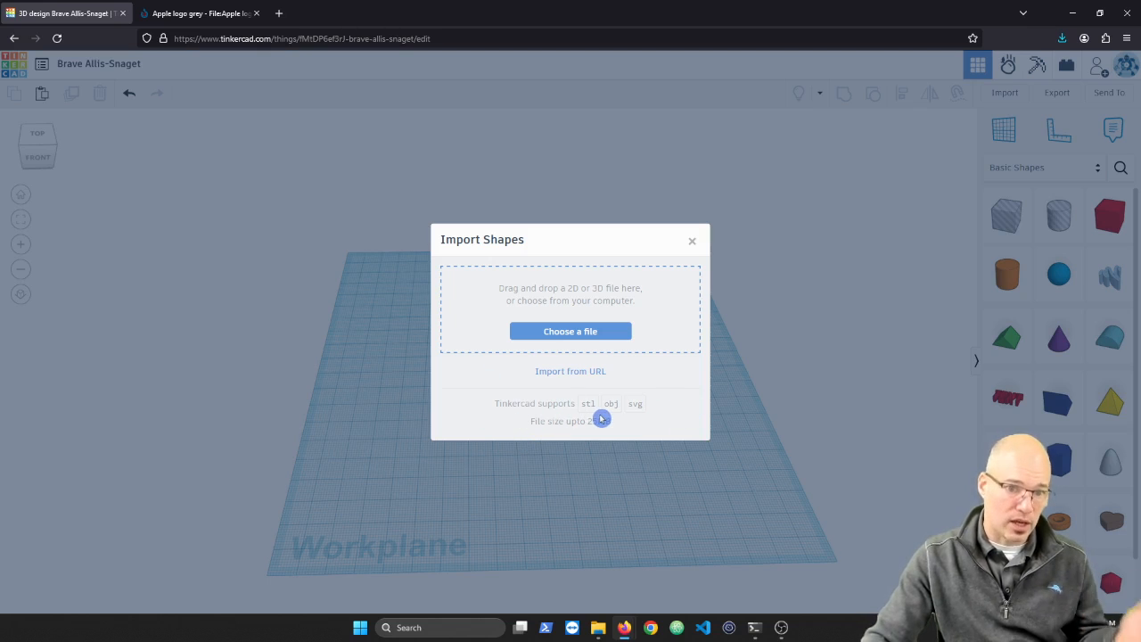
{"action": "mouse_move", "coordinate": [584, 427]}
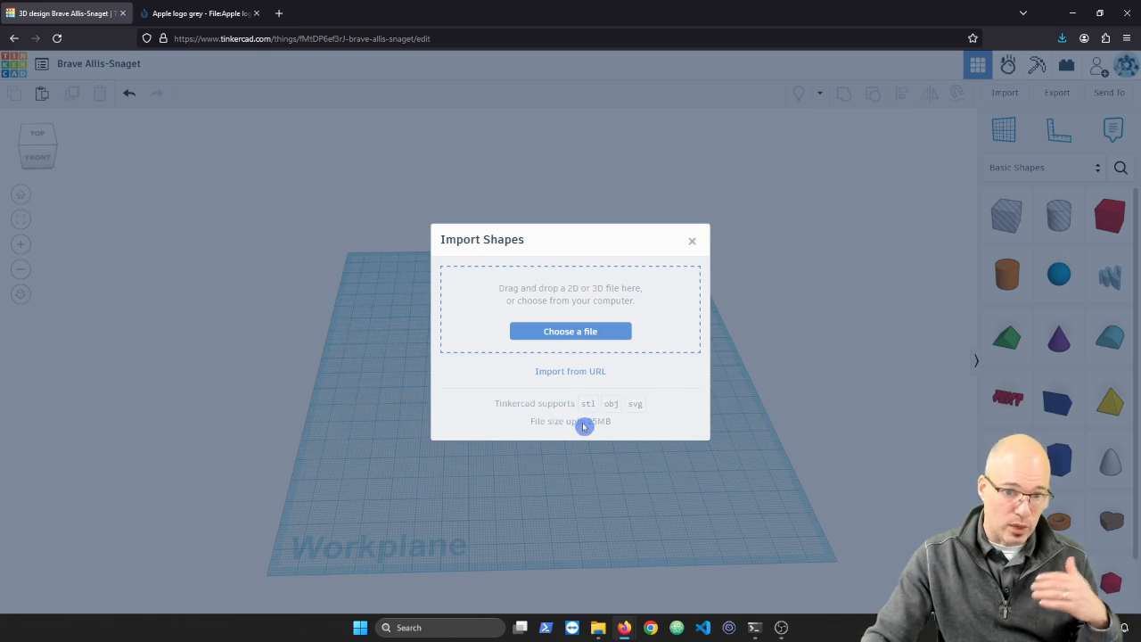
{"action": "mouse_move", "coordinate": [620, 418]}
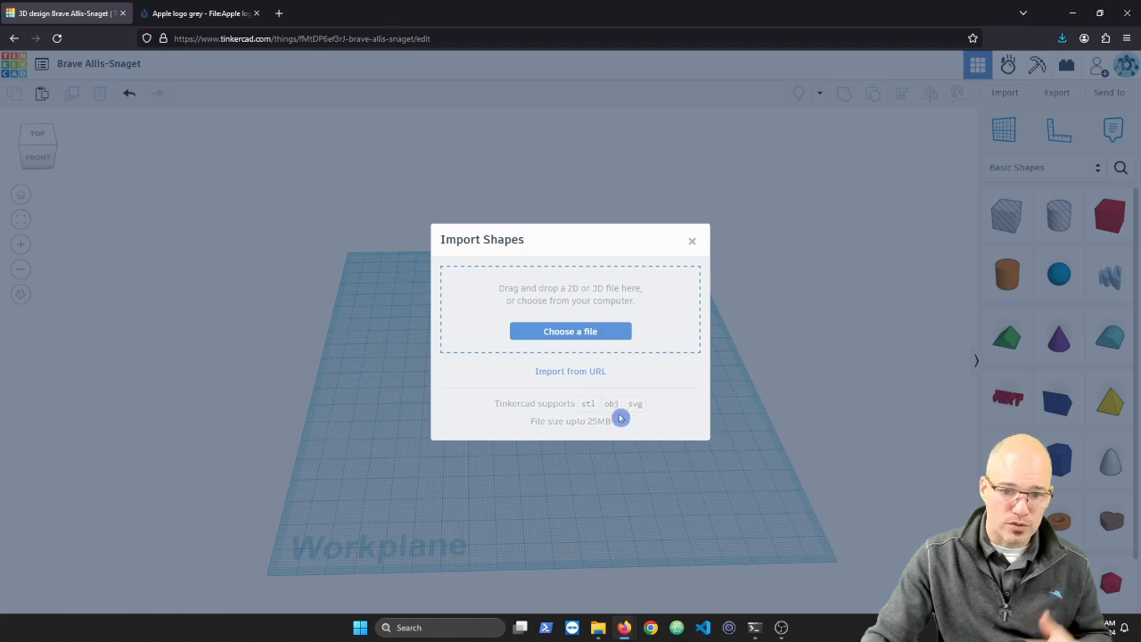
{"action": "mouse_move", "coordinate": [619, 419]}
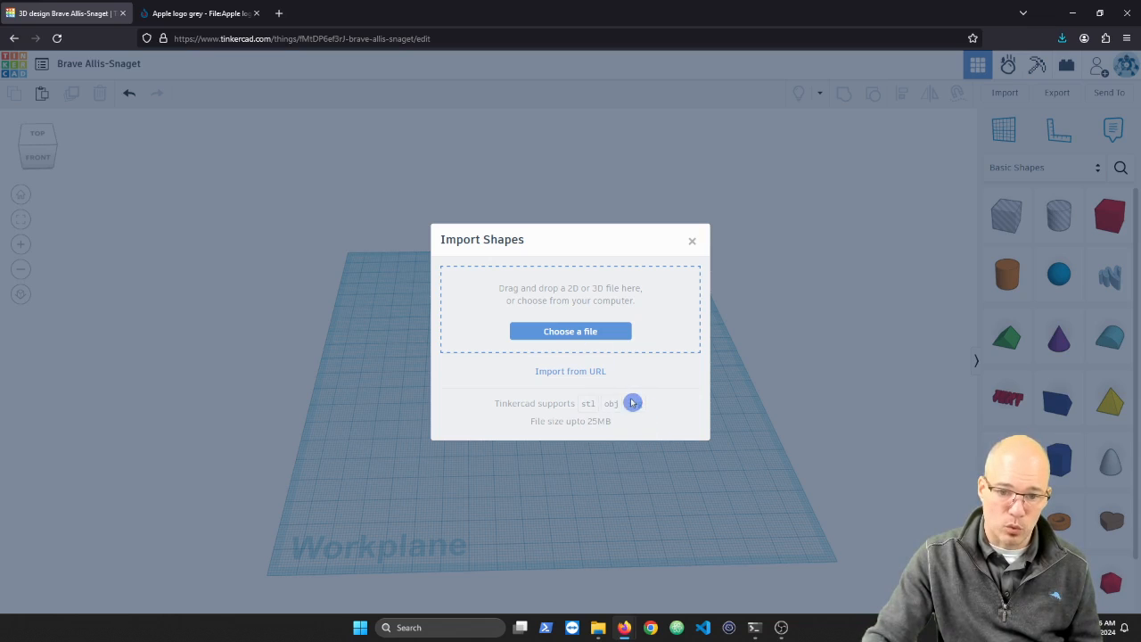
{"action": "mouse_move", "coordinate": [629, 408]}
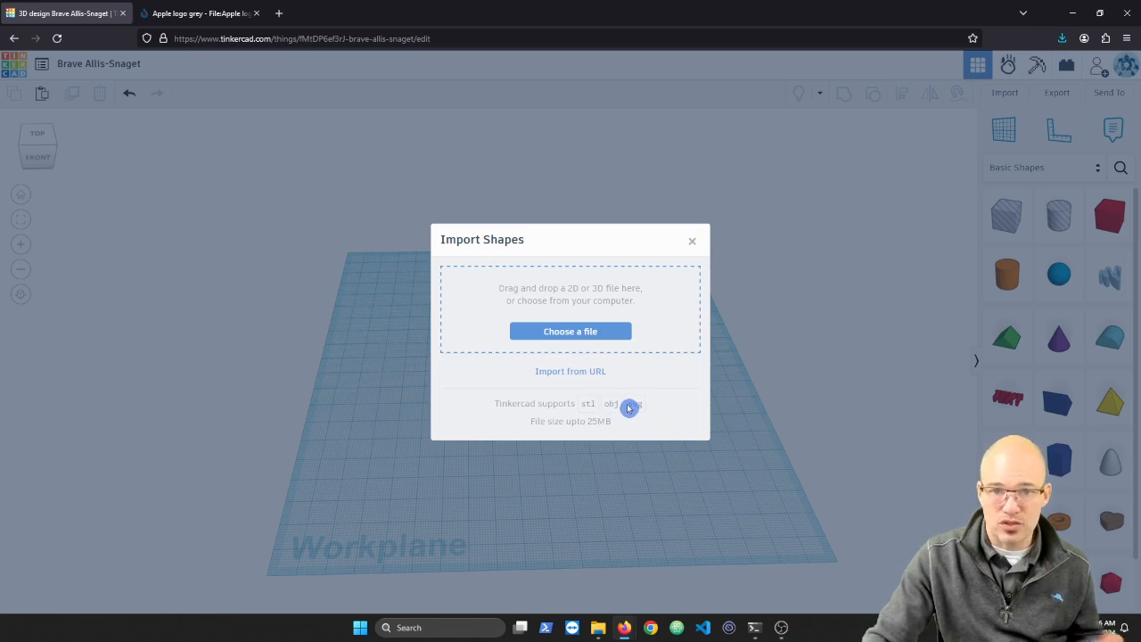
{"action": "mouse_move", "coordinate": [564, 316]}
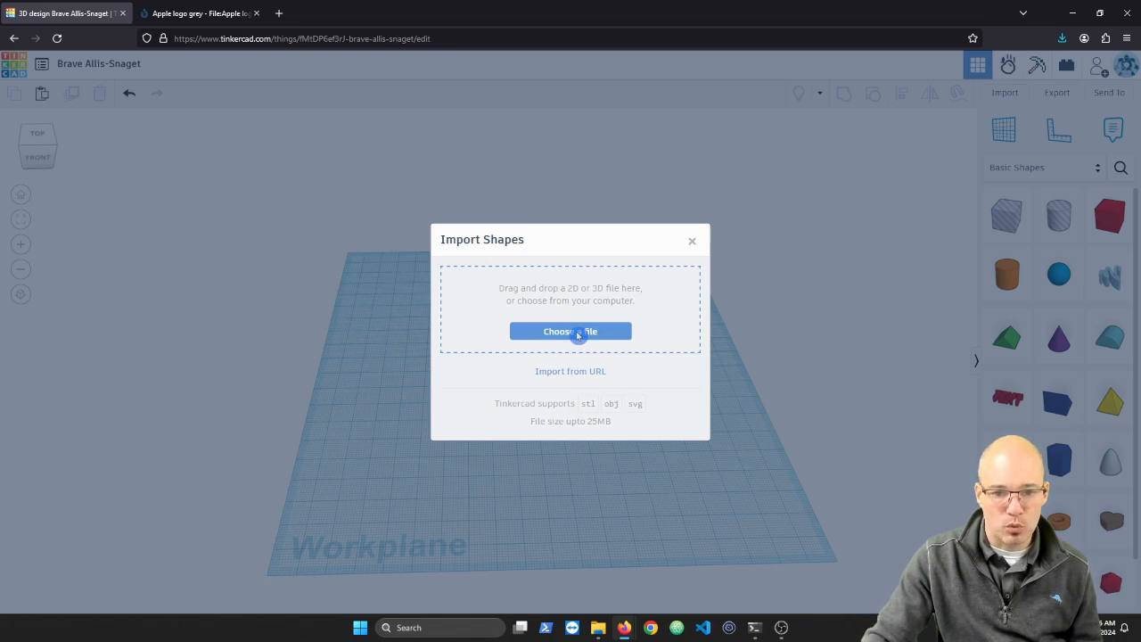
{"action": "mouse_move", "coordinate": [573, 372]}
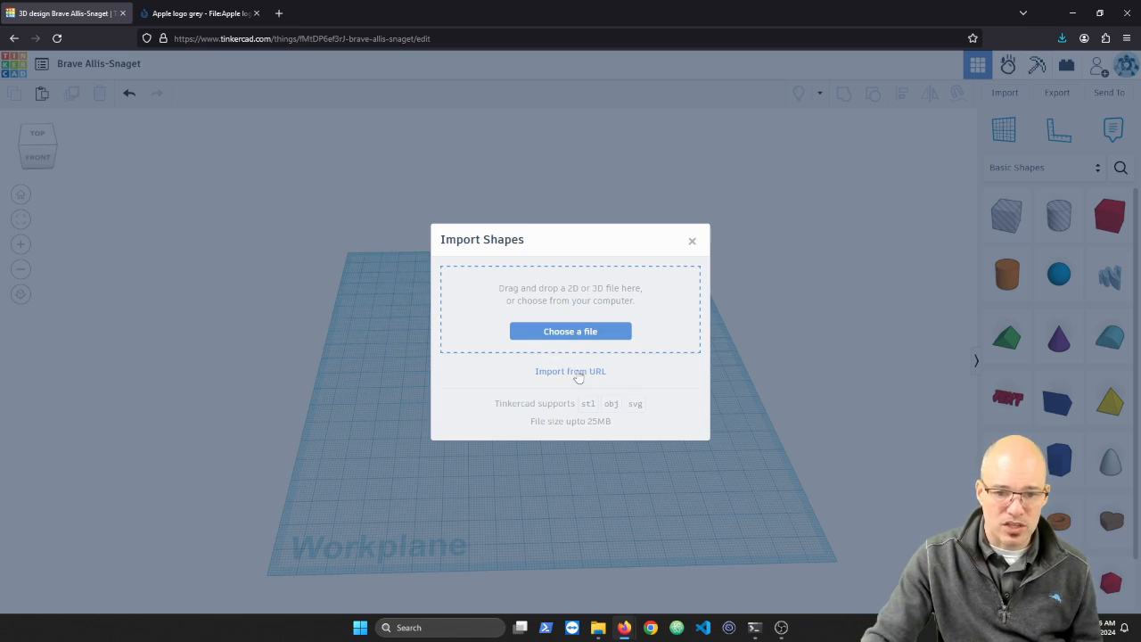
Toggle to Import from URL and back to local file, then open the File Upload picker.
{"action": "left_click", "coordinate": [200, 12]}
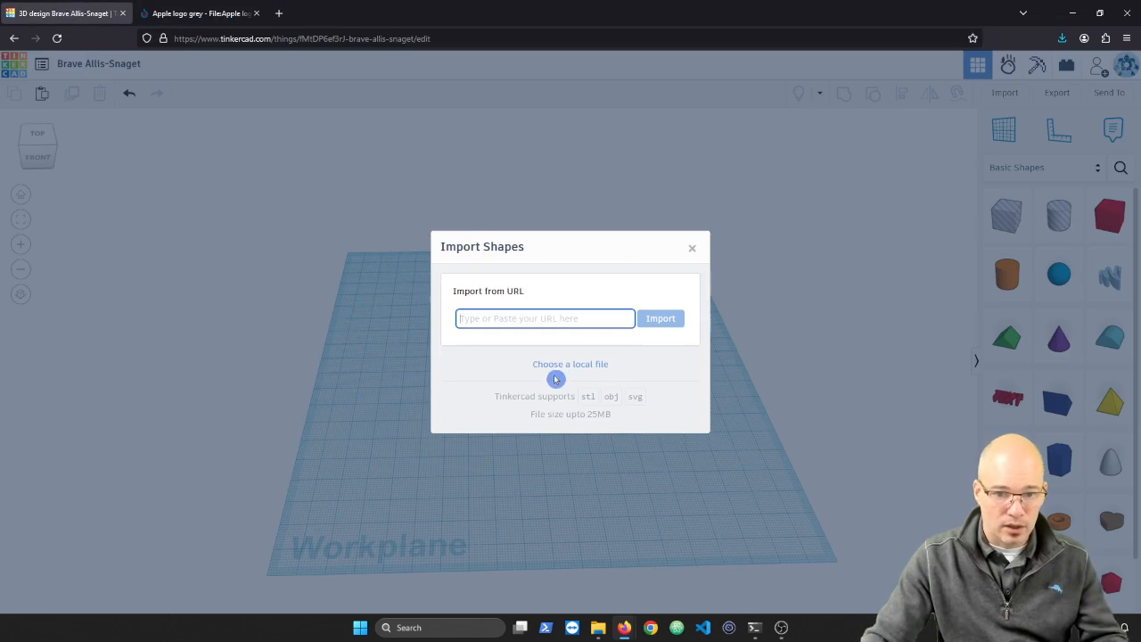
{"action": "left_click", "coordinate": [660, 318]}
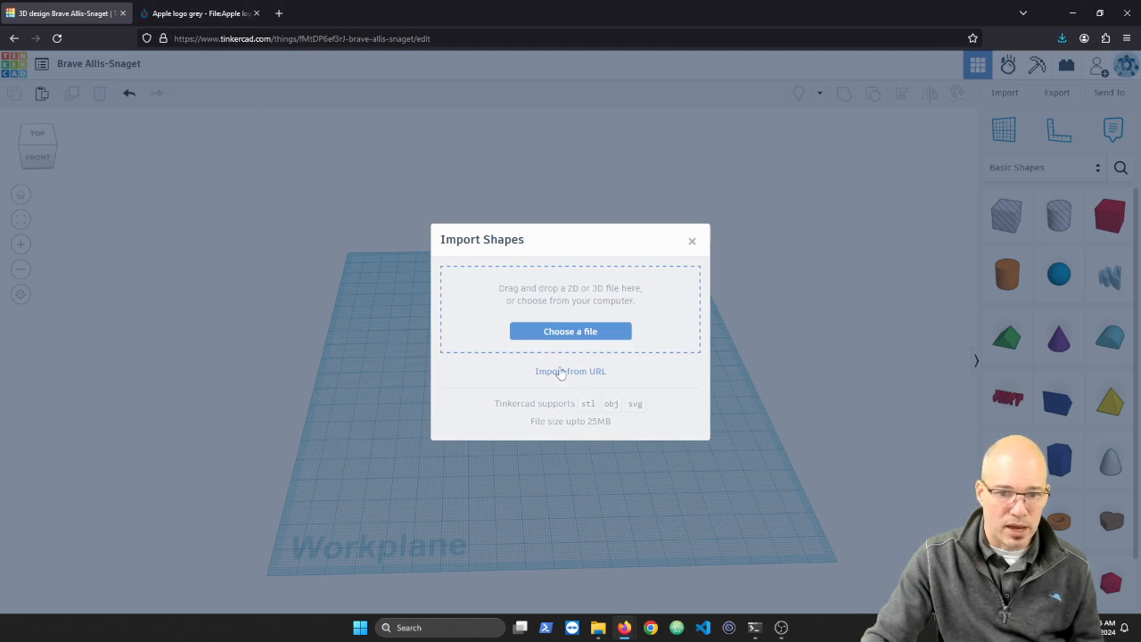
{"action": "left_click", "coordinate": [570, 330]}
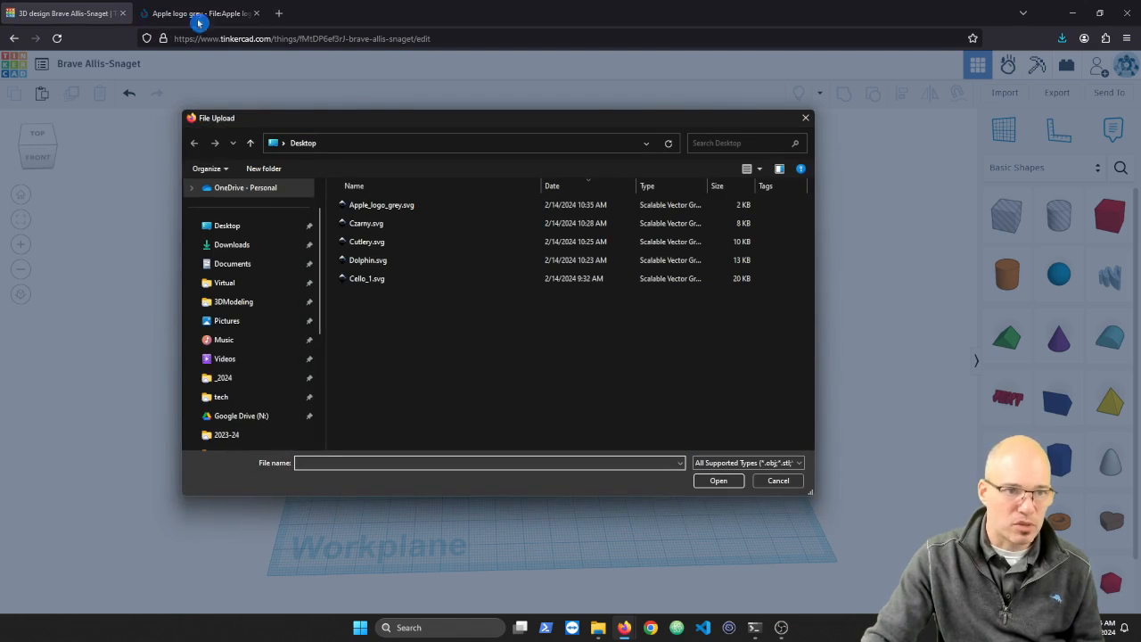
Select Apple_logo_grey.svg on the Desktop and open it for import.
{"action": "left_click", "coordinate": [382, 205]}
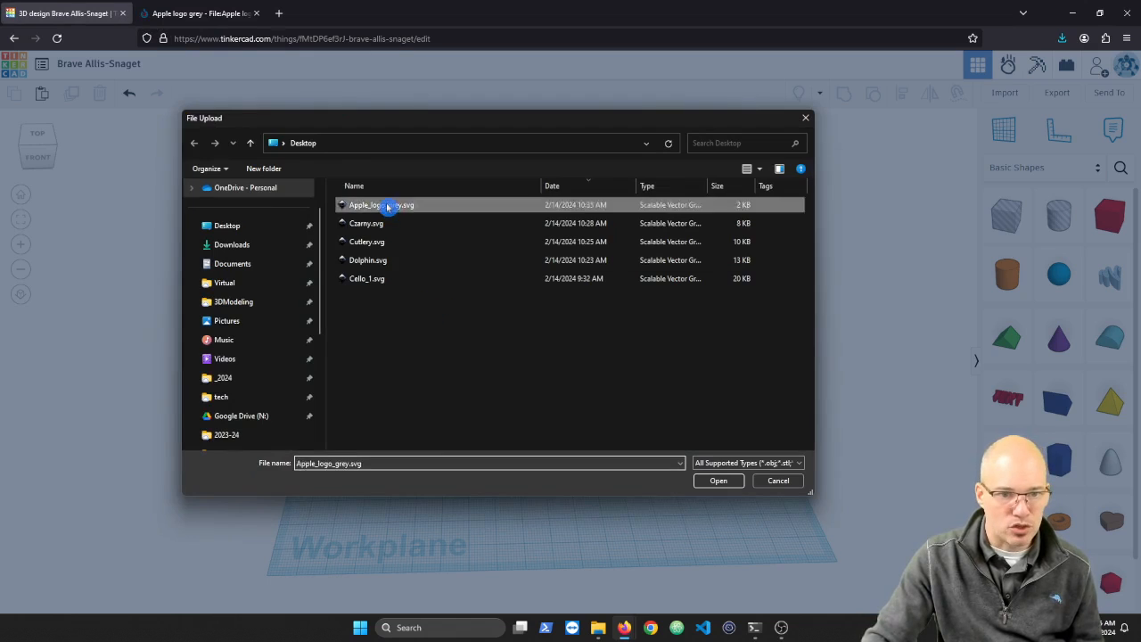
{"action": "left_click", "coordinate": [719, 480]}
{"action": "type", "text": "10"}
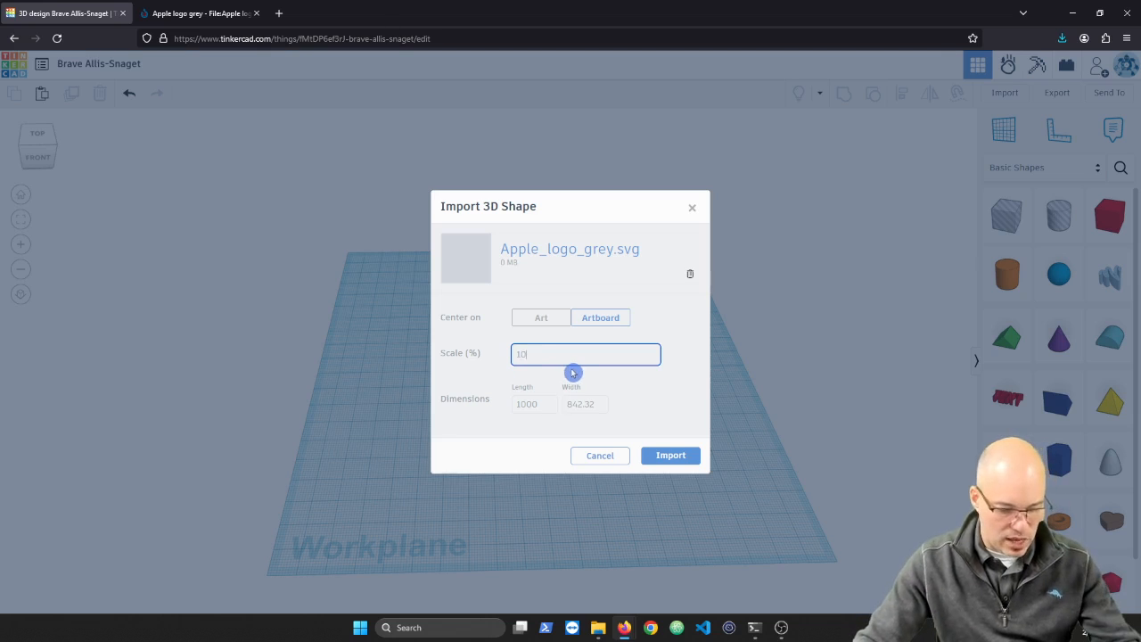
Import the Apple logo at 10% scale, sized 100 × 84.23.
{"action": "left_click", "coordinate": [534, 404]}
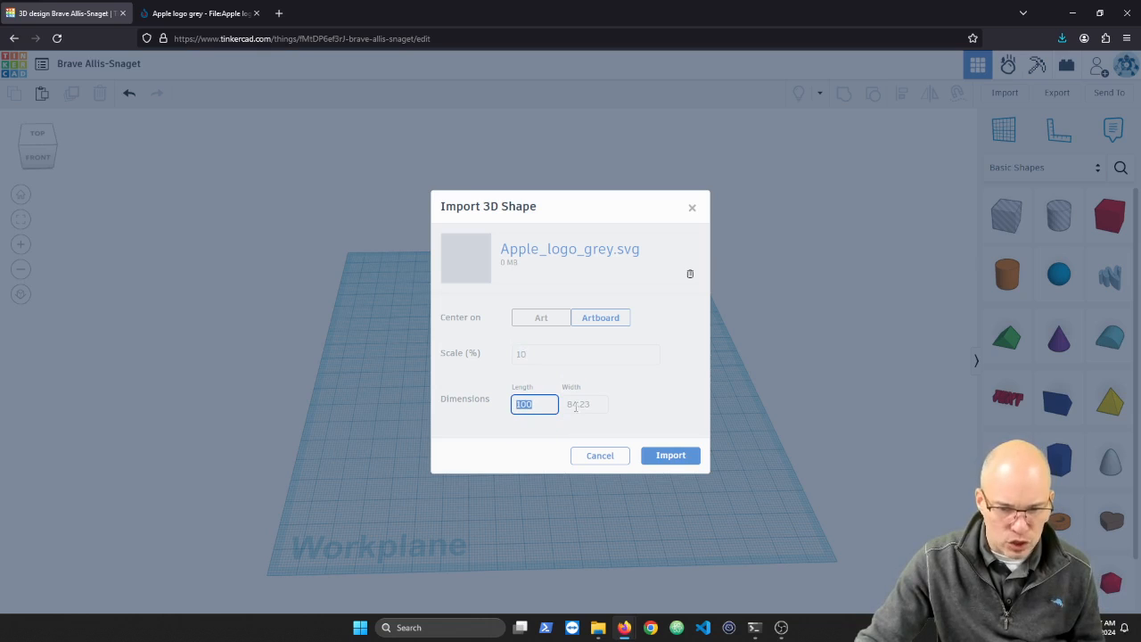
{"action": "mouse_move", "coordinate": [798, 430]}
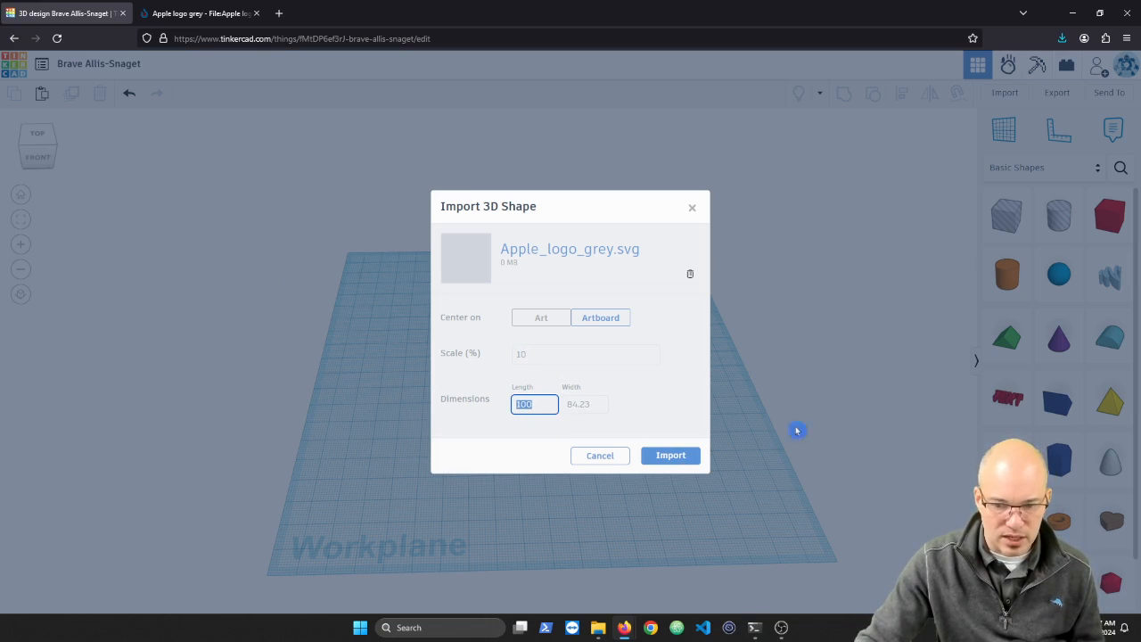
{"action": "mouse_move", "coordinate": [580, 436]}
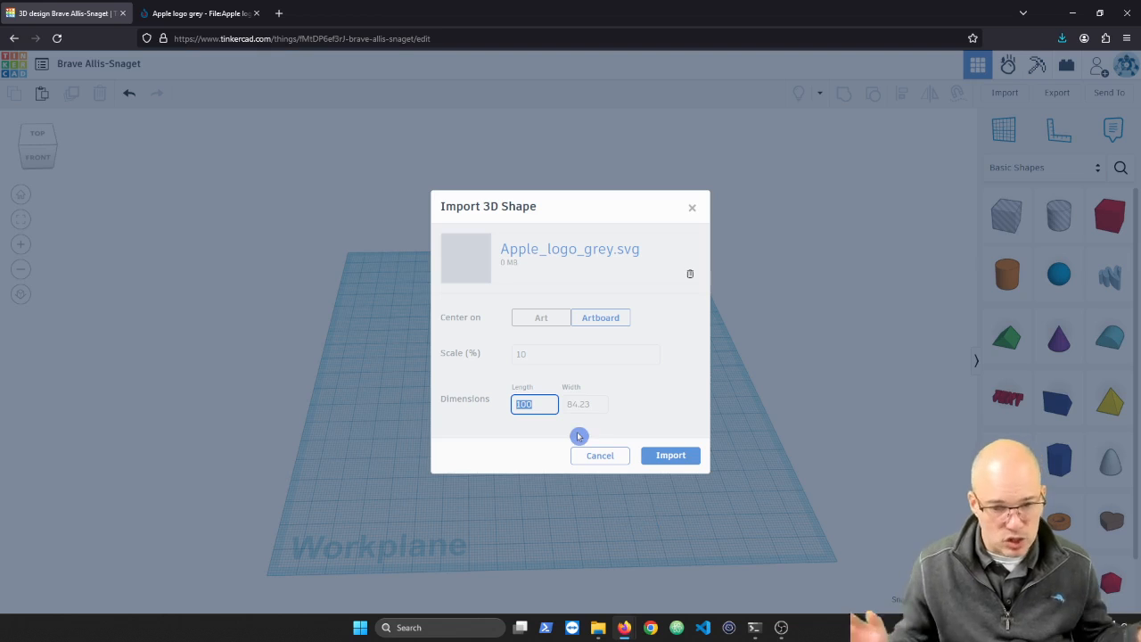
{"action": "mouse_move", "coordinate": [683, 456]}
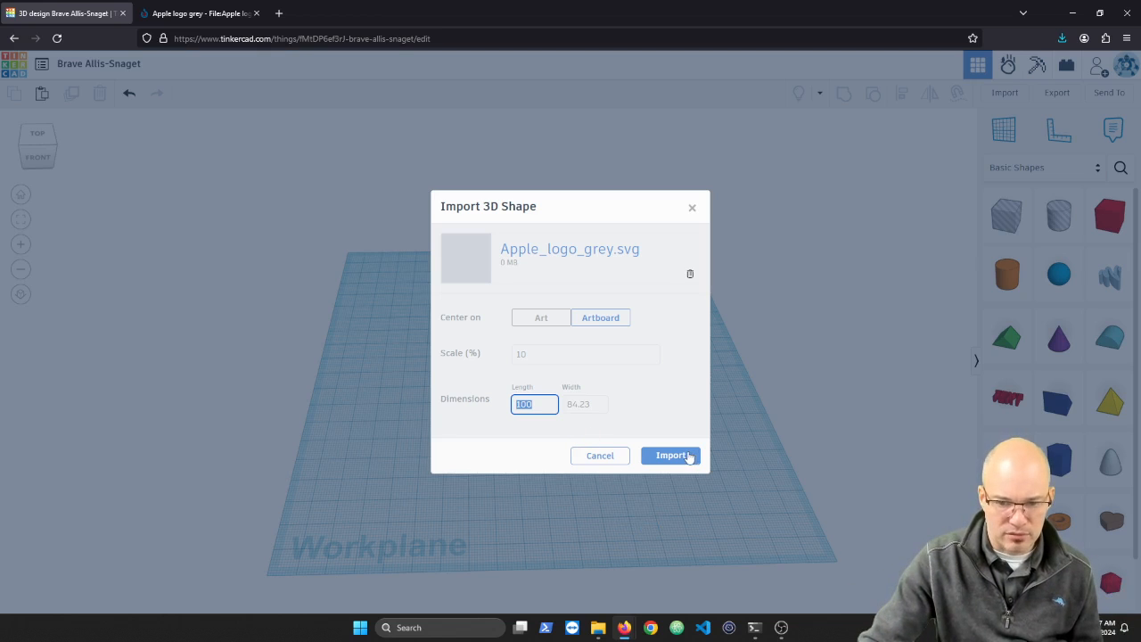
{"action": "left_click", "coordinate": [671, 455]}
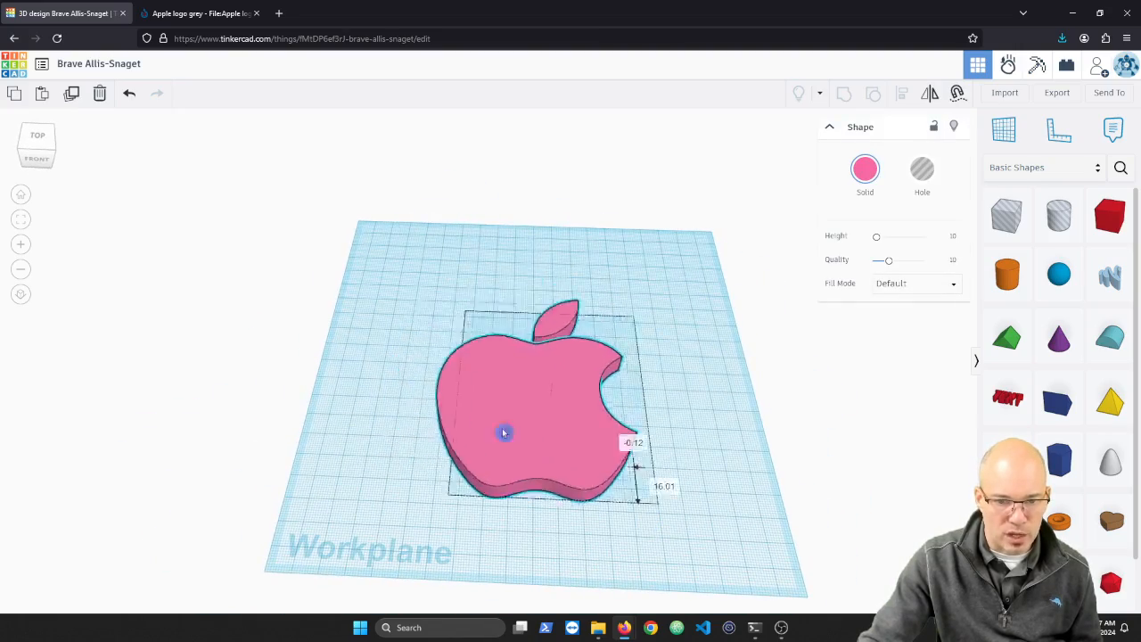
Orbit the view and try a box hole on the logo's leaf, then undo it.
{"action": "left_click_drag", "start_coordinate": [503, 433], "coordinate": [528, 337]}
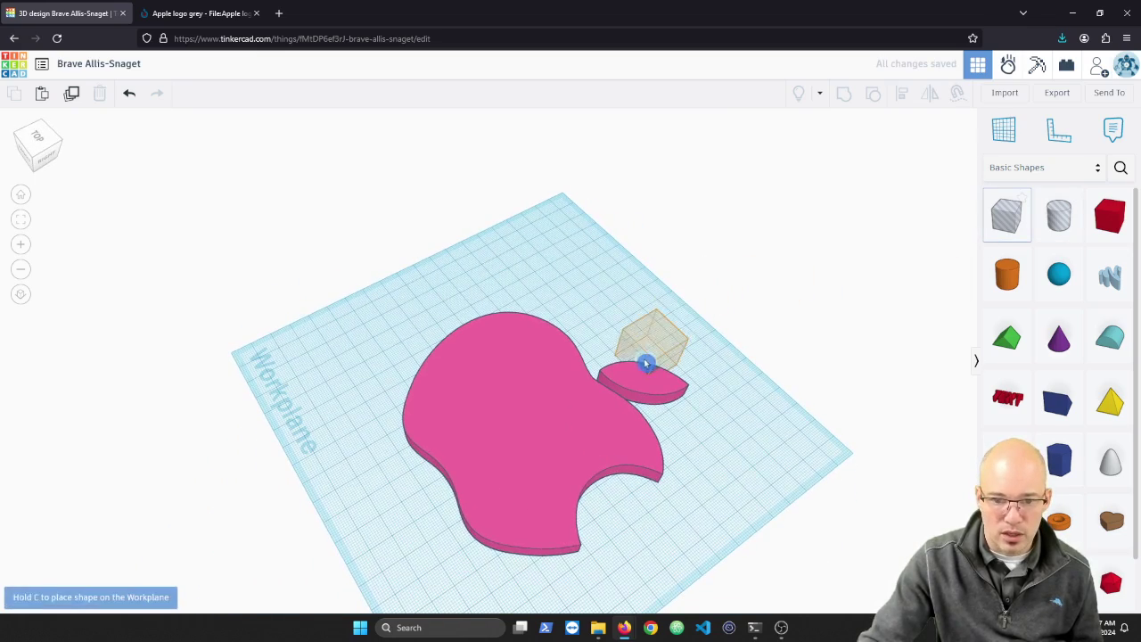
{"action": "left_click", "coordinate": [648, 361]}
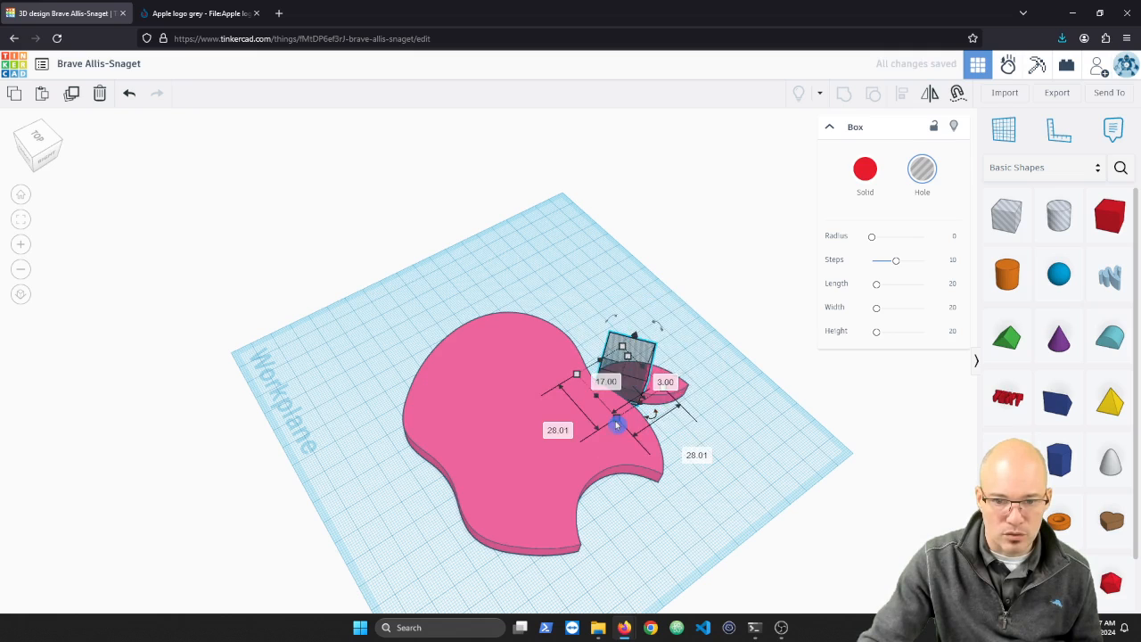
{"action": "left_click_drag", "start_coordinate": [617, 425], "coordinate": [720, 430]}
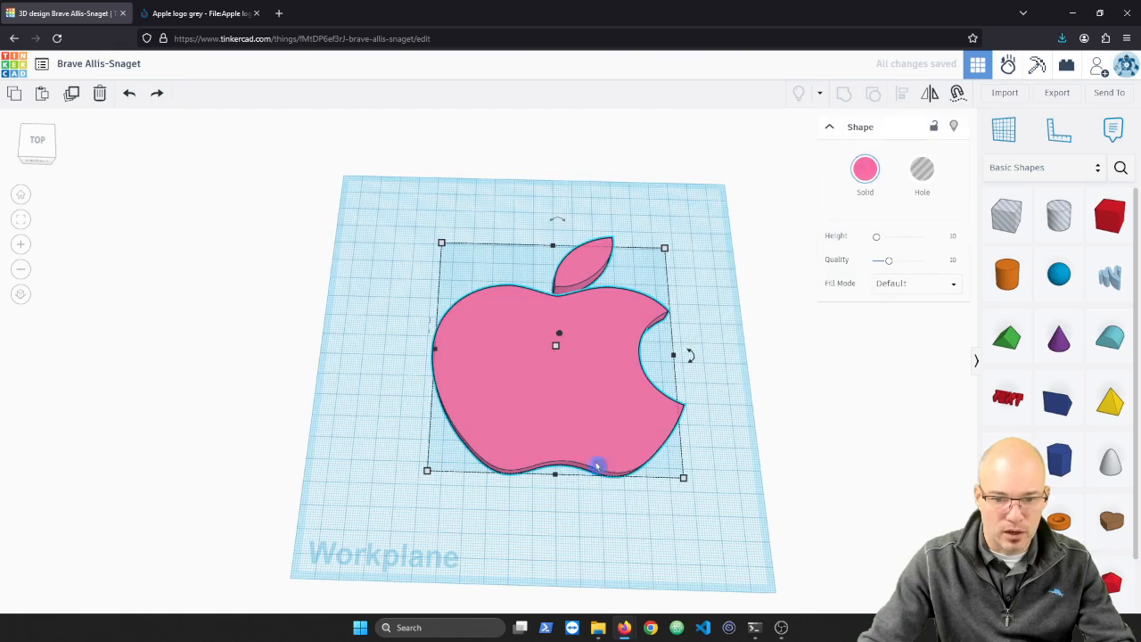
Shrink the Apple logo to about 43 × 48 and move it to the workplane's back-left corner.
{"action": "left_click_drag", "start_coordinate": [684, 477], "coordinate": [526, 337]}
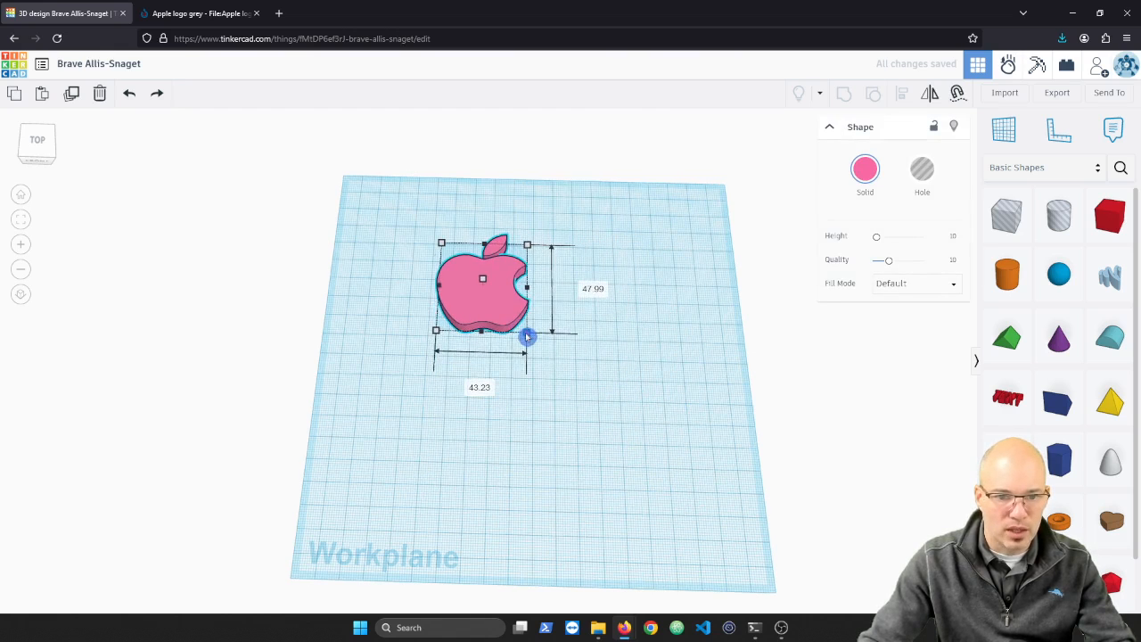
{"action": "left_click_drag", "start_coordinate": [482, 279], "coordinate": [382, 209]}
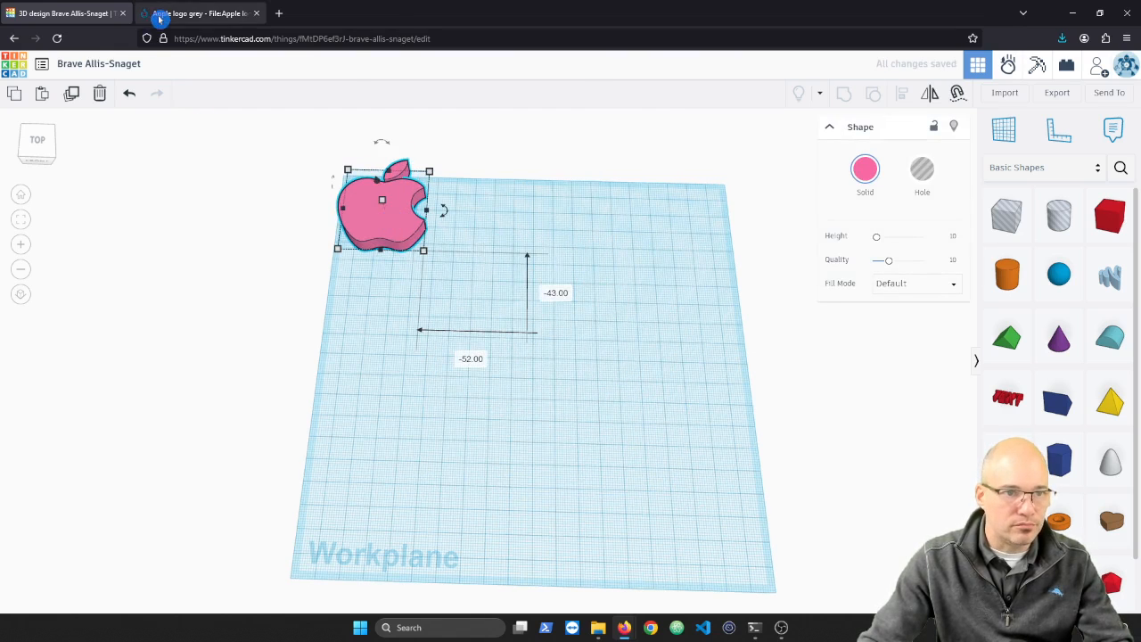
{"action": "left_click", "coordinate": [187, 15]}
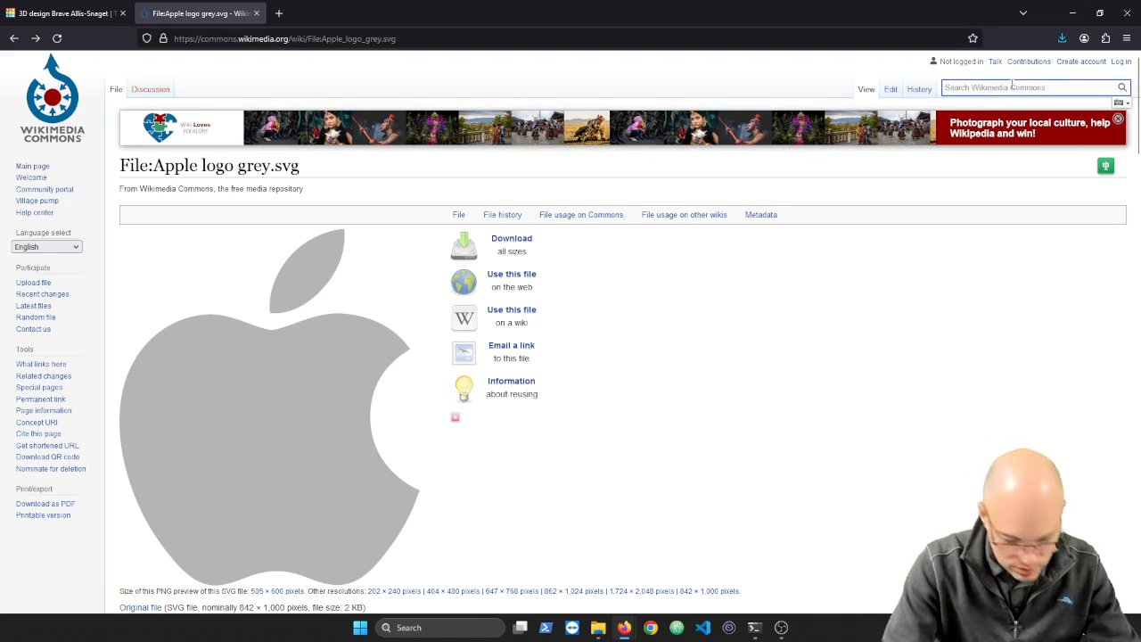
Search Commons for 'pineapple svg' and open the Pineapple Icon pieces file page.
{"action": "type", "text": "pineapple svg"}
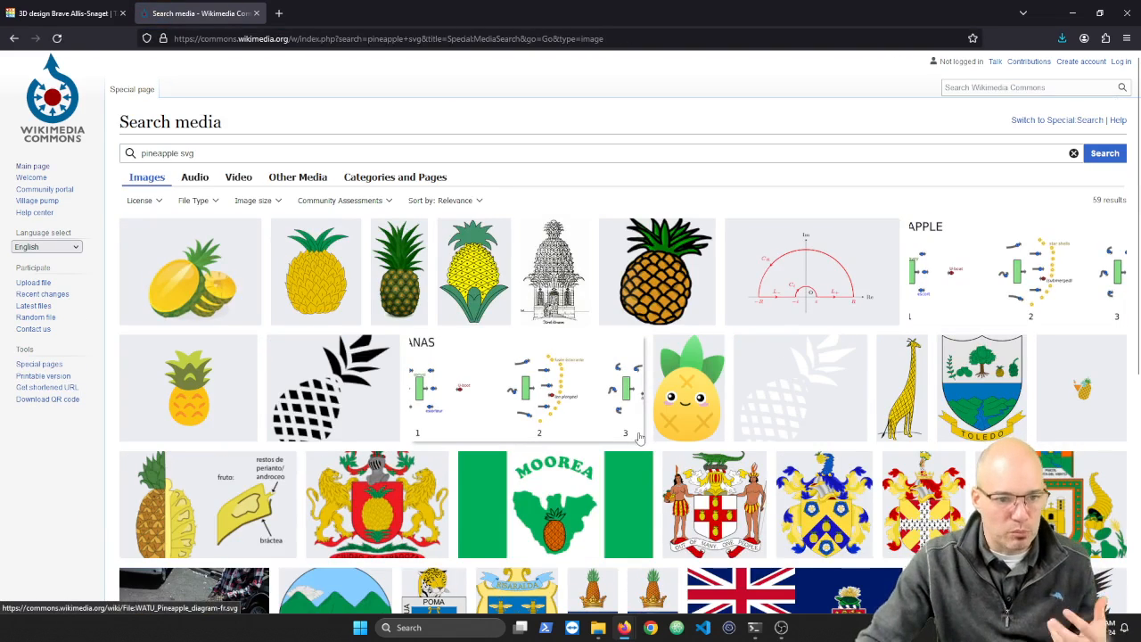
{"action": "mouse_move", "coordinate": [172, 295]}
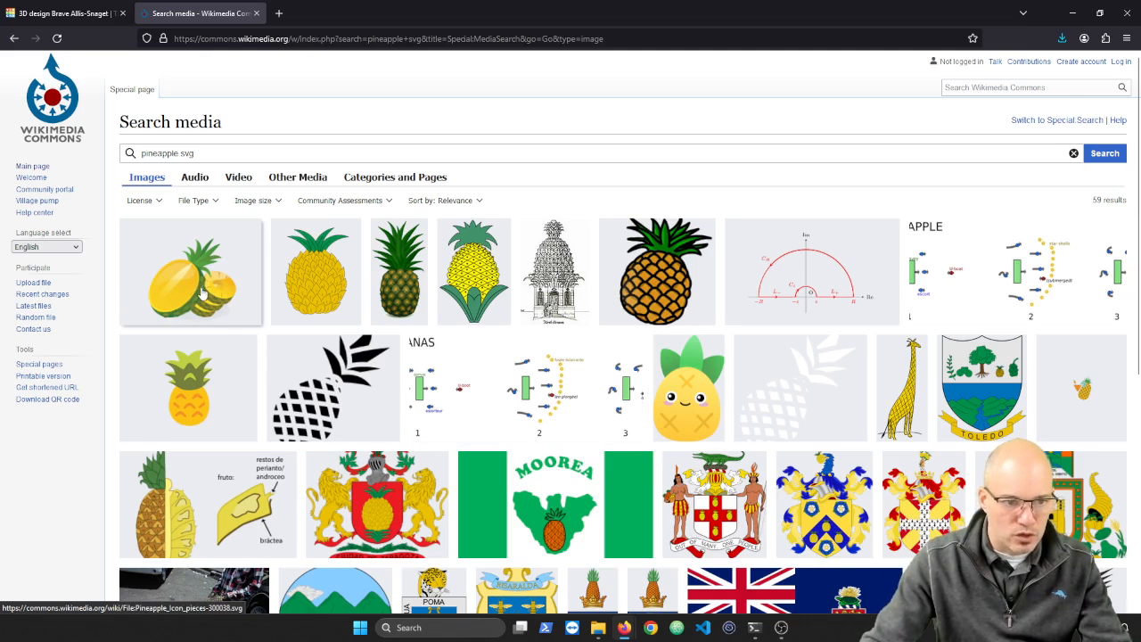
{"action": "left_click", "coordinate": [190, 272]}
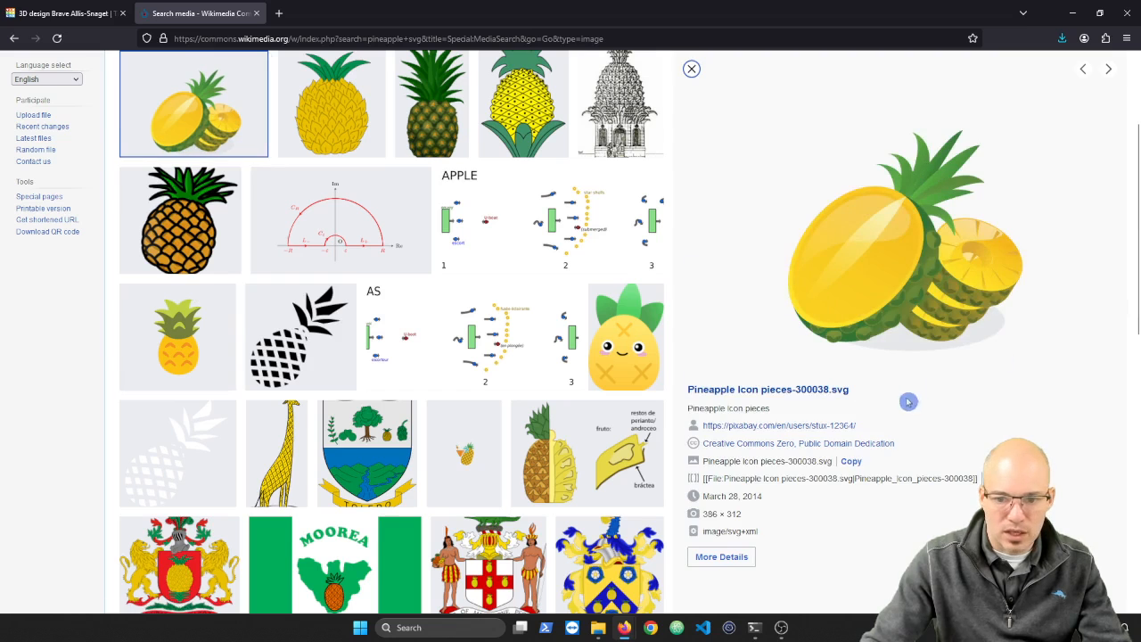
{"action": "left_click", "coordinate": [768, 390]}
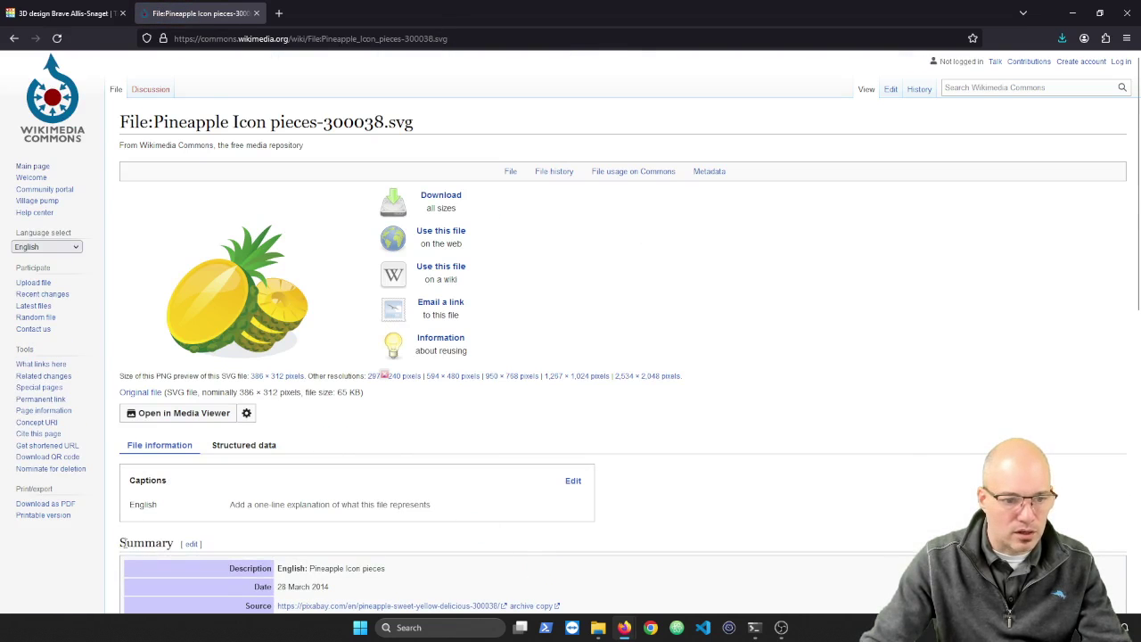
Download the original Pineapple Icon pieces SVG from the Media Viewer.
{"action": "left_click", "coordinate": [176, 413]}
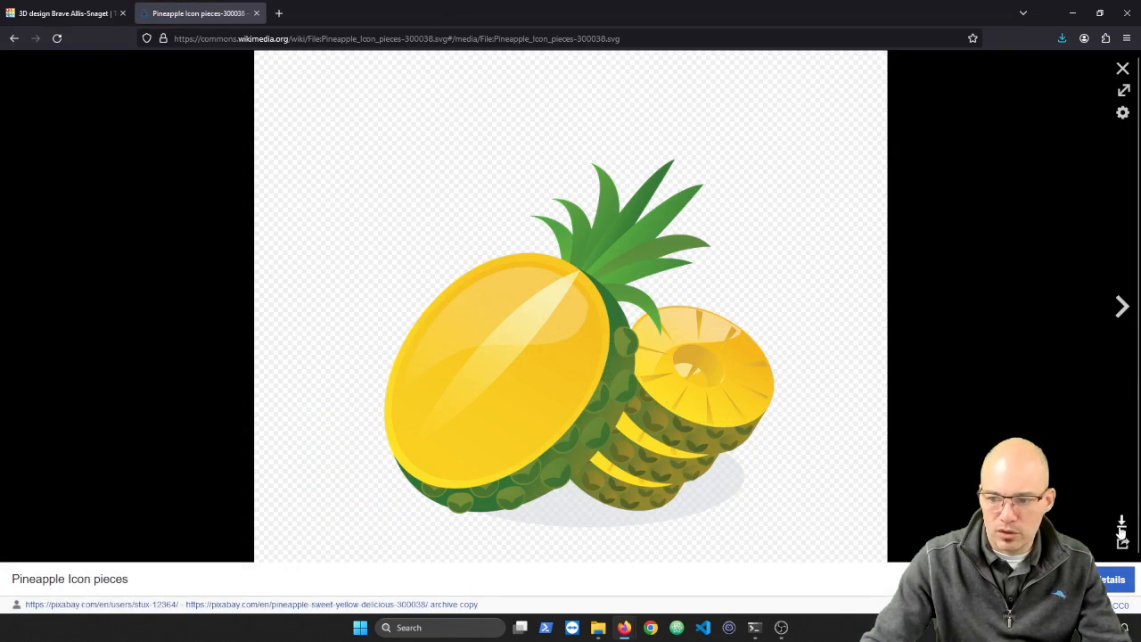
{"action": "left_click", "coordinate": [1121, 531]}
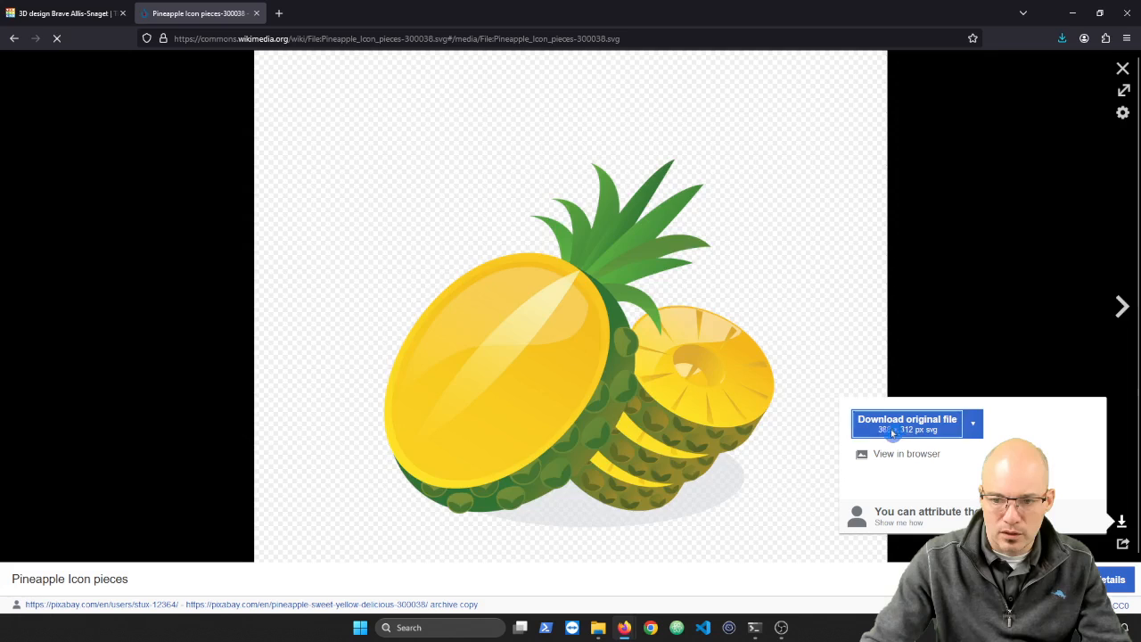
{"action": "left_click", "coordinate": [907, 419]}
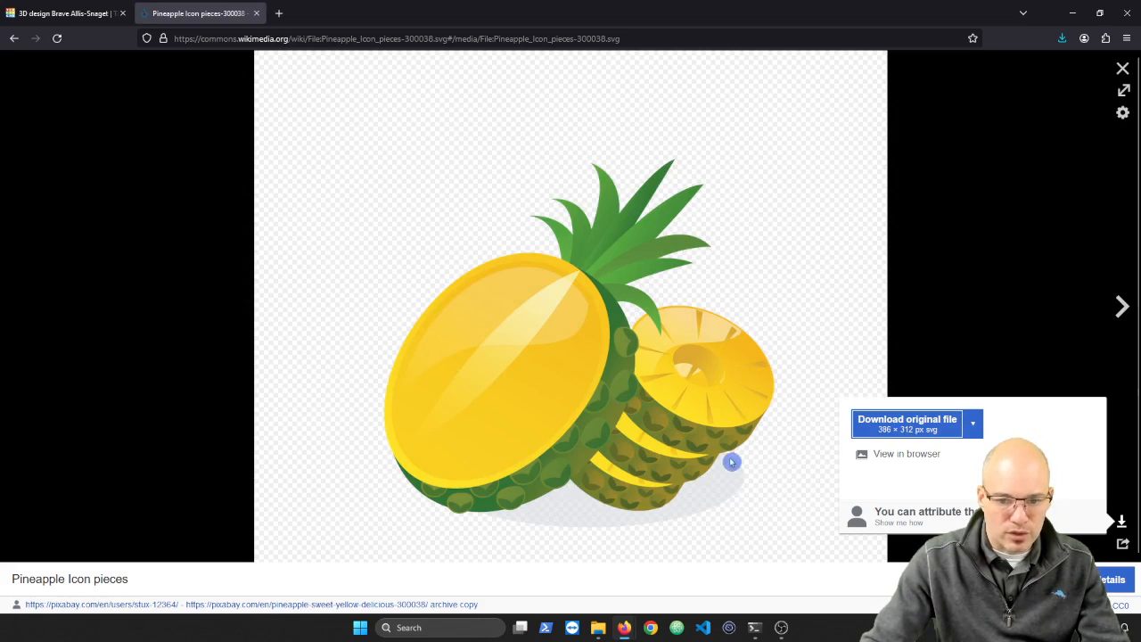
{"action": "mouse_move", "coordinate": [612, 420]}
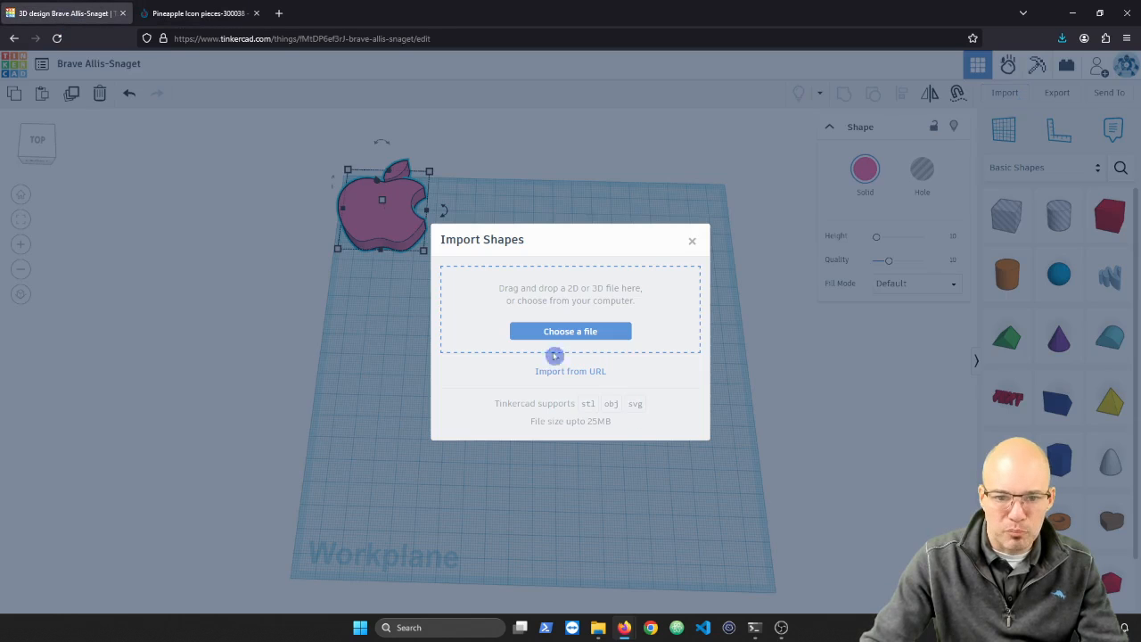
Import Pineapple_Icon_pieces-300038.svg into the design at 30% scale.
{"action": "left_click", "coordinate": [570, 330]}
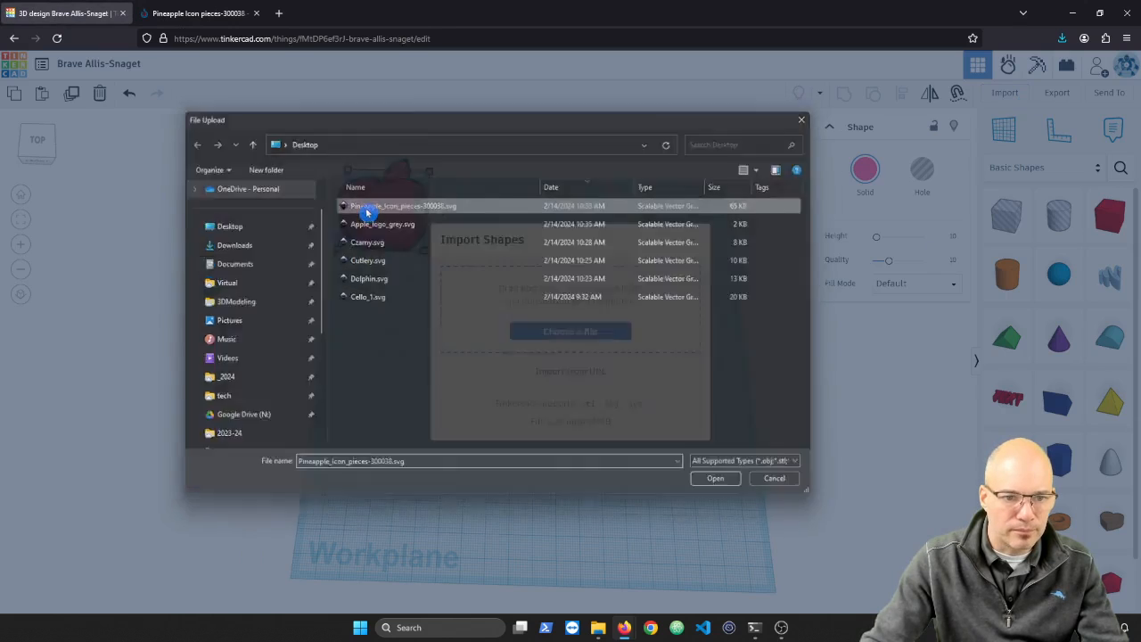
{"action": "left_click", "coordinate": [715, 478]}
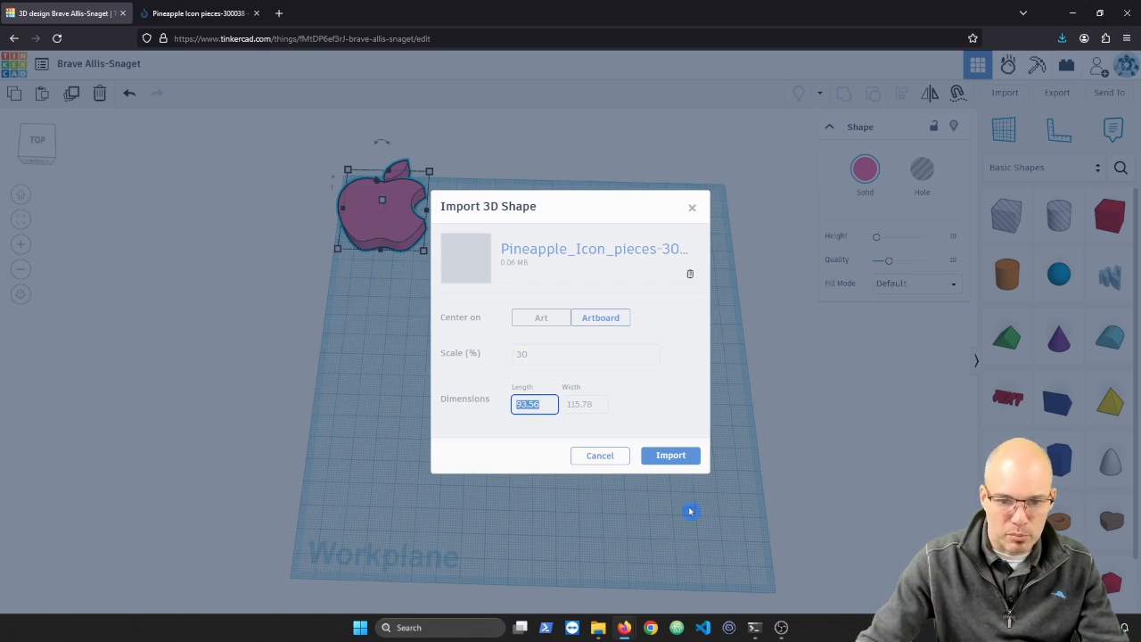
{"action": "left_click", "coordinate": [671, 456]}
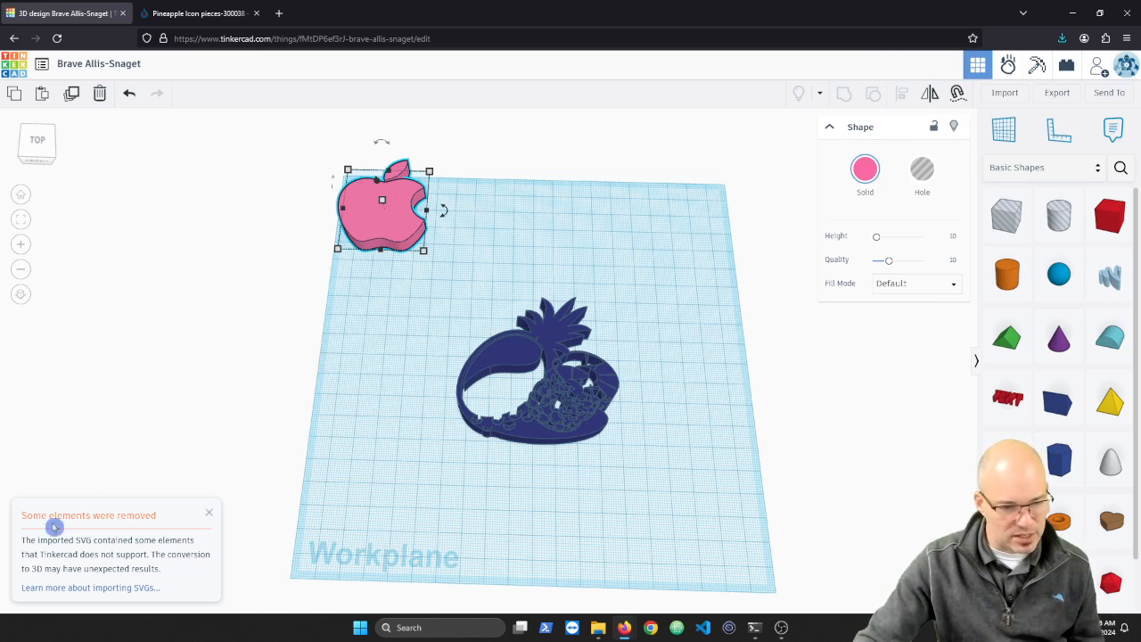
{"action": "mouse_move", "coordinate": [122, 578]}
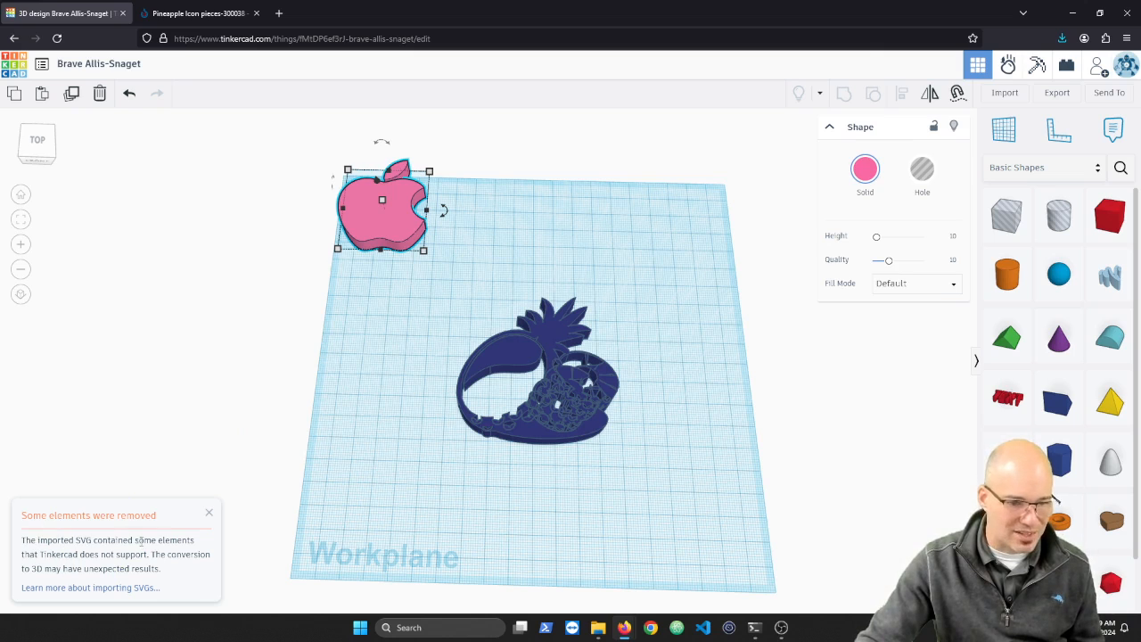
Close the removed-elements warning, deselect, and orbit to look down on the pineapple.
{"action": "left_click", "coordinate": [208, 512]}
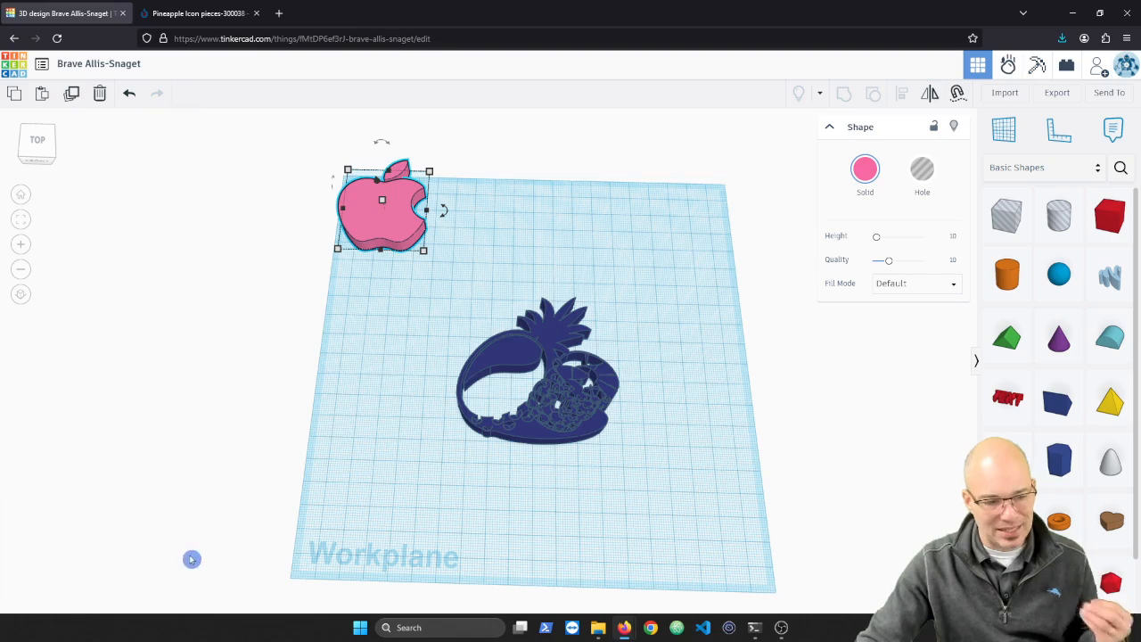
{"action": "left_click", "coordinate": [575, 442]}
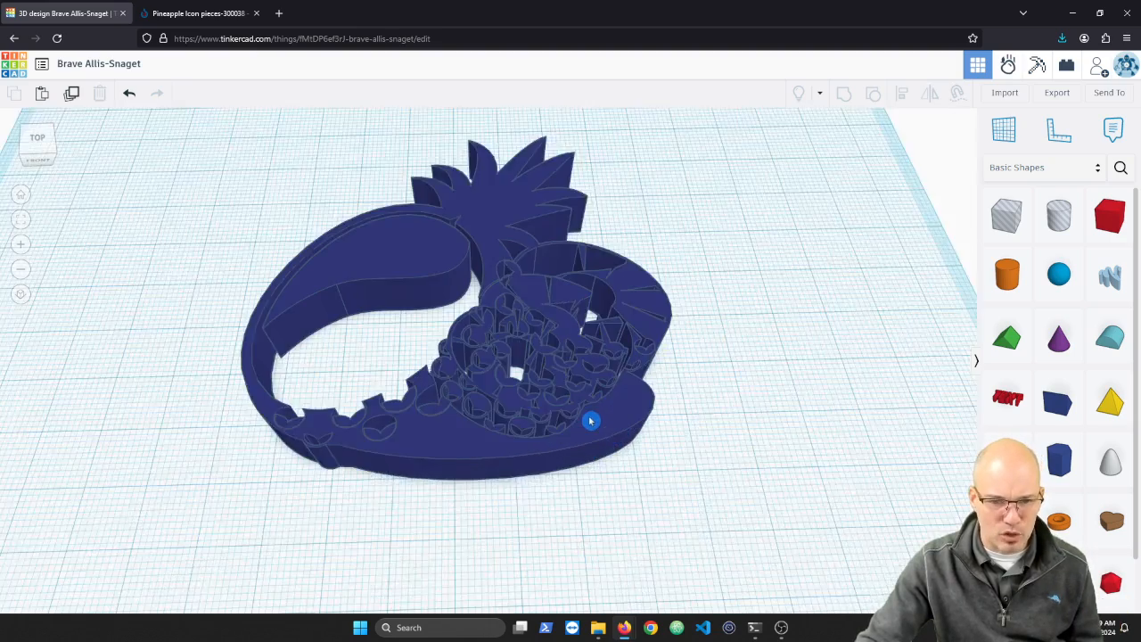
{"action": "left_click_drag", "start_coordinate": [591, 420], "coordinate": [420, 384]}
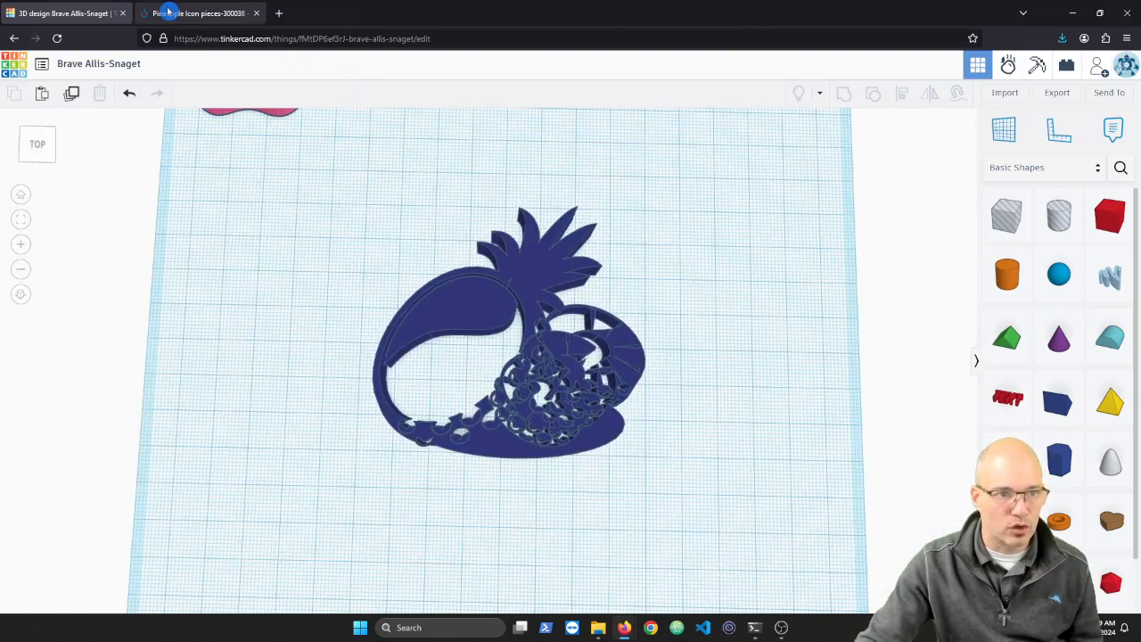
Remove the multi-piece pineapple and preview the Emoji u1f34d.svg result on Commons.
{"action": "left_click", "coordinate": [178, 12]}
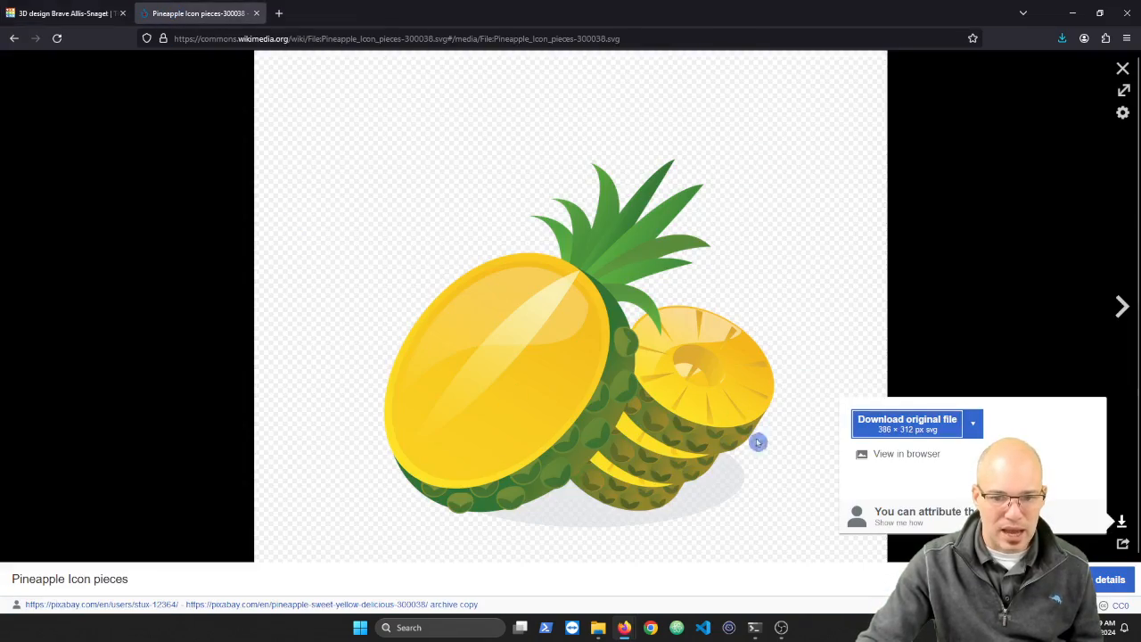
{"action": "mouse_move", "coordinate": [573, 324]}
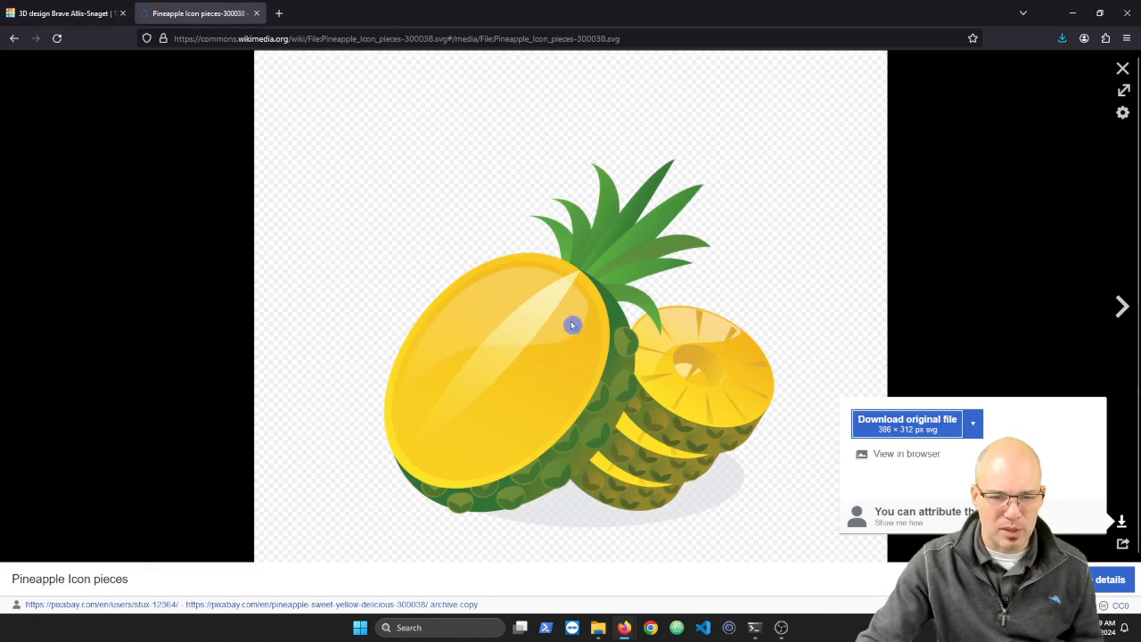
{"action": "mouse_move", "coordinate": [580, 362]}
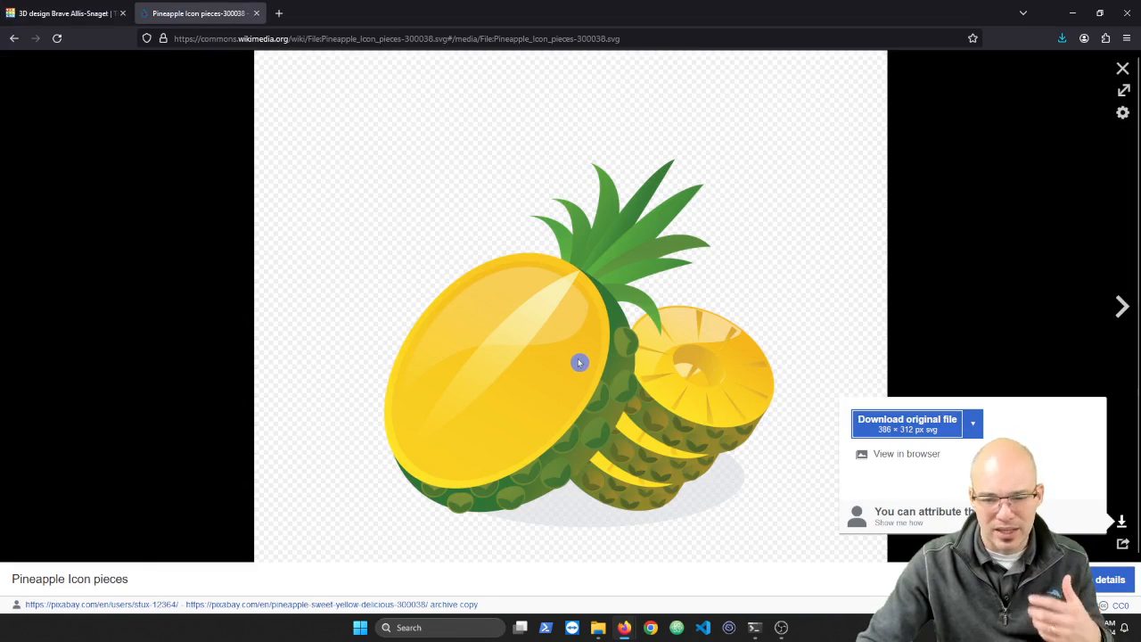
{"action": "left_click", "coordinate": [66, 12]}
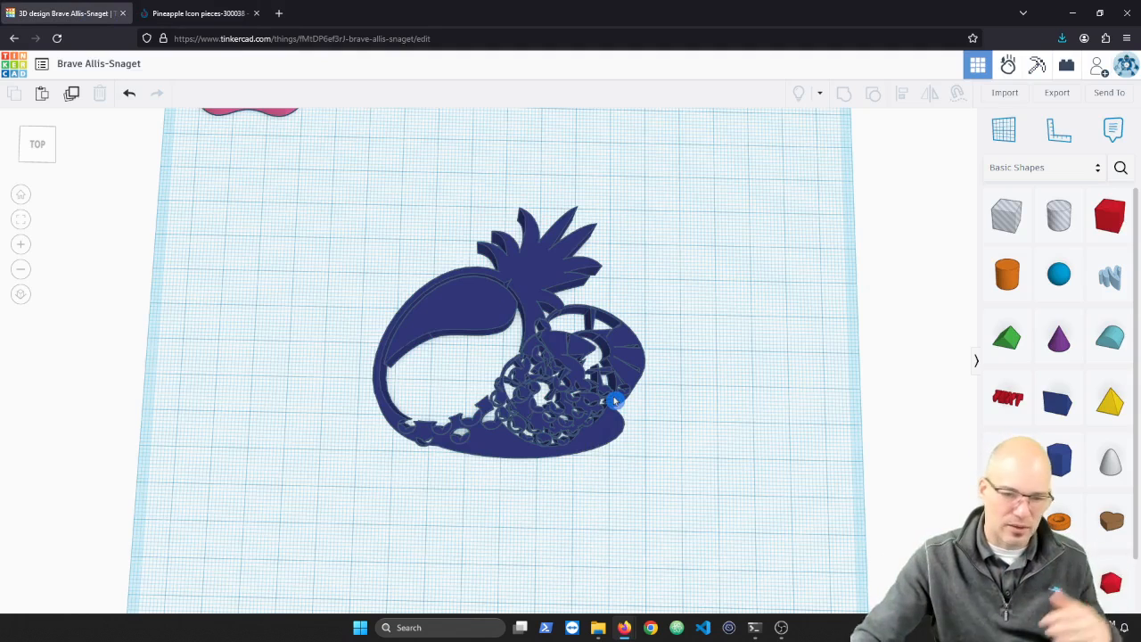
{"action": "left_click", "coordinate": [614, 401]}
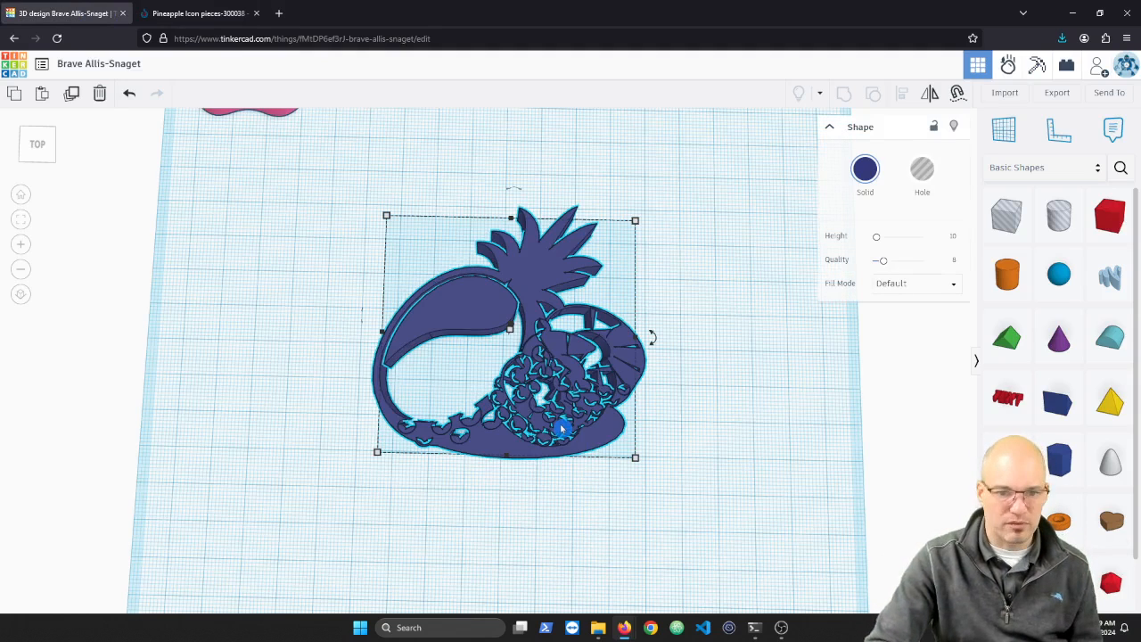
{"action": "left_click", "coordinate": [197, 12]}
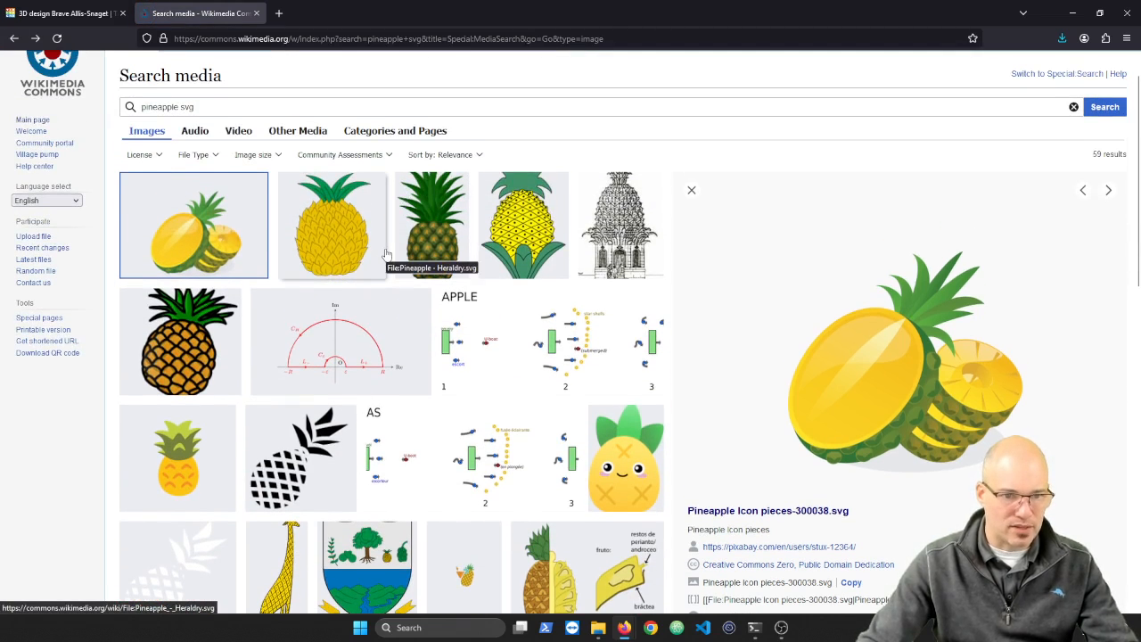
{"action": "left_click", "coordinate": [177, 337]}
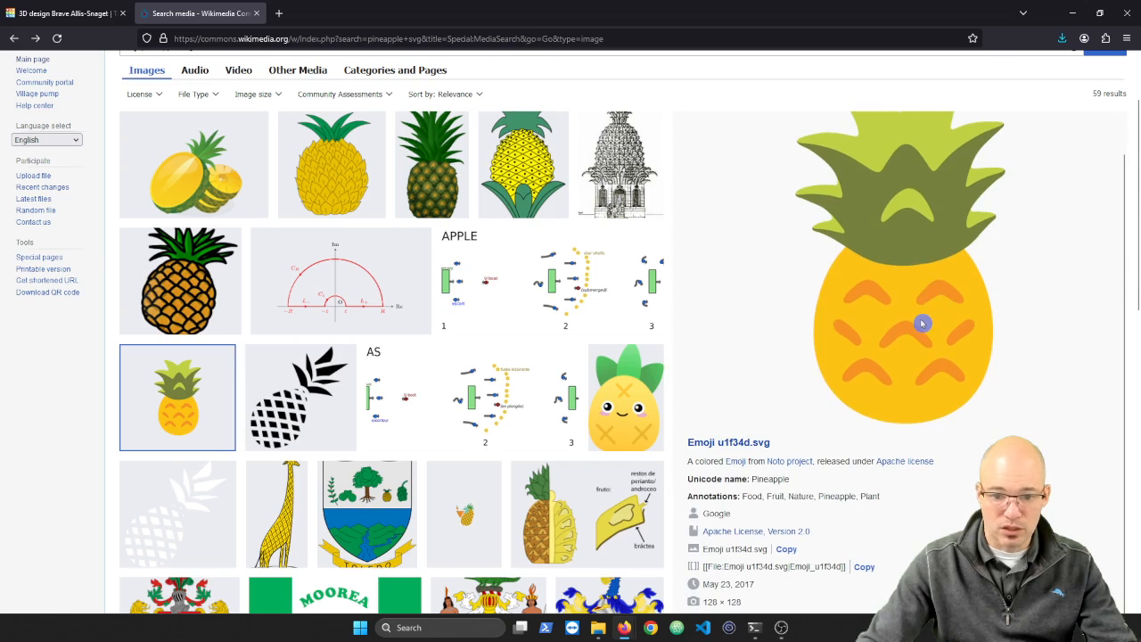
Save the original Emoji_u1f34d.svg file to the Desktop.
{"action": "scroll", "scroll_direction": "down", "scroll_amount": 3}
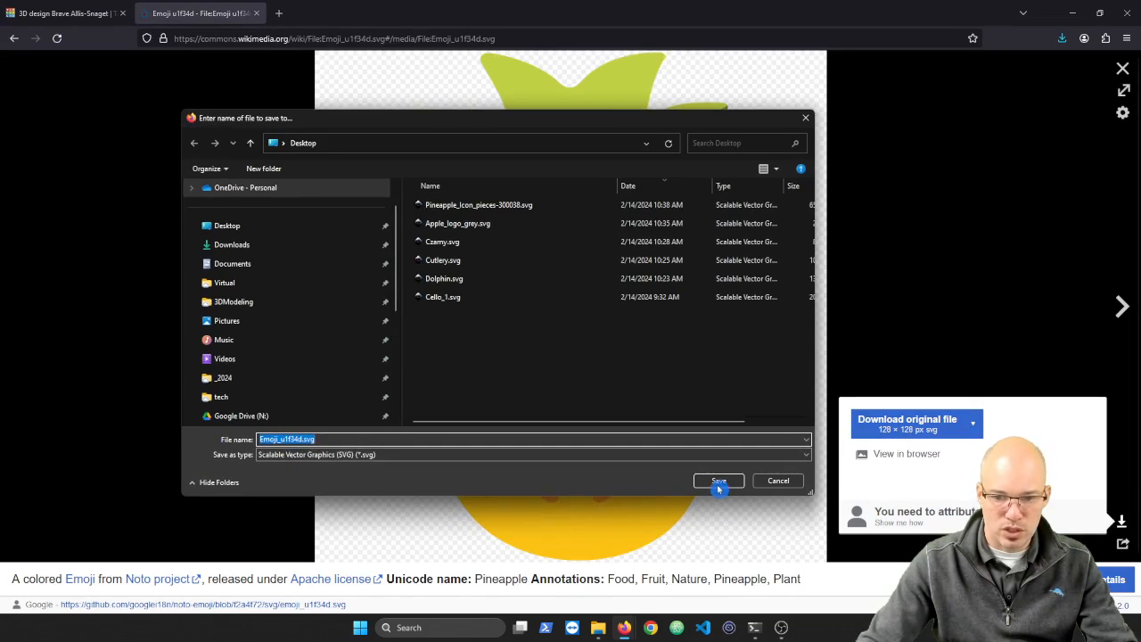
{"action": "left_click", "coordinate": [718, 481]}
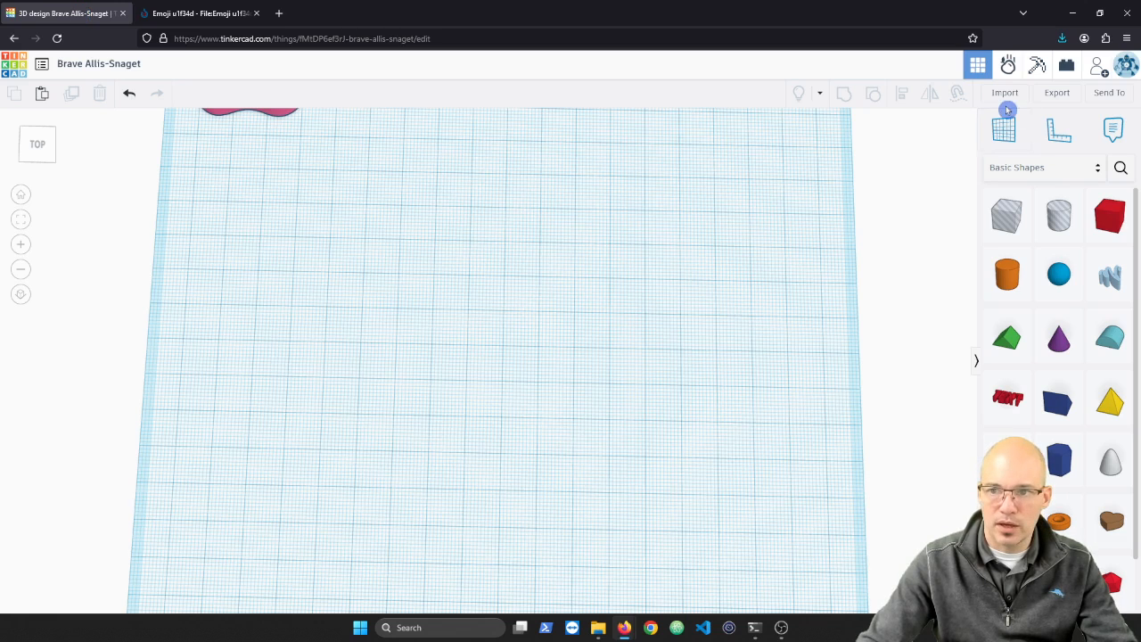
Import Emoji_u1f34d.svg from the Desktop as an orange pineapple shape.
{"action": "left_click", "coordinate": [1004, 92]}
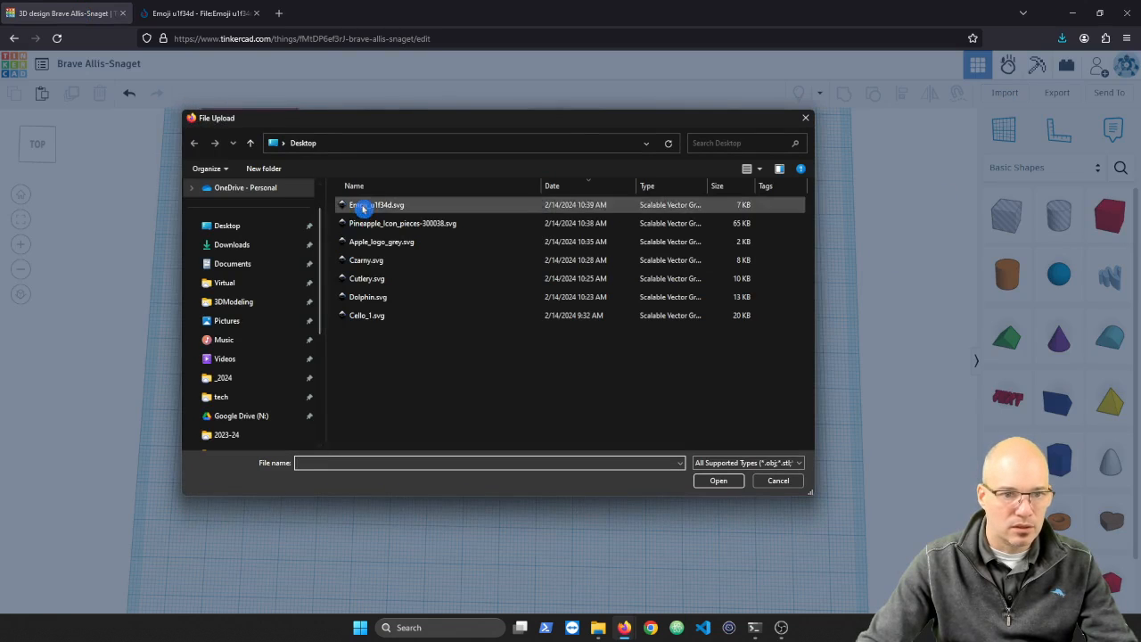
{"action": "left_click", "coordinate": [719, 481]}
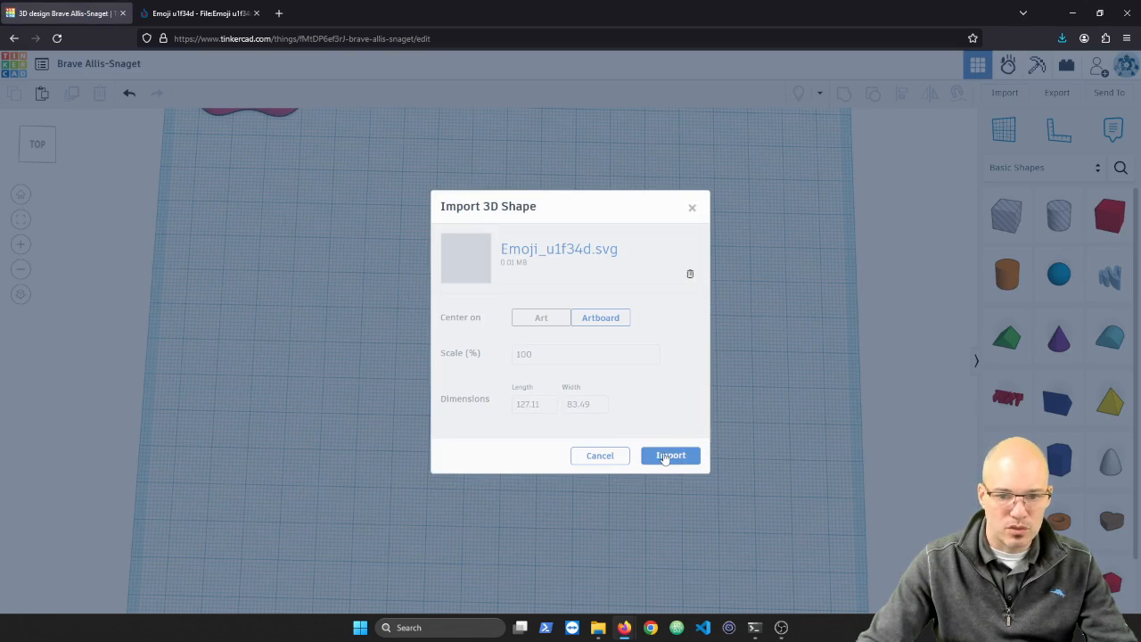
{"action": "left_click", "coordinate": [671, 456]}
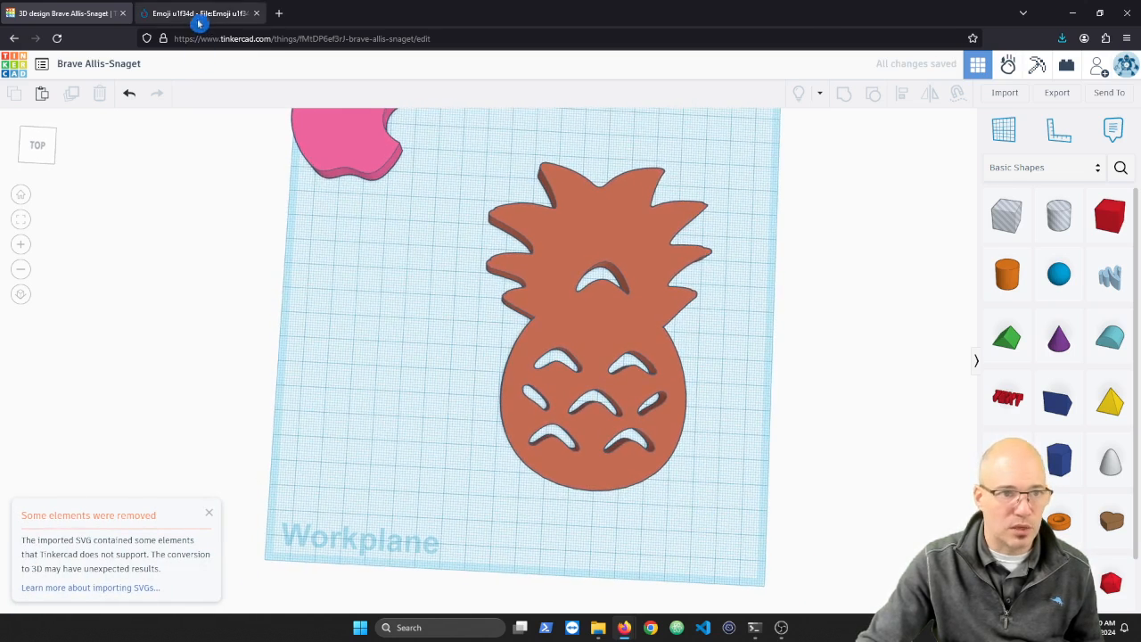
{"action": "left_click", "coordinate": [200, 13]}
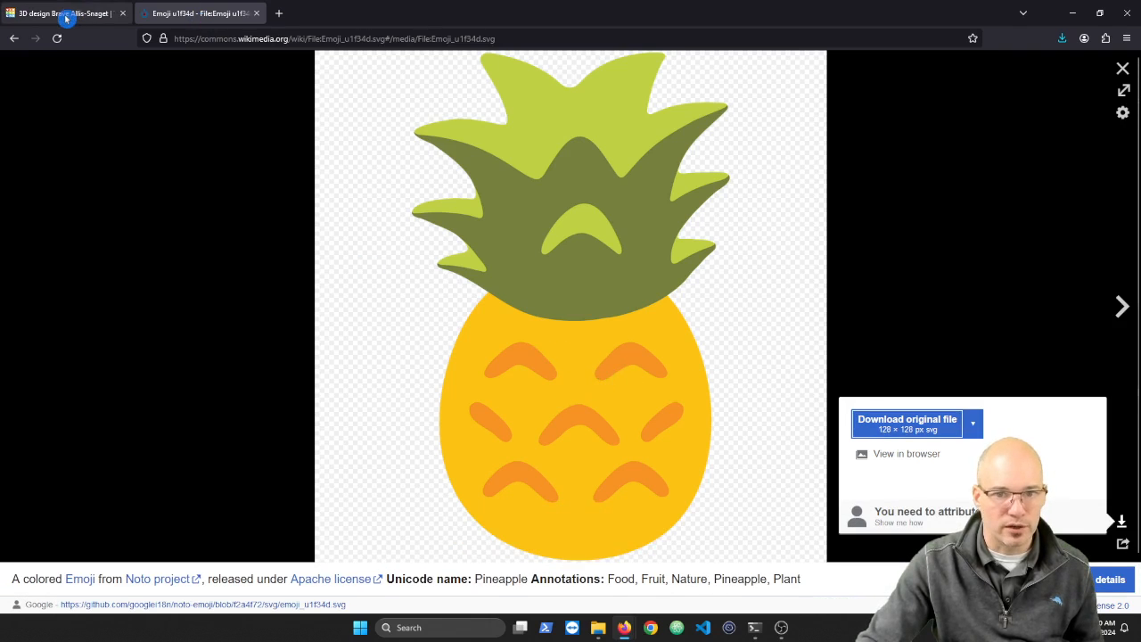
{"action": "left_click", "coordinate": [63, 13]}
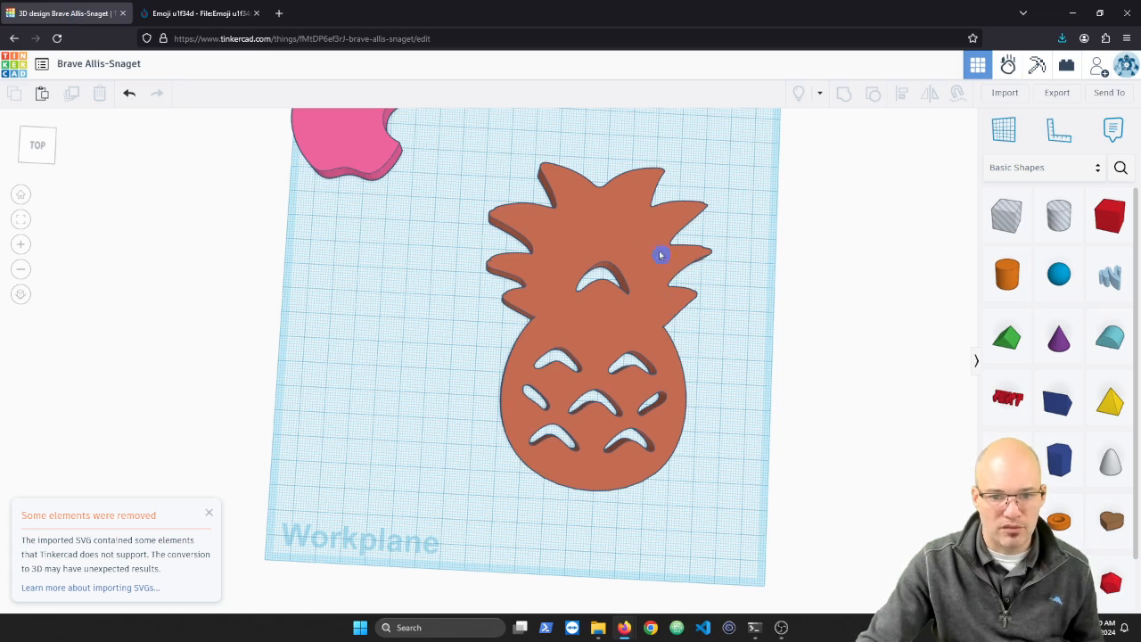
{"action": "left_click", "coordinate": [196, 13]}
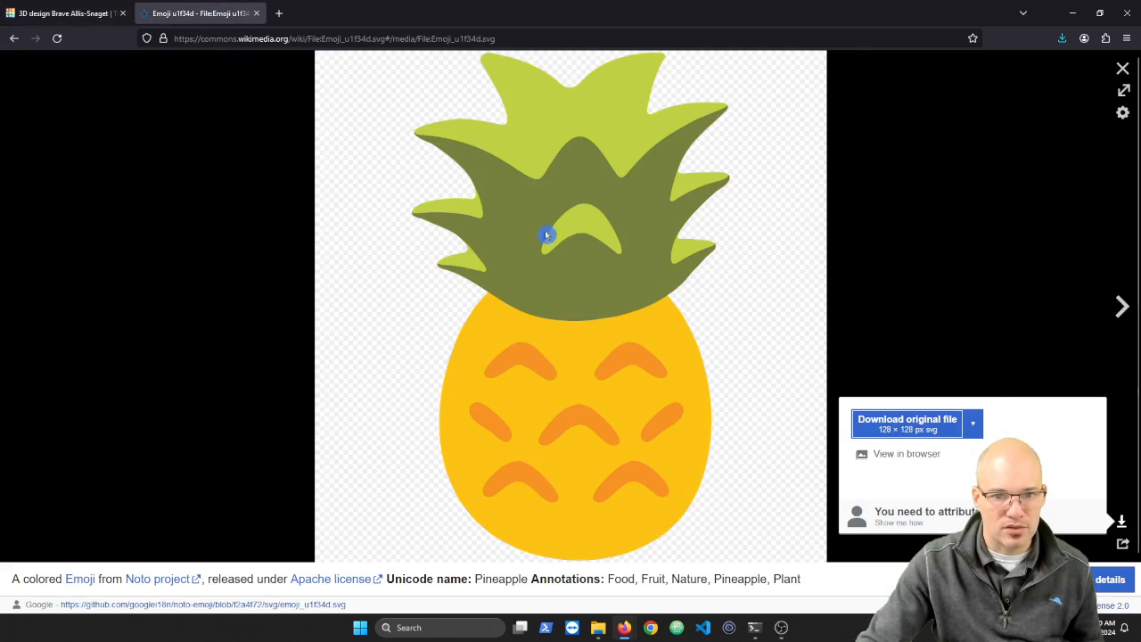
{"action": "left_click", "coordinate": [63, 12]}
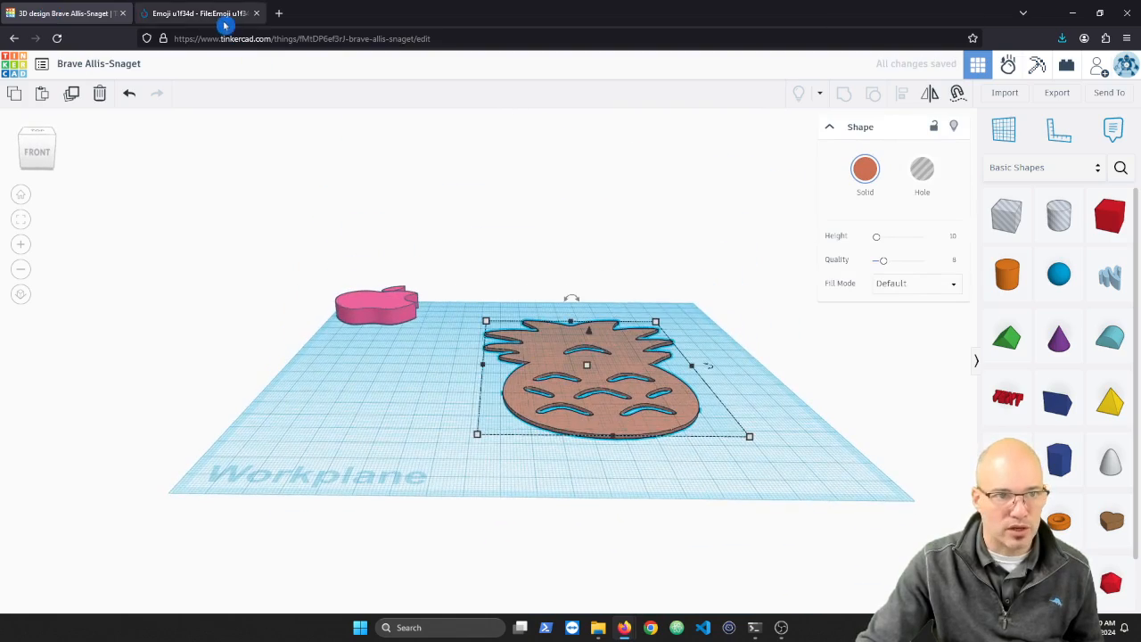
{"action": "mouse_move", "coordinate": [539, 365]}
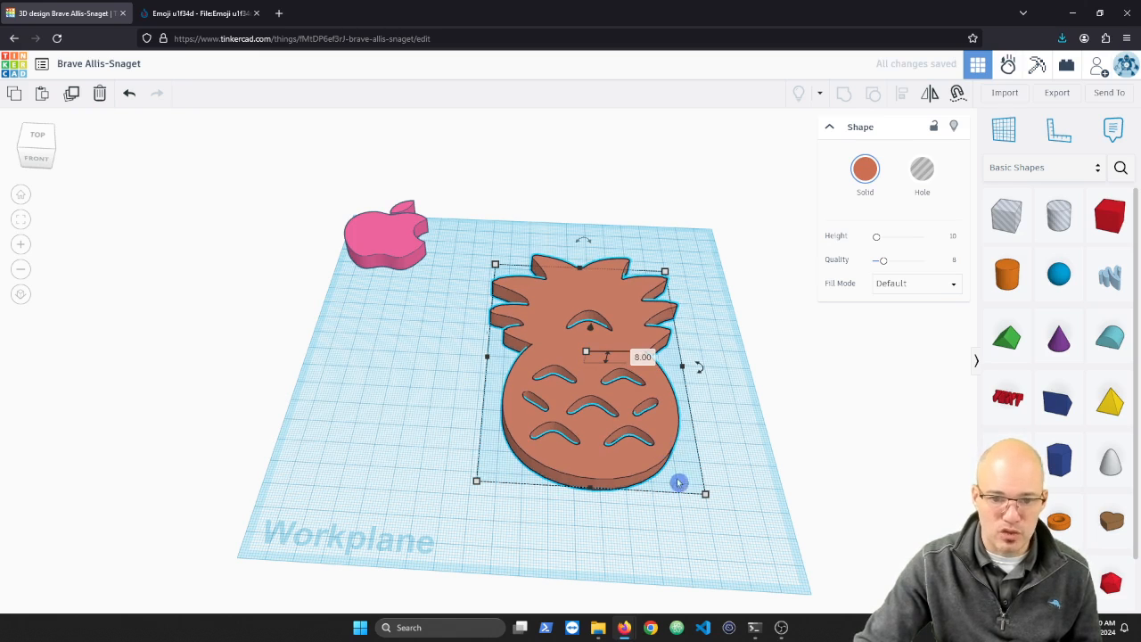
Set the pineapple to Hole, then resize and position it inside the pink apple.
{"action": "left_click", "coordinate": [922, 169]}
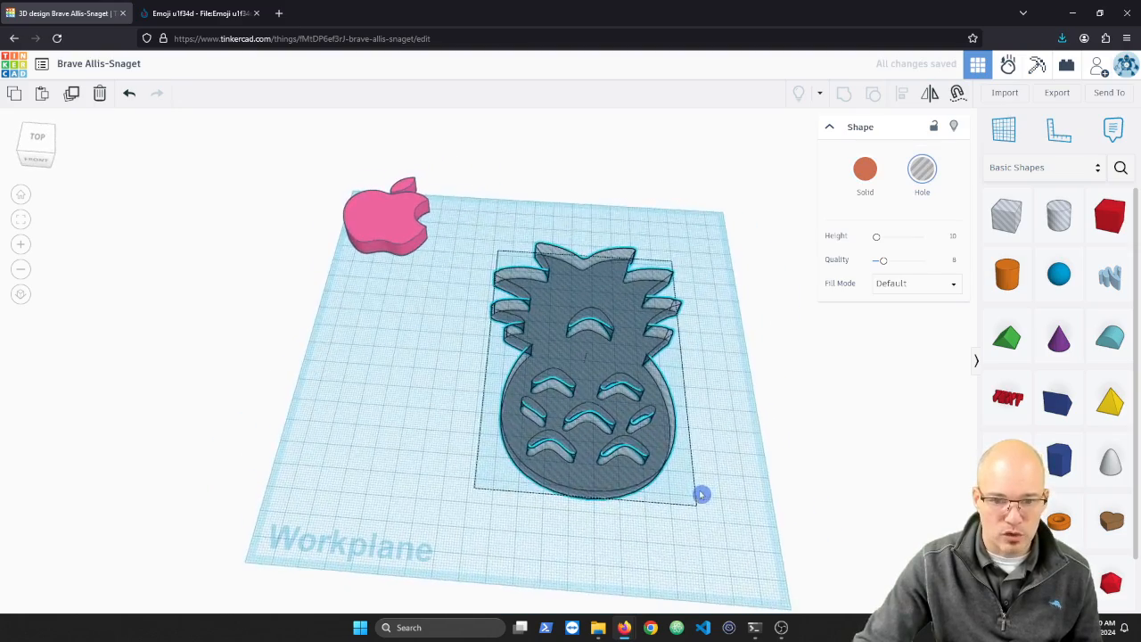
{"action": "left_click", "coordinate": [397, 218]}
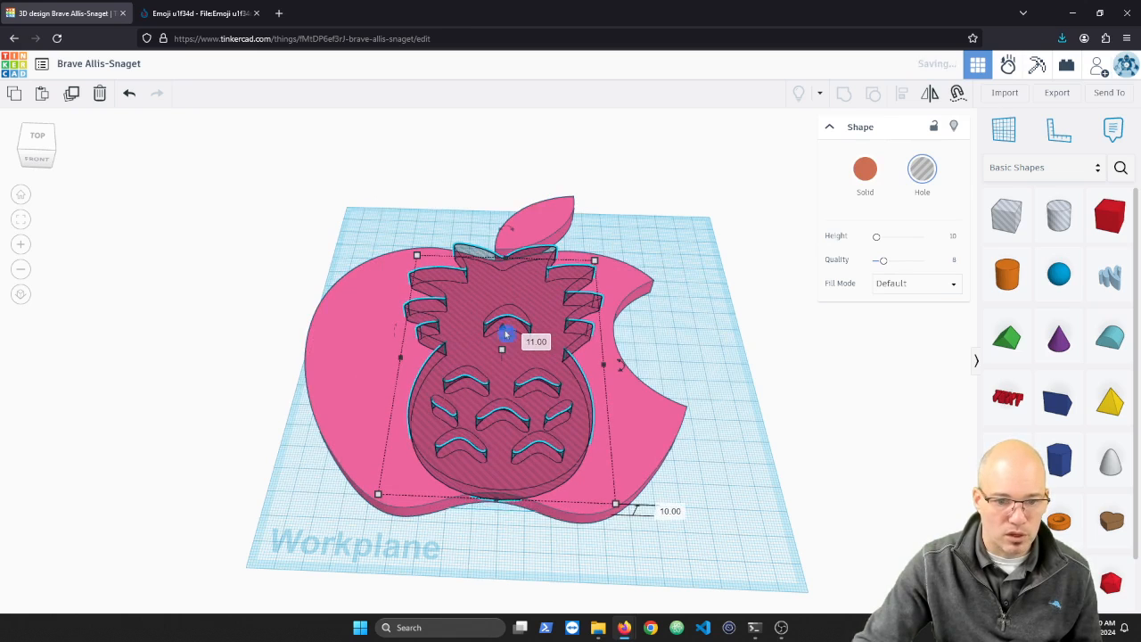
{"action": "left_click_drag", "start_coordinate": [615, 504], "coordinate": [580, 459]}
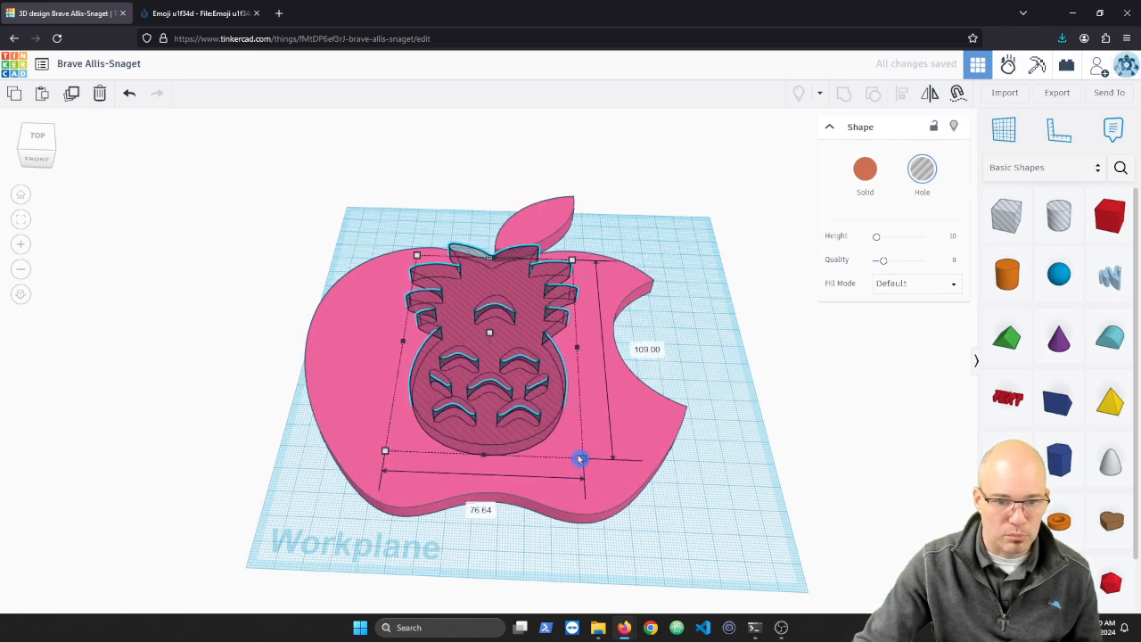
{"action": "left_click_drag", "start_coordinate": [578, 459], "coordinate": [575, 453]}
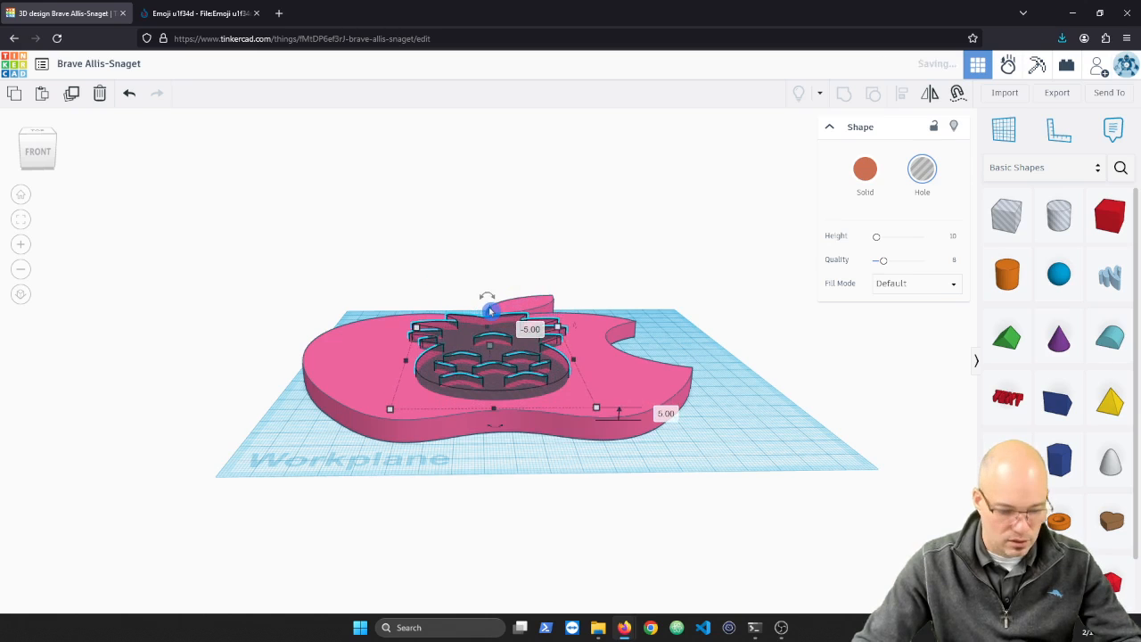
{"action": "left_click", "coordinate": [761, 360]}
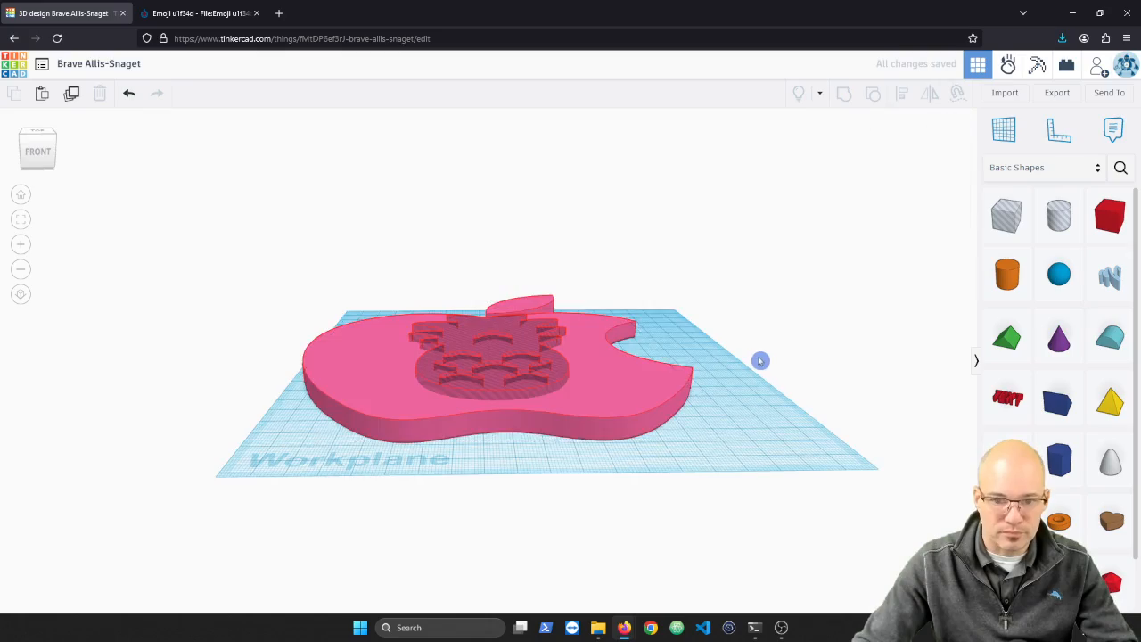
{"action": "left_click_drag", "start_coordinate": [761, 361], "coordinate": [638, 378]}
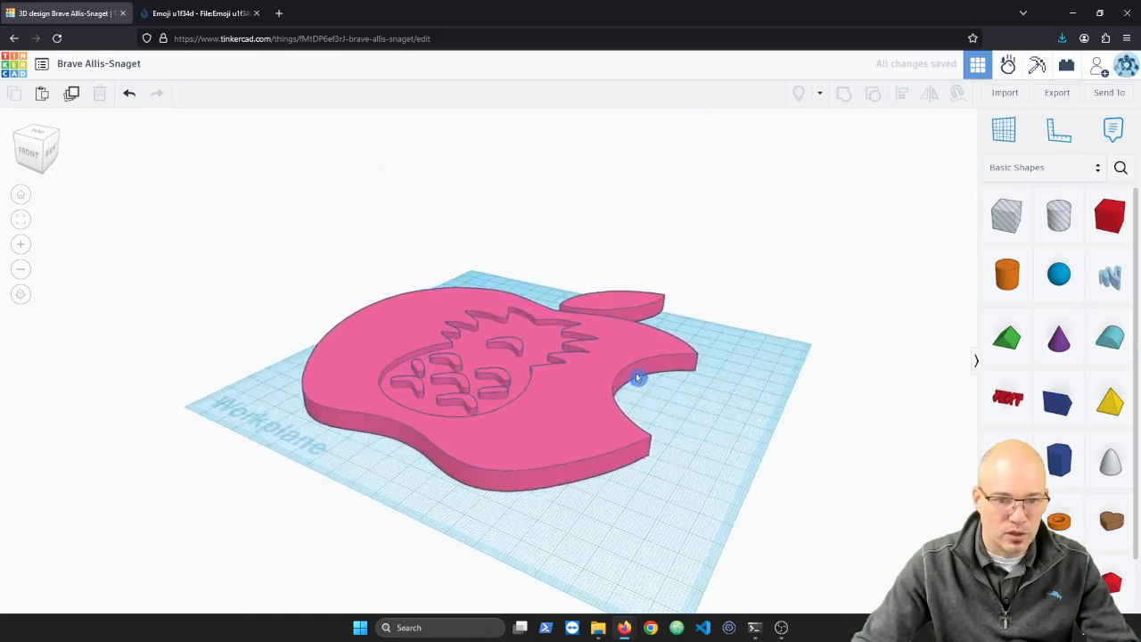
{"action": "left_click_drag", "start_coordinate": [637, 378], "coordinate": [738, 433]}
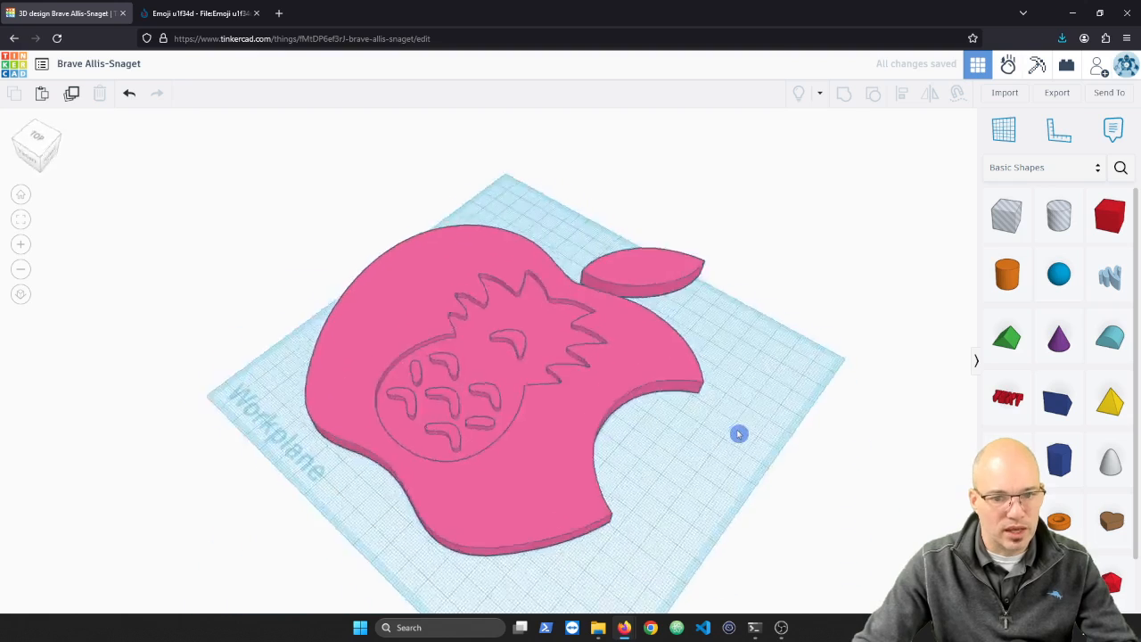